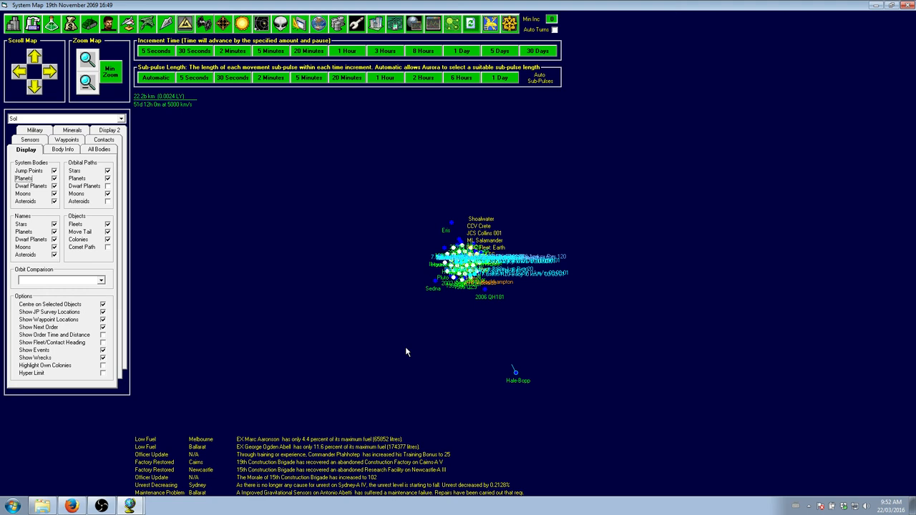
mouse_move(443, 6)
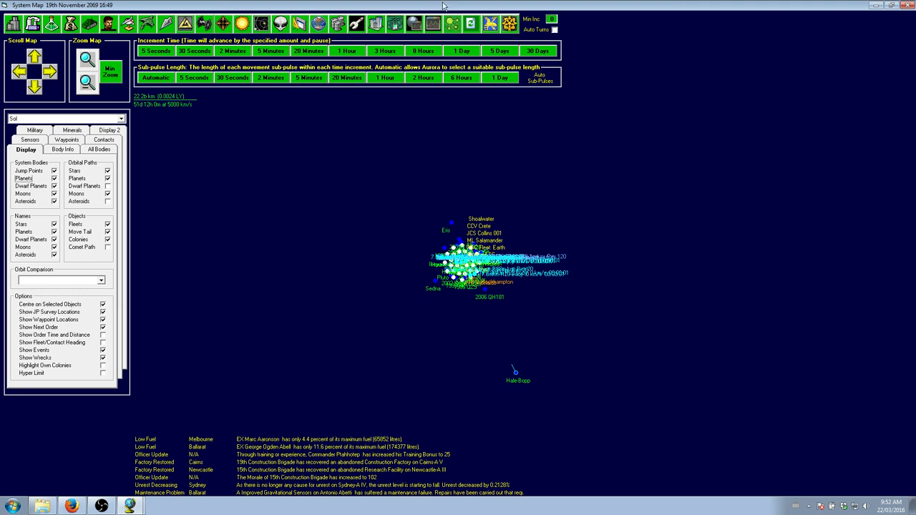
mouse_move(134, 399)
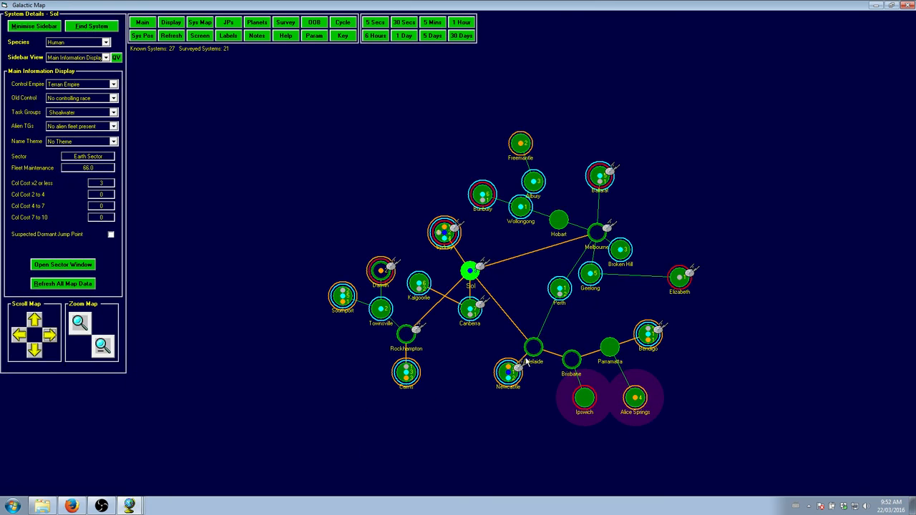
mouse_move(512, 387)
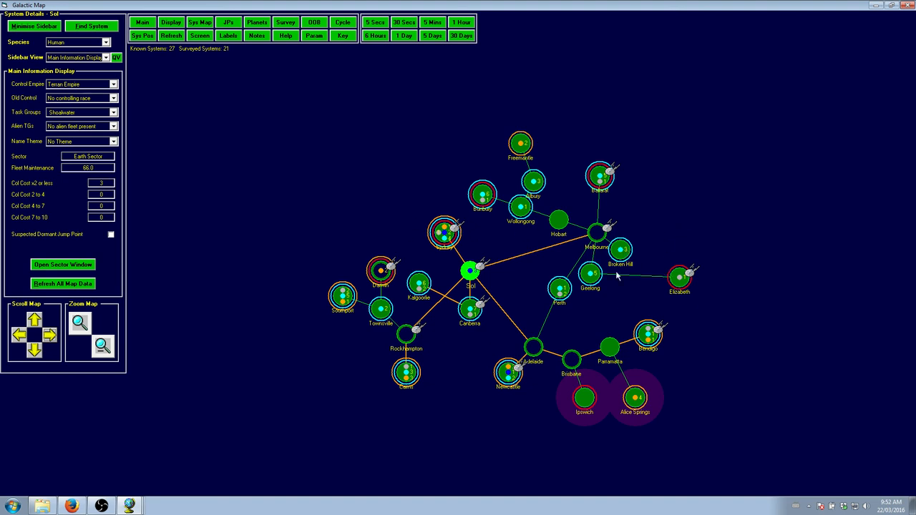
mouse_move(631, 257)
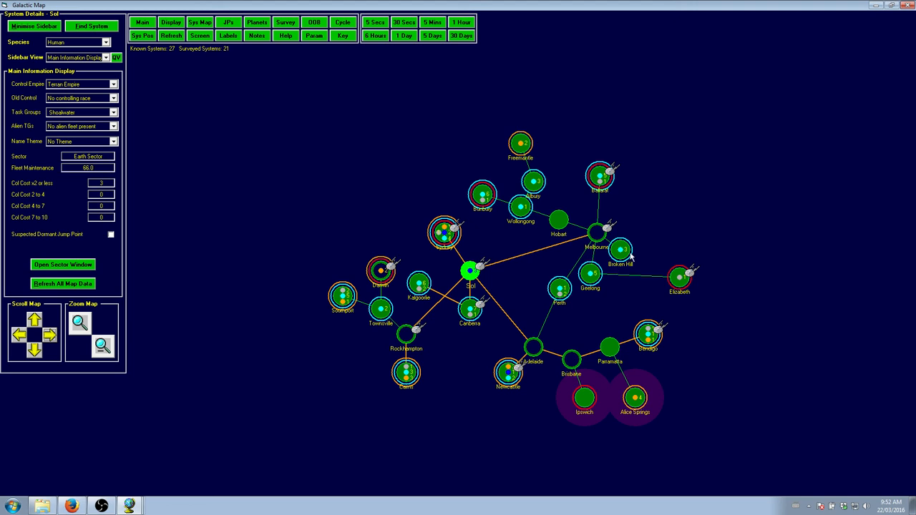
mouse_move(521, 277)
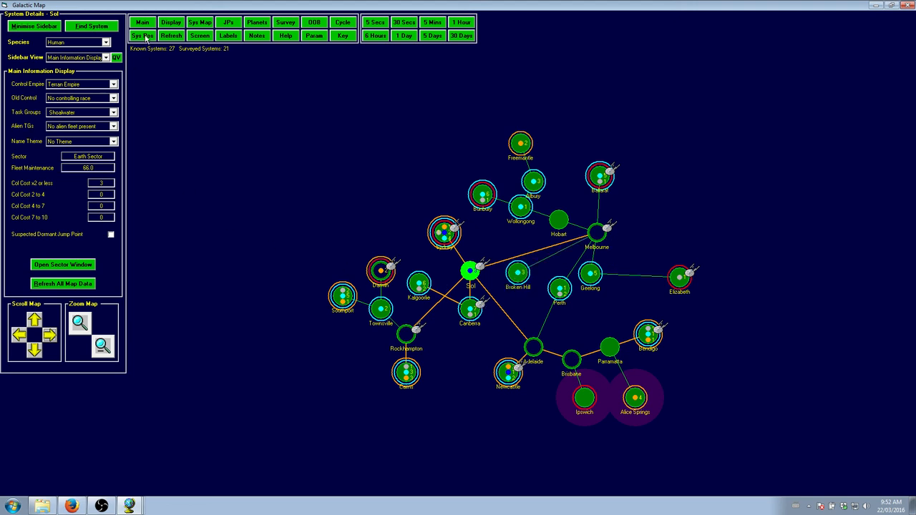
- Show the Sys Pos options for saving and restoring system positions on the Galactic Map
left_click(105, 58)
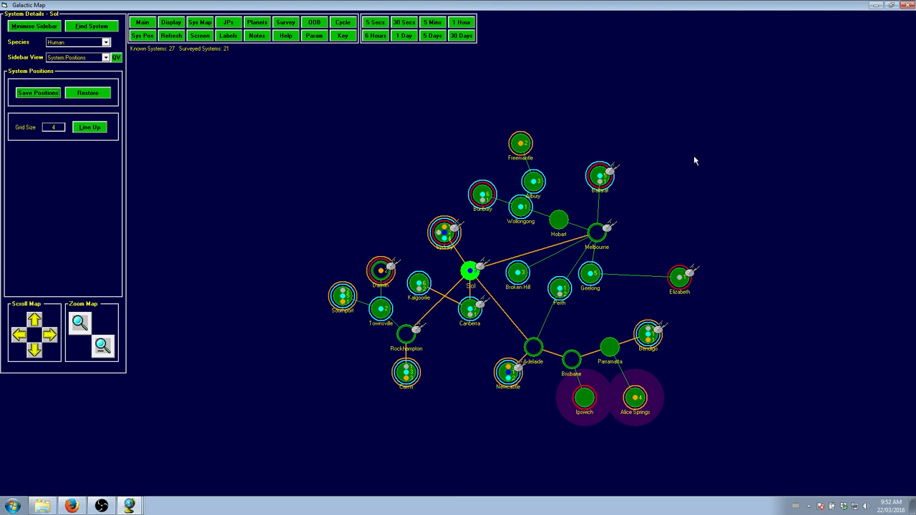
mouse_move(761, 178)
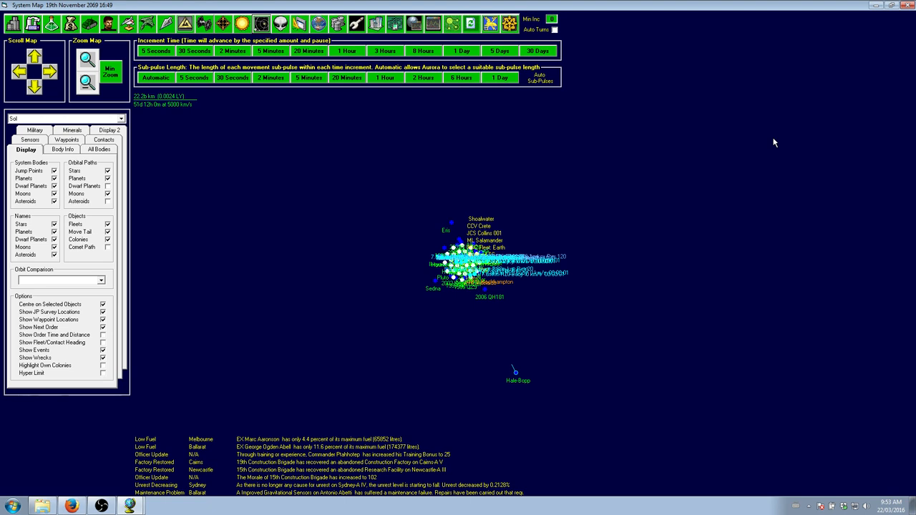
mouse_move(401, 479)
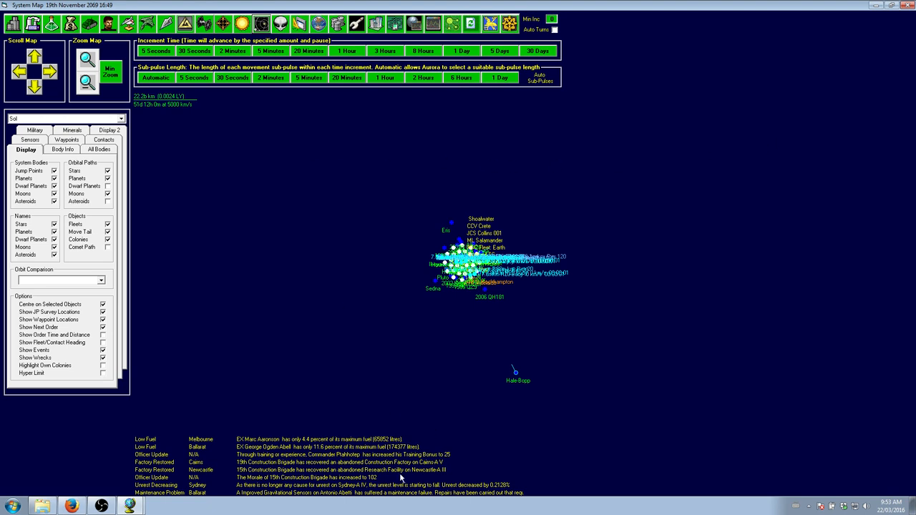
mouse_move(404, 478)
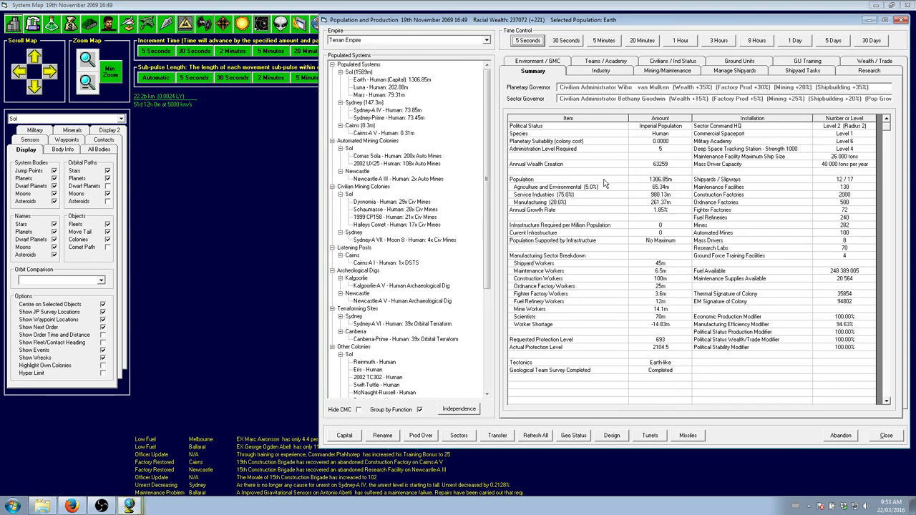
left_click(391, 79)
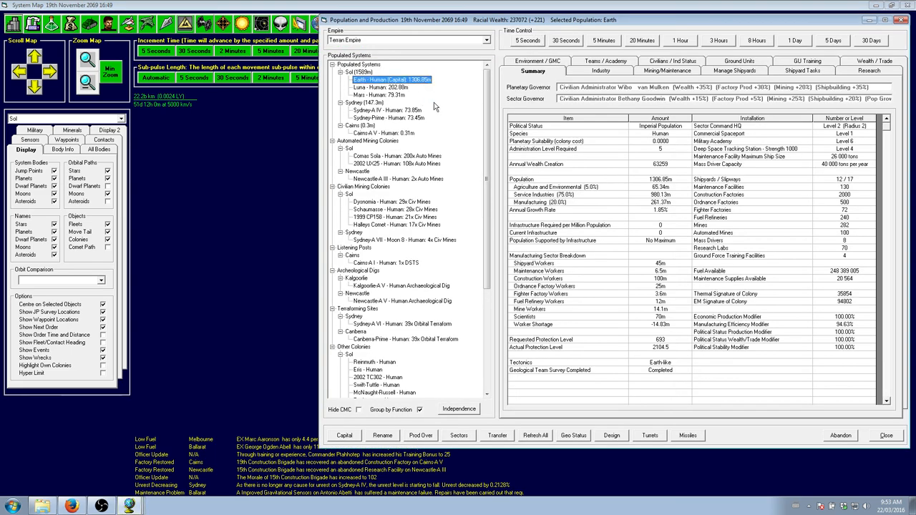
mouse_move(426, 123)
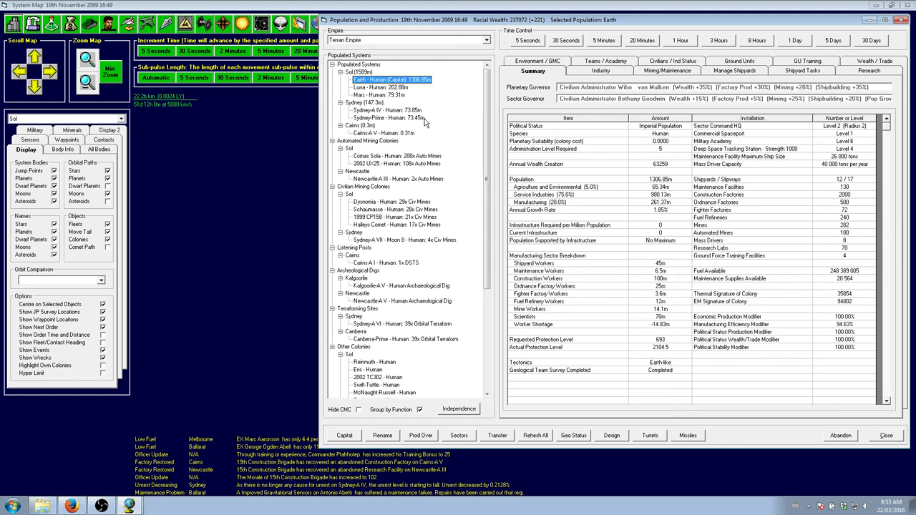
mouse_move(650, 77)
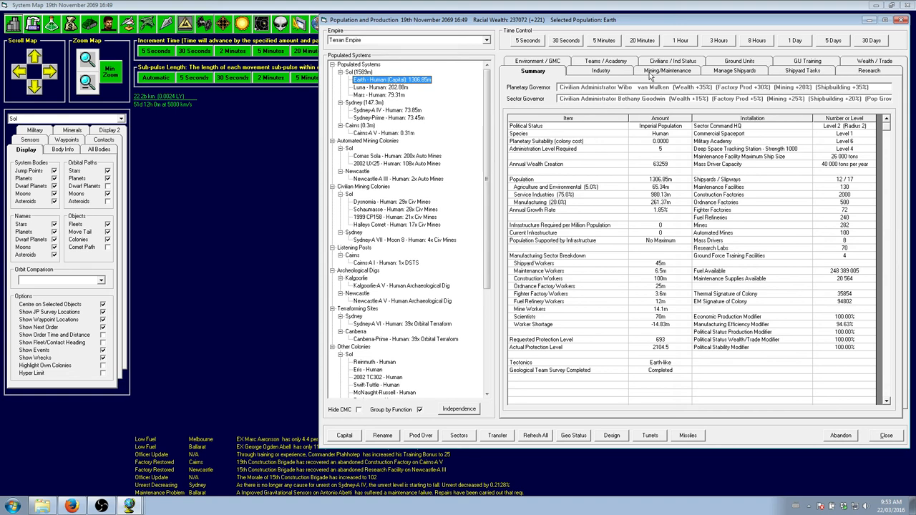
left_click(667, 70)
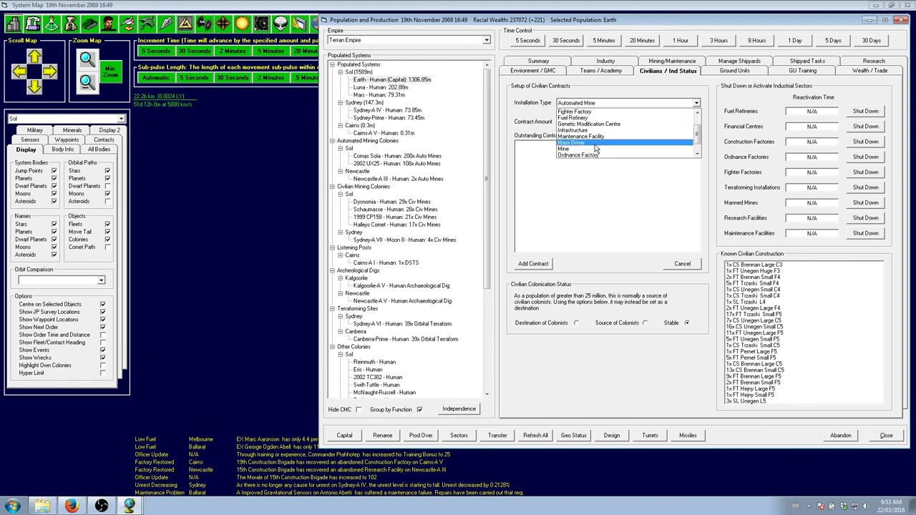
left_click(576, 102)
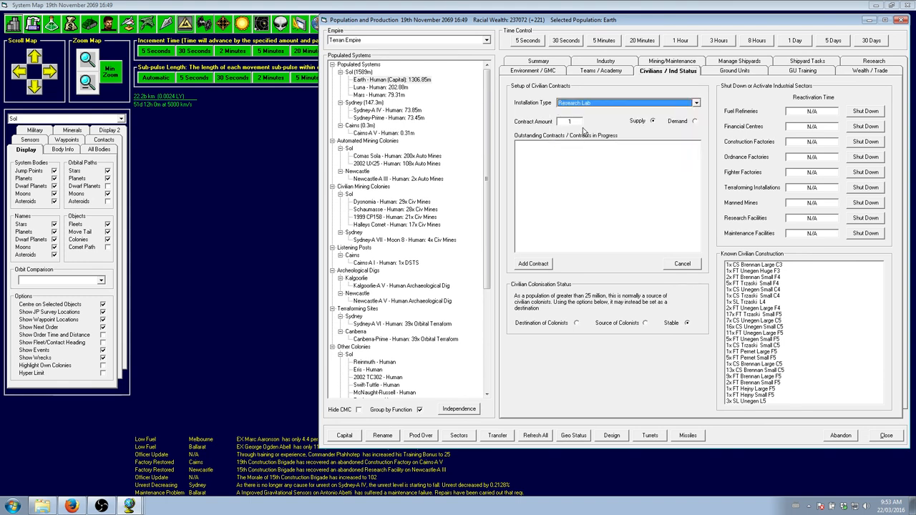
left_click(532, 264)
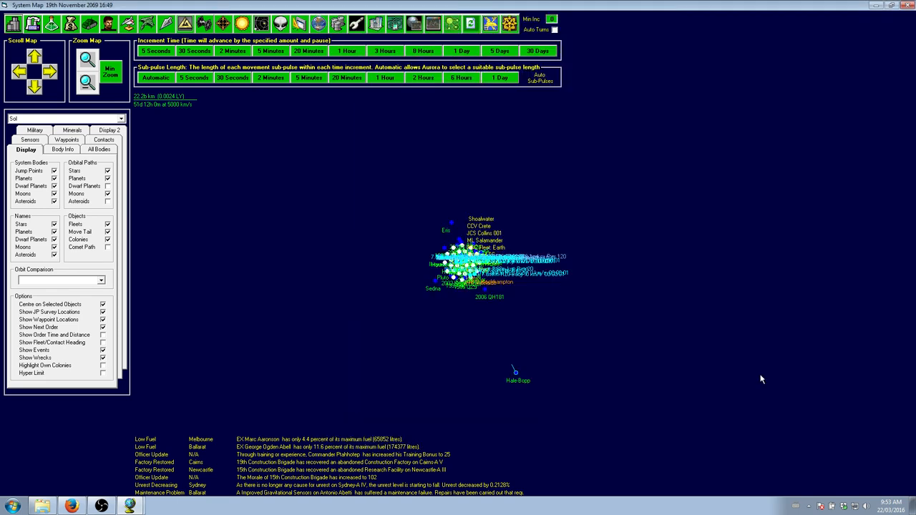
mouse_move(555, 266)
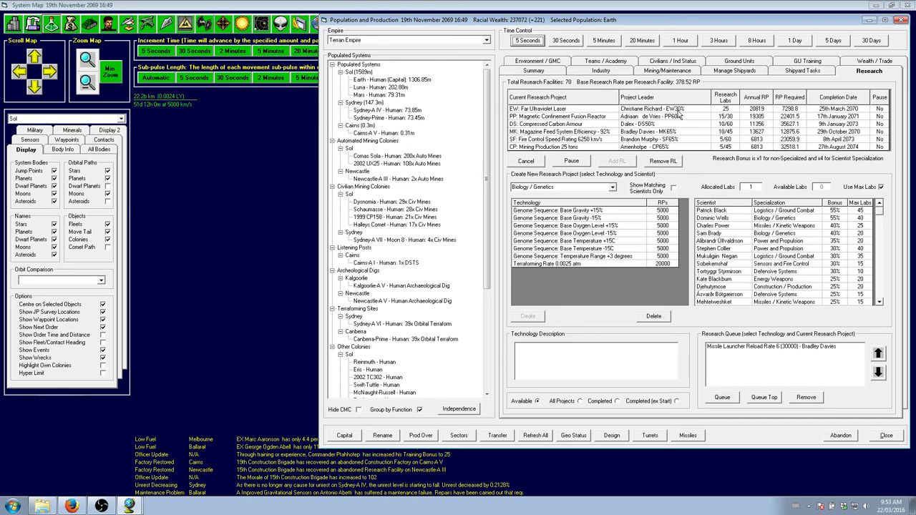
- Select the Far Ultraviolet Laser project in Earth's research overview
left_click(561, 187)
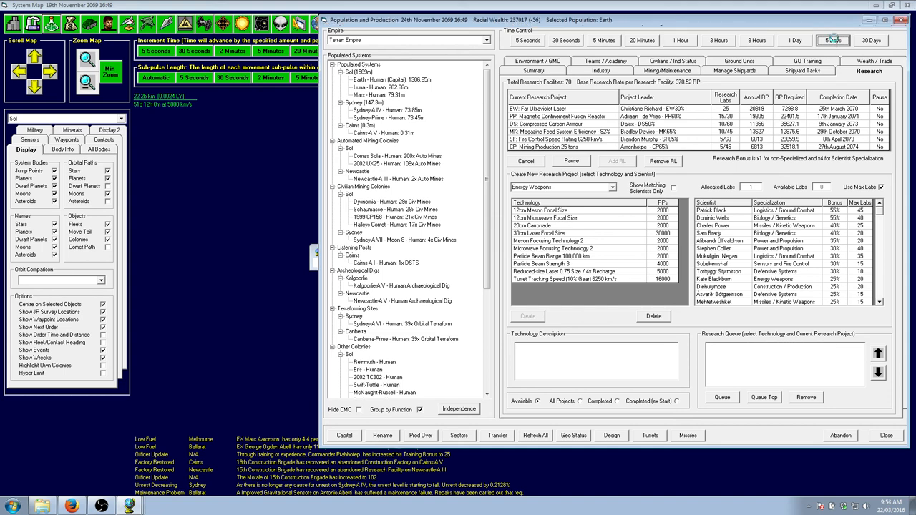
- Advance the game clock five days to 2nd December 2069
left_click(832, 39)
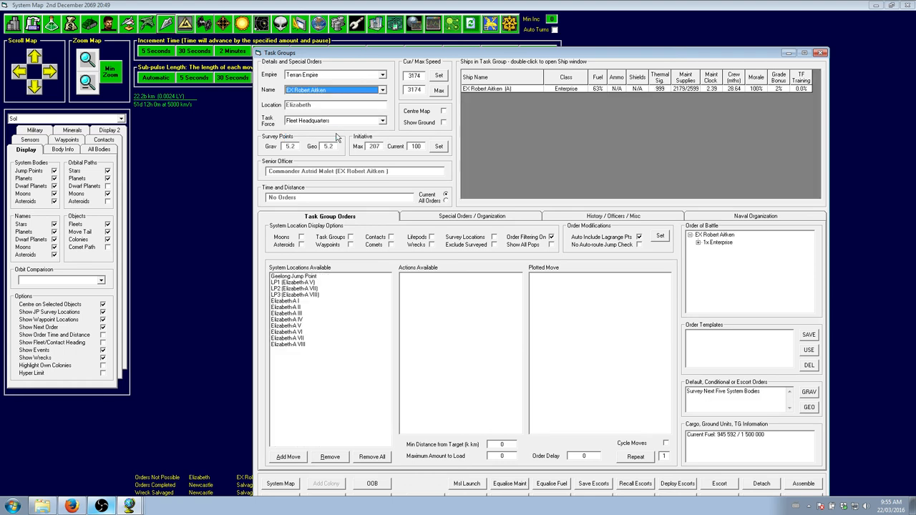
mouse_move(337, 137)
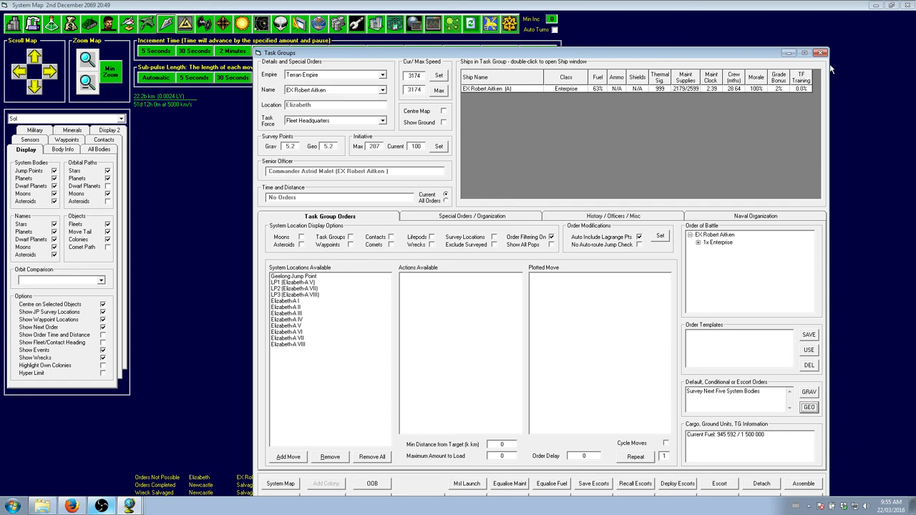
- Close the Task Groups window to return to the Sol system map
left_click(820, 52)
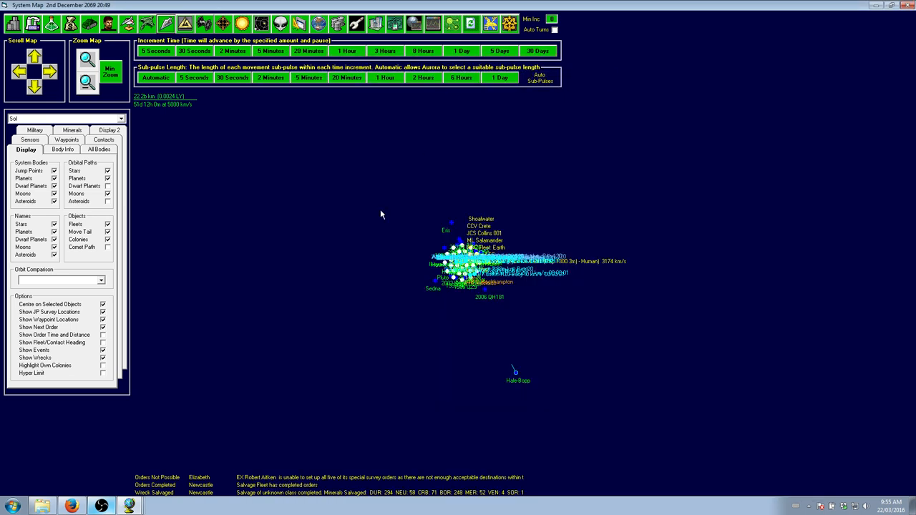
mouse_move(392, 365)
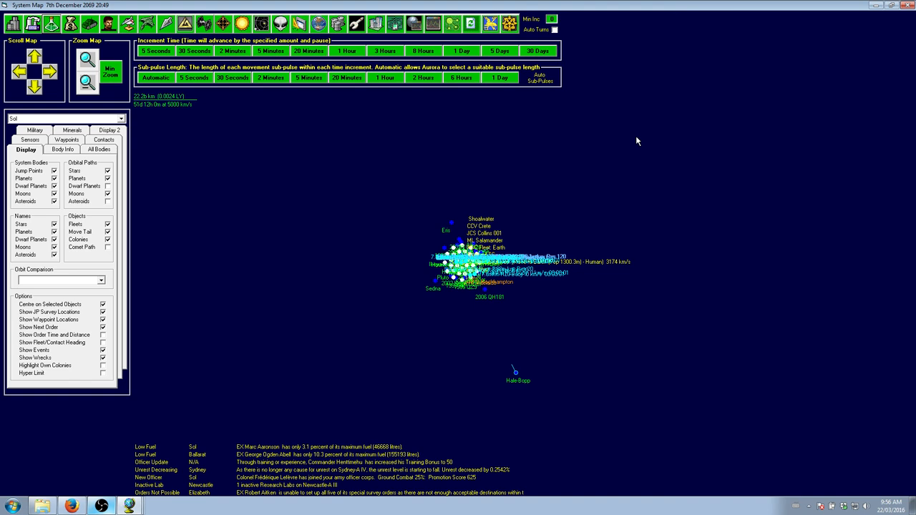
mouse_move(551, 145)
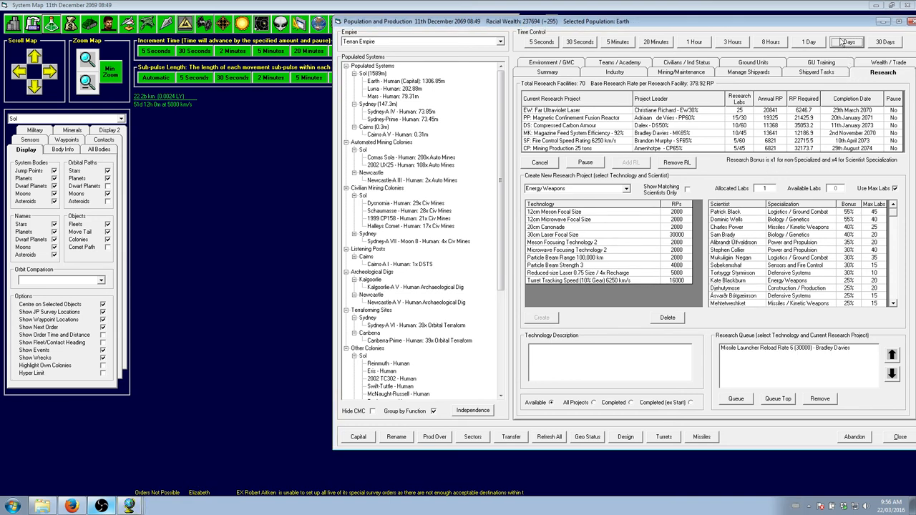
- Advance the game clock five days to 16th December 2069
left_click(847, 42)
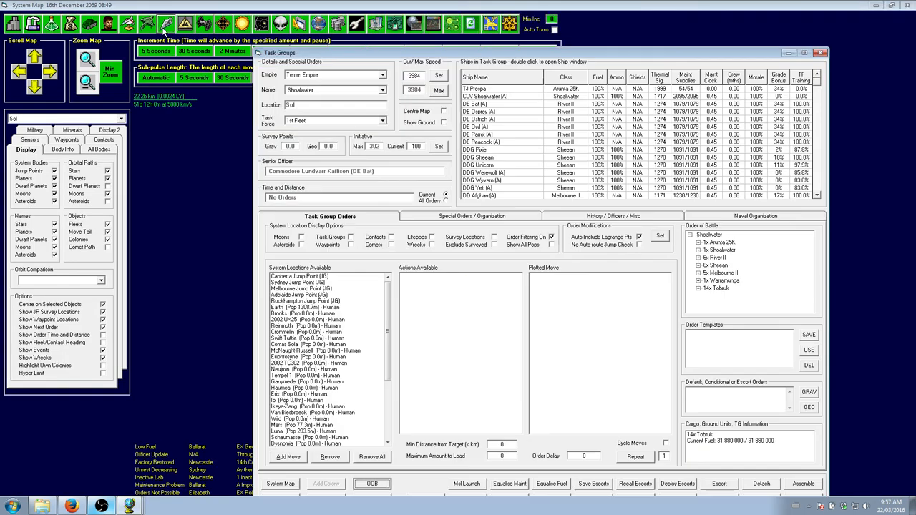
mouse_move(372, 100)
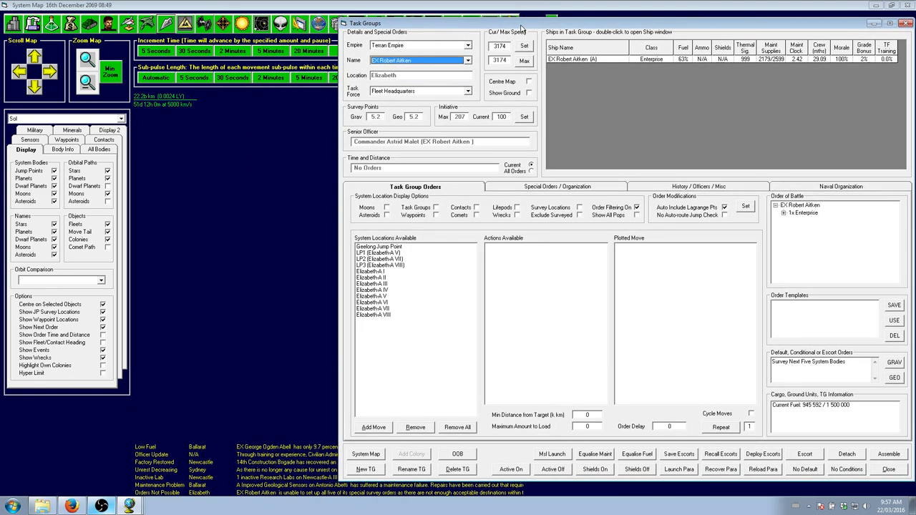
mouse_move(899, 393)
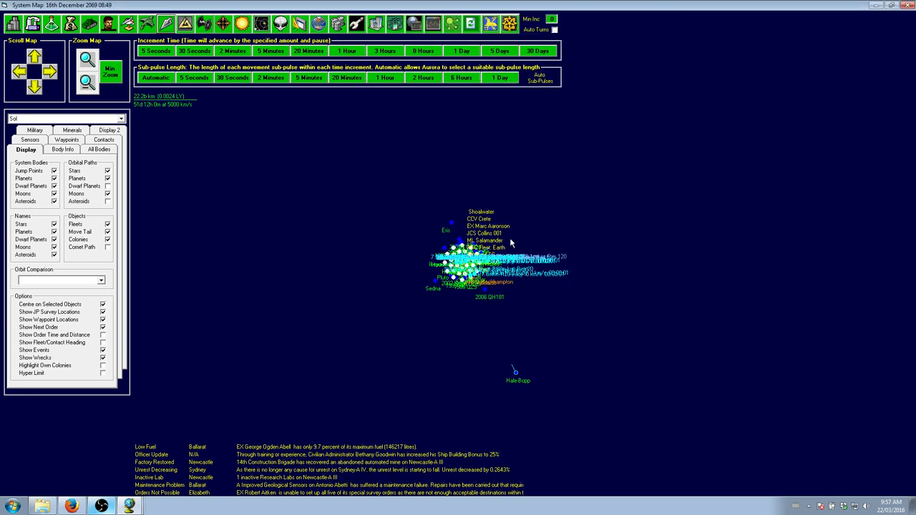
mouse_move(331, 349)
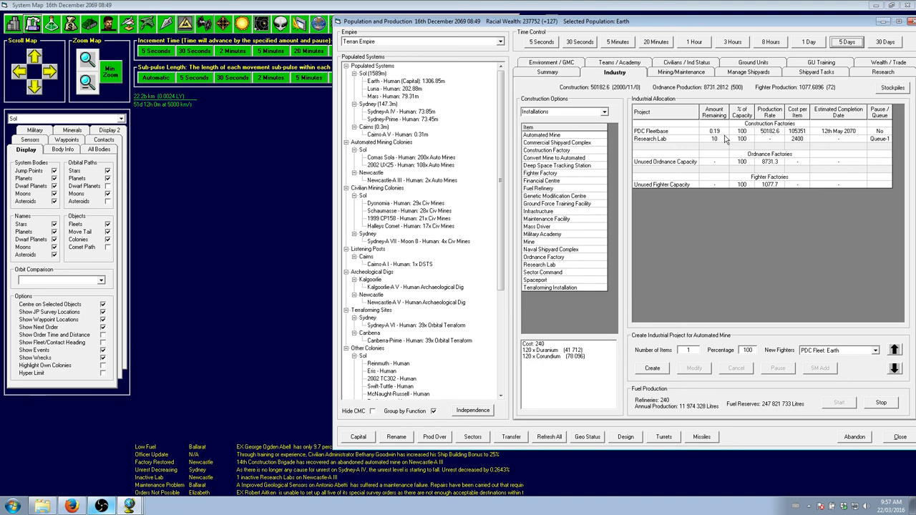
mouse_move(875, 90)
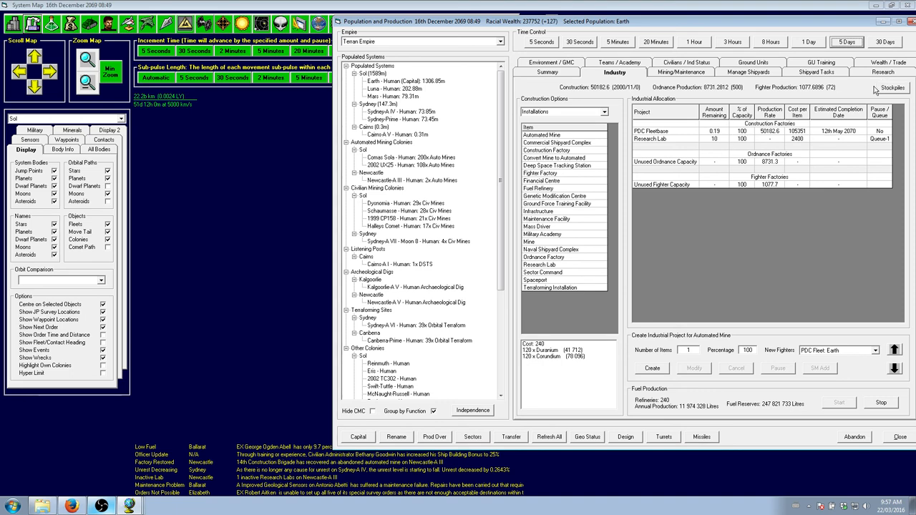
- Review Earth's research and mining reports, then advance time twice to 26th December 2069
left_click(883, 72)
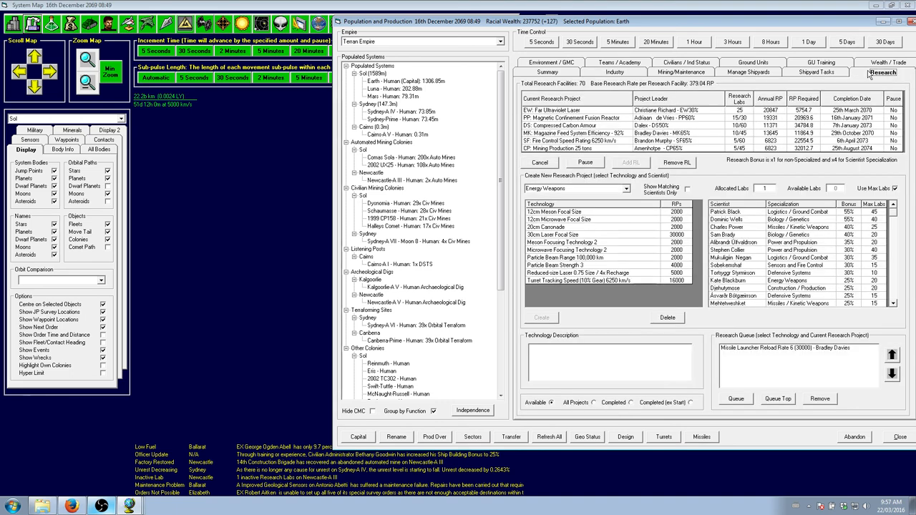
left_click(681, 71)
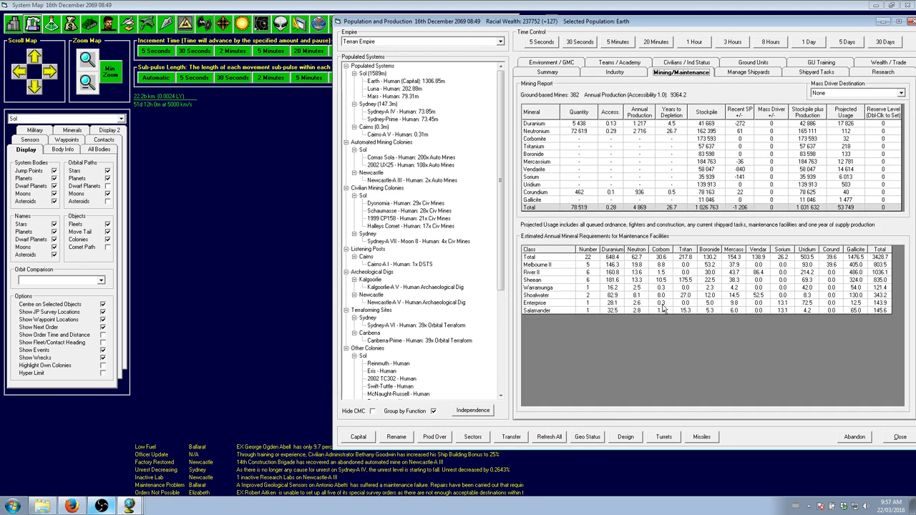
left_click(883, 73)
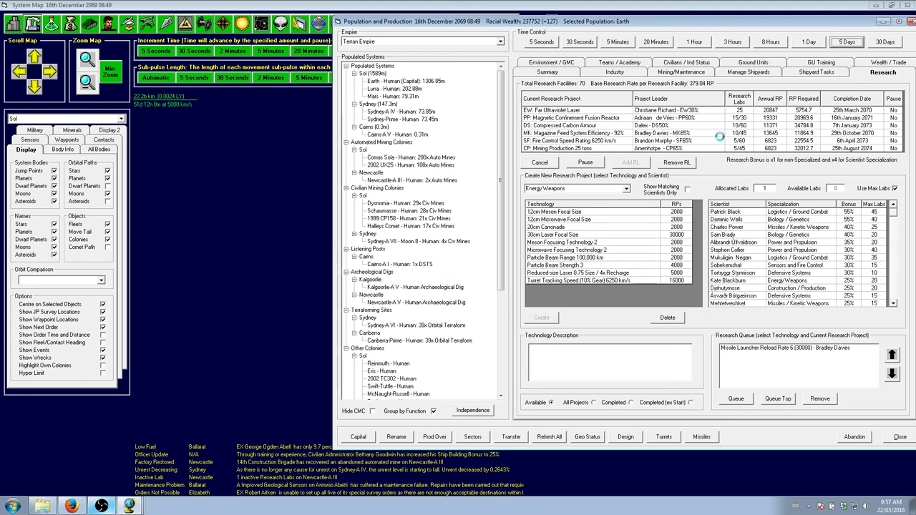
left_click(846, 42)
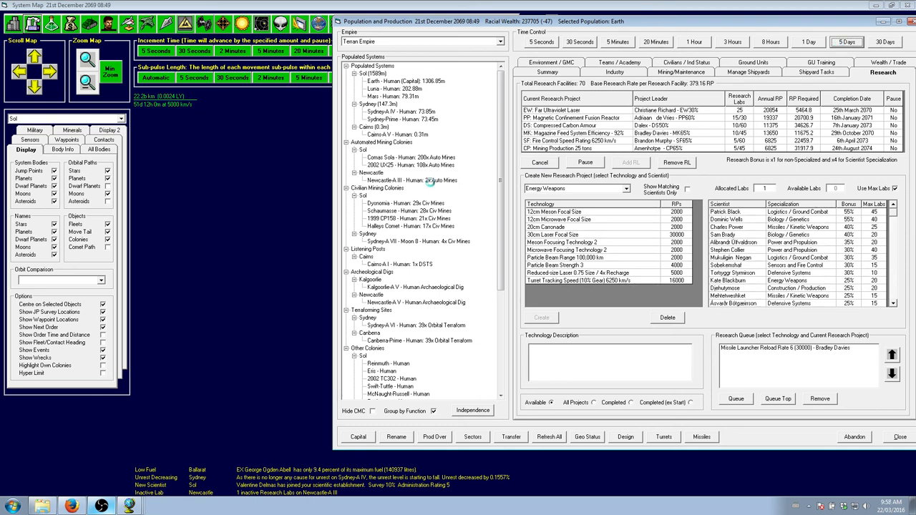
mouse_move(427, 180)
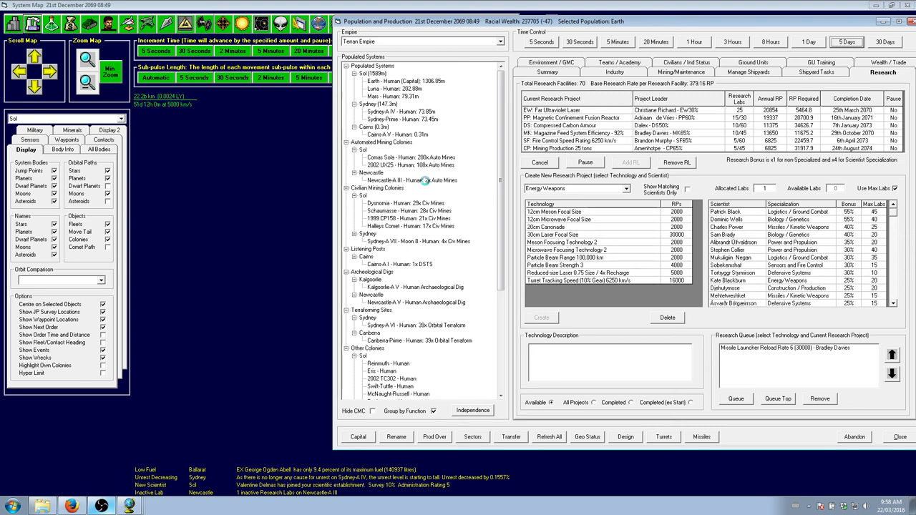
left_click(846, 42)
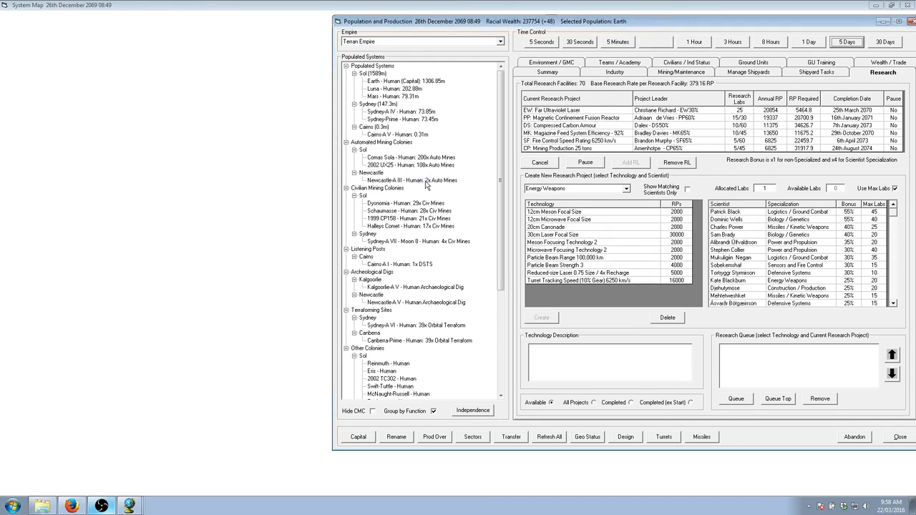
- Check civilian contracts for Newcastle-A III and Earth, then select the Salvage Fleet in Task Groups
left_click(684, 72)
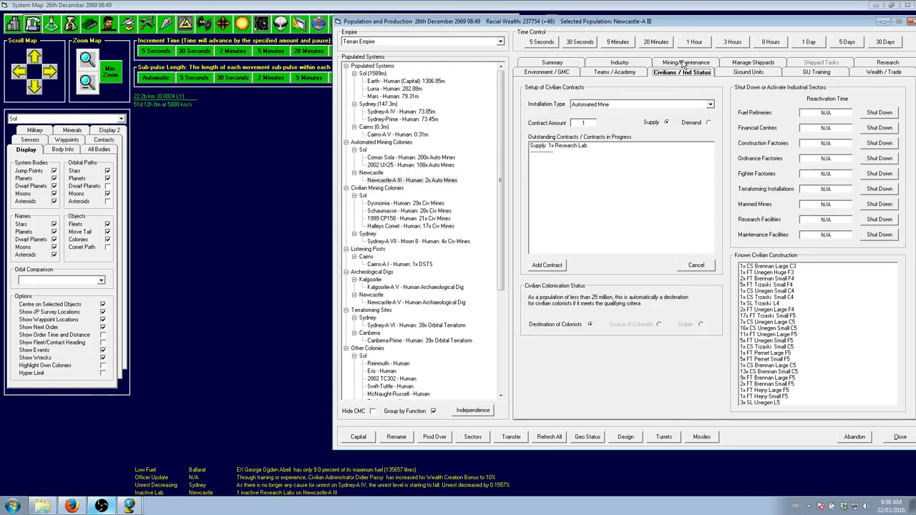
left_click(404, 81)
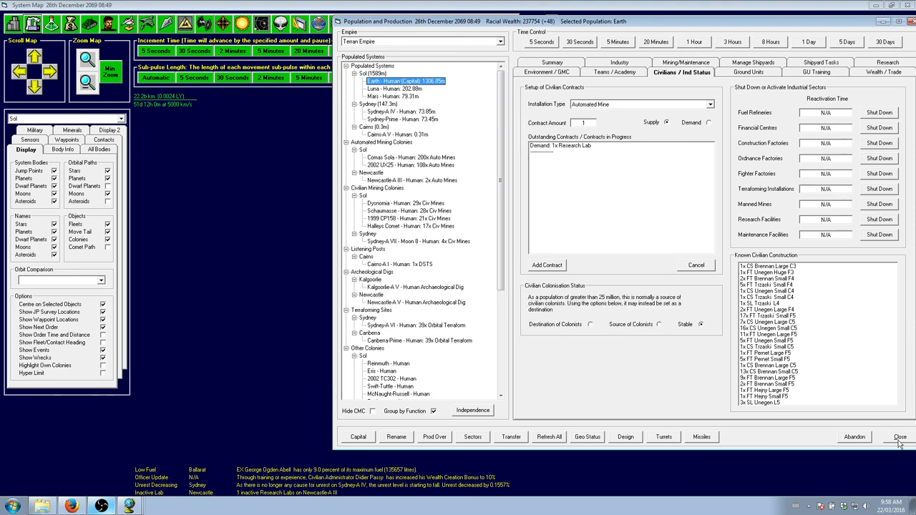
left_click(900, 437)
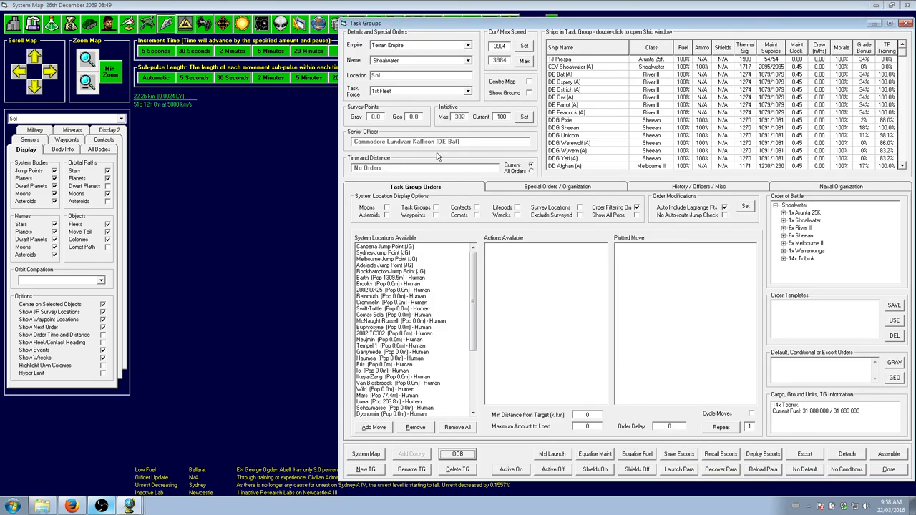
left_click(469, 74)
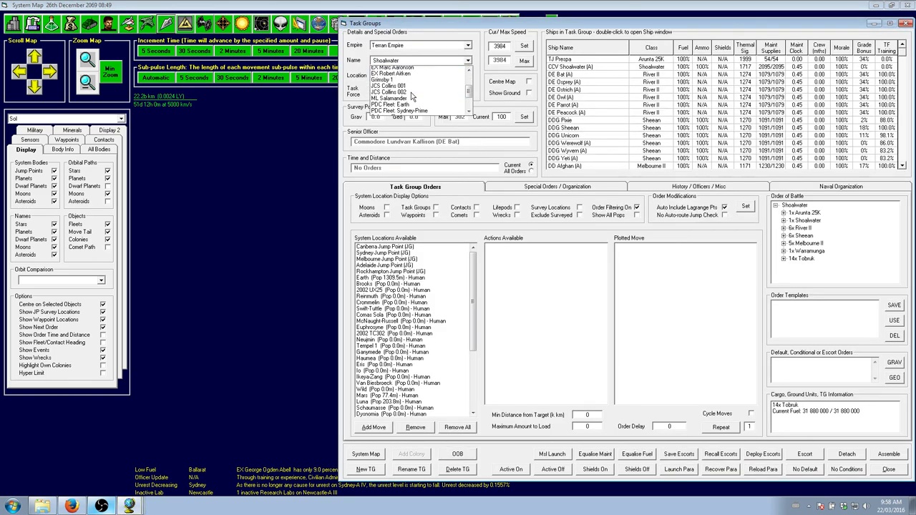
left_click(398, 94)
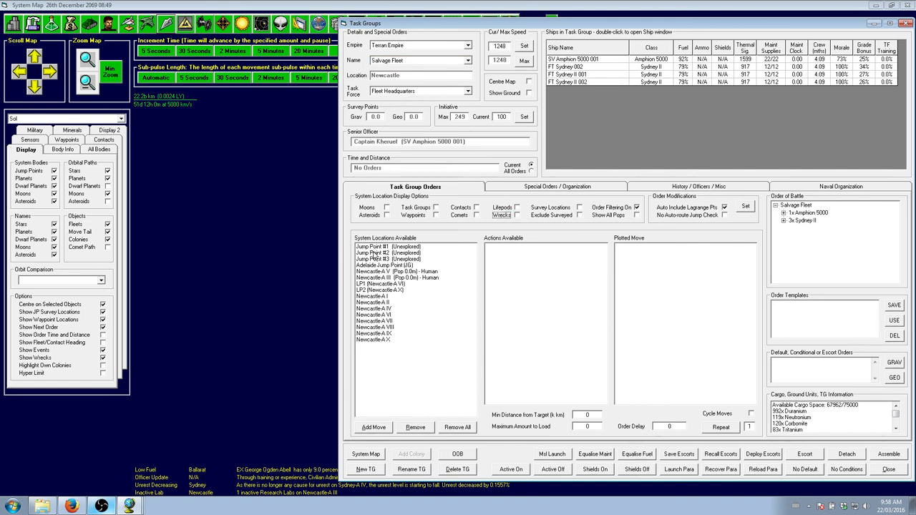
- Order the Salvage Fleet to transit to Sol with Earth as its destination
left_click(385, 265)
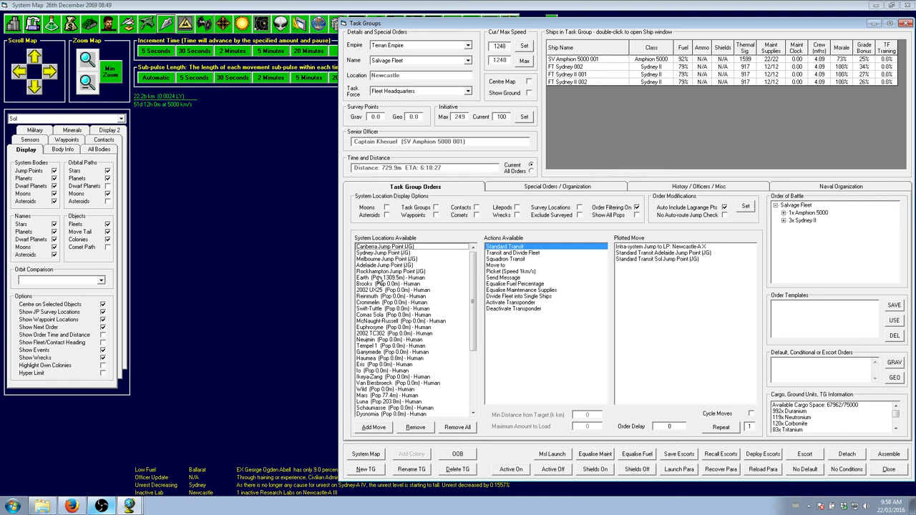
left_click(390, 278)
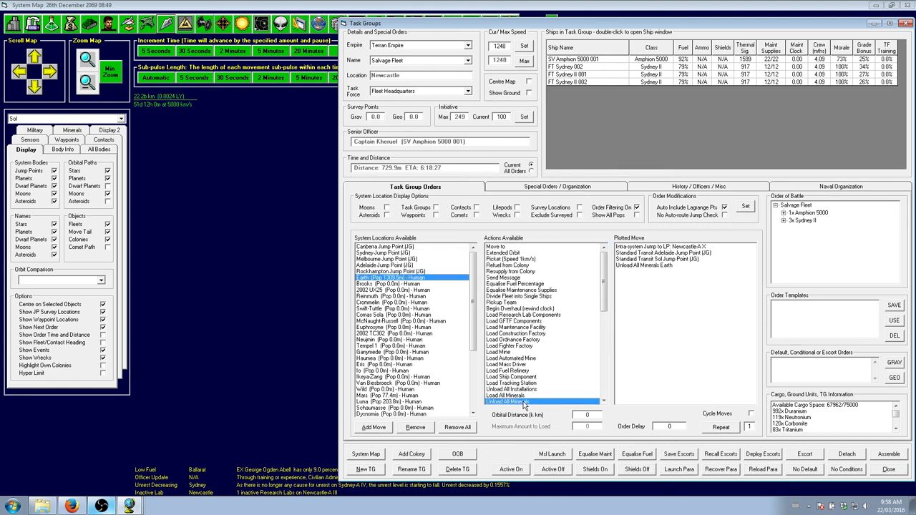
scroll("down", 3)
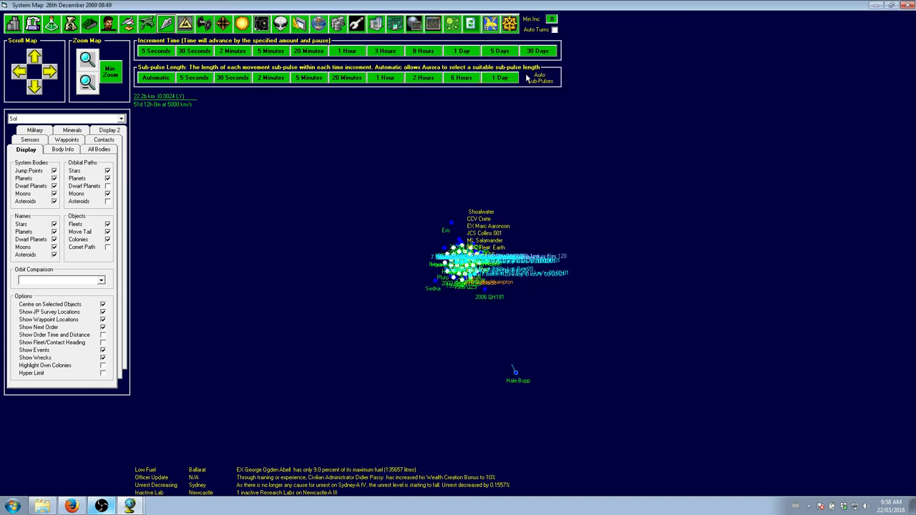
- Bring up the Galactic Map of known systems around Sol
left_click(498, 51)
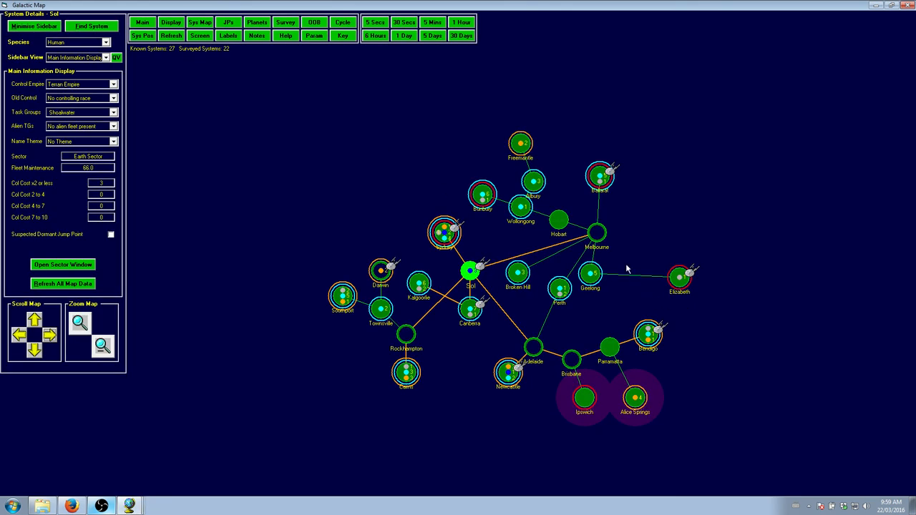
mouse_move(377, 276)
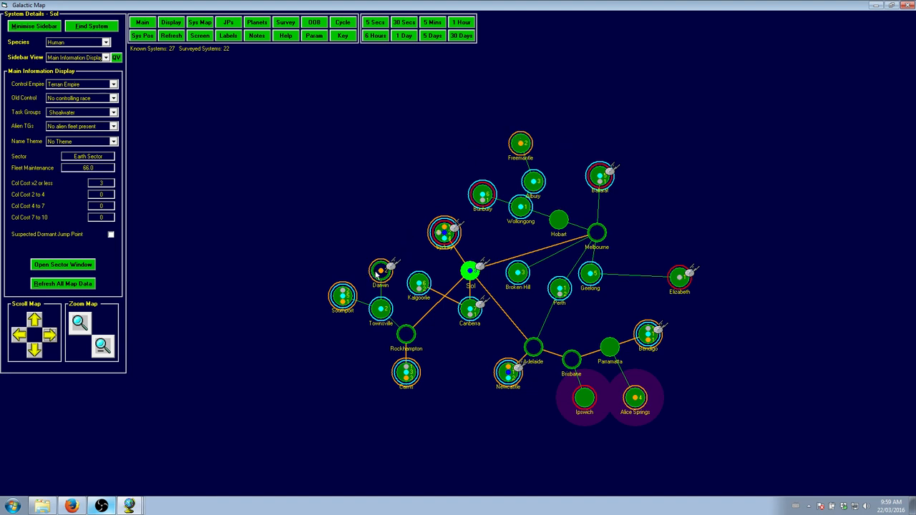
mouse_move(246, 444)
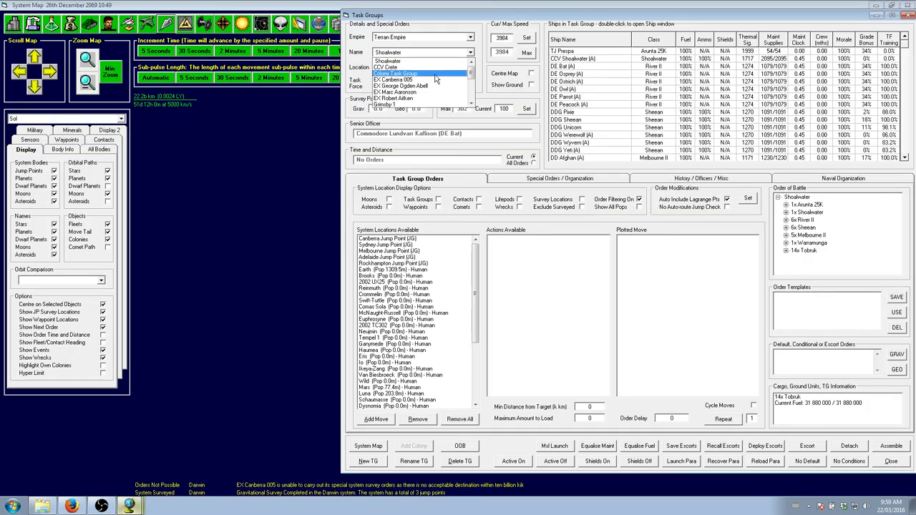
- Route EX Canberra 005 from Darwin back to Sol and close Task Groups
left_click(393, 79)
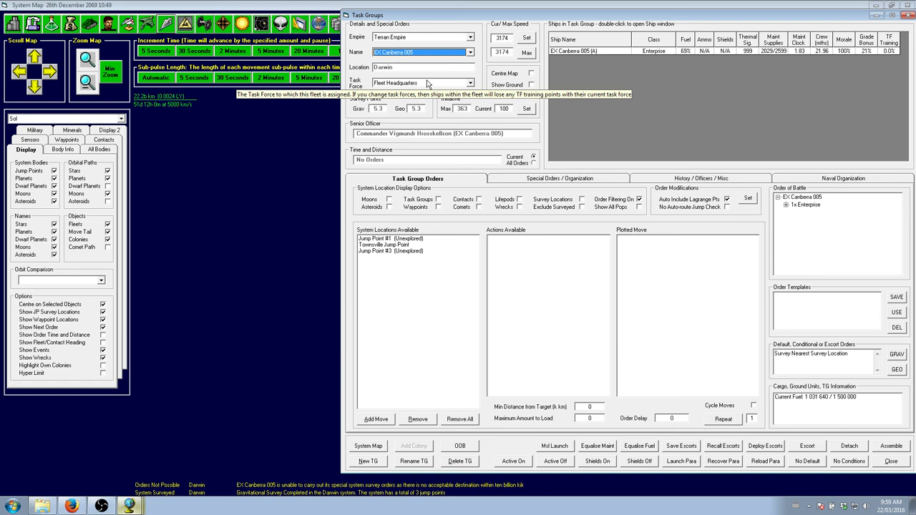
left_click(384, 245)
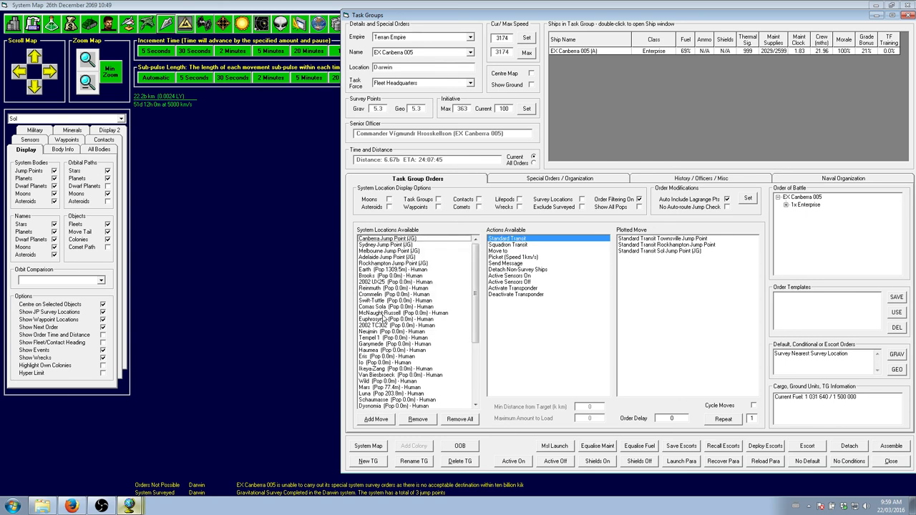
mouse_move(378, 378)
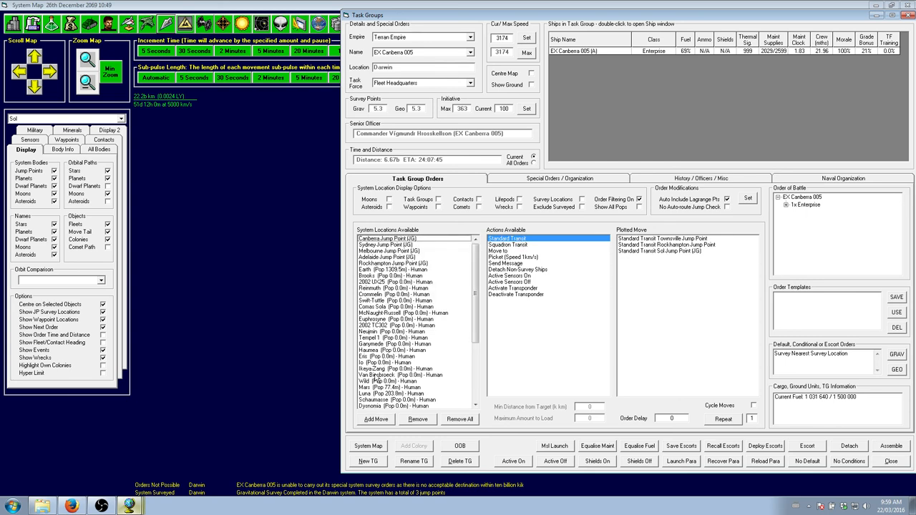
left_click(385, 269)
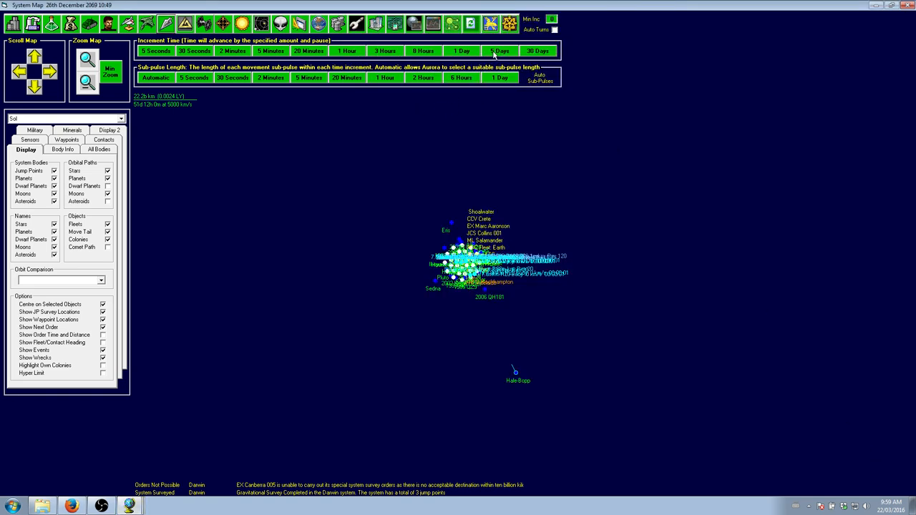
- Advance game time by five days toward 1st January 2070
left_click(500, 51)
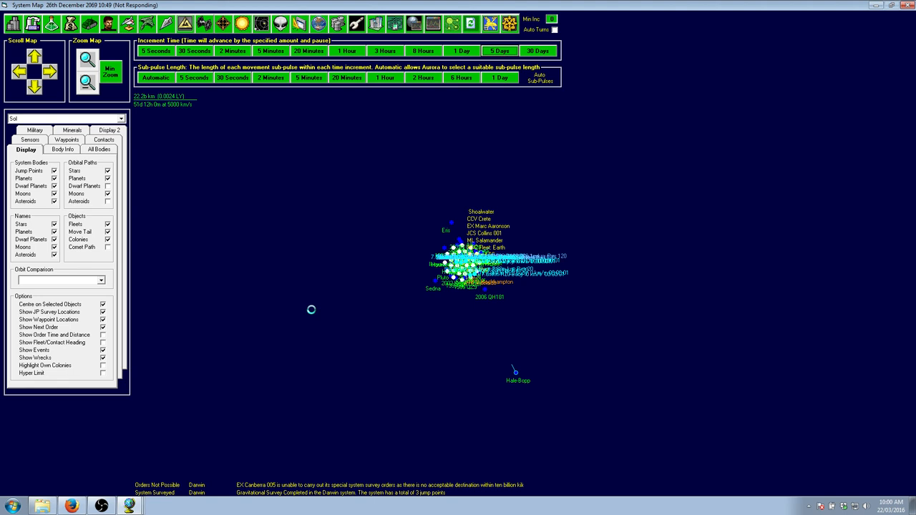
mouse_move(347, 265)
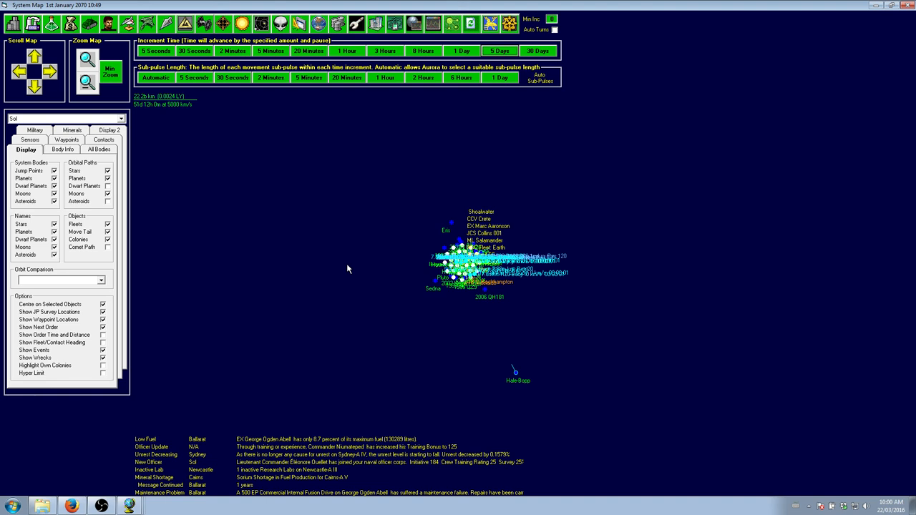
mouse_move(287, 480)
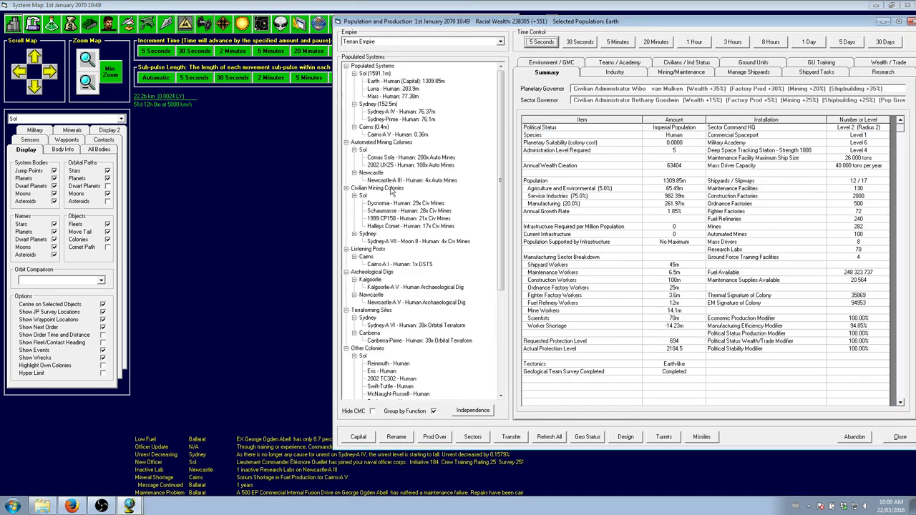
left_click(397, 134)
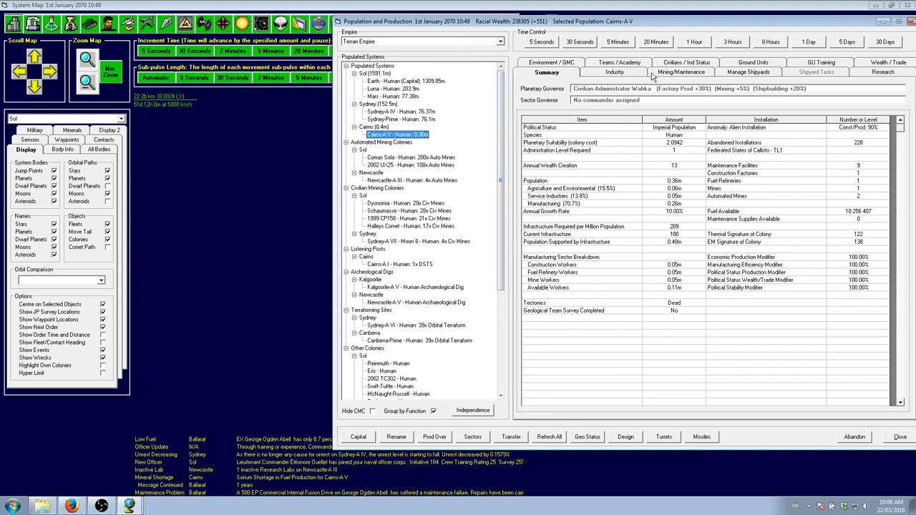
left_click(680, 72)
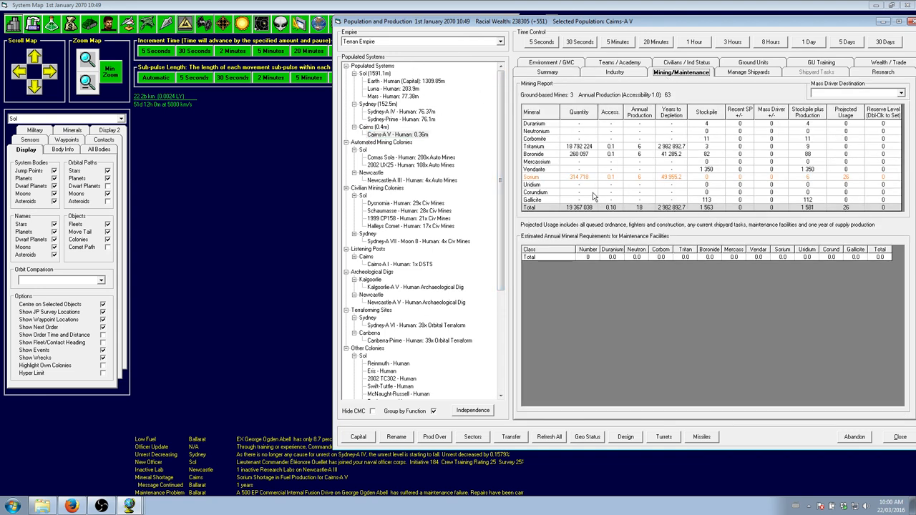
mouse_move(648, 182)
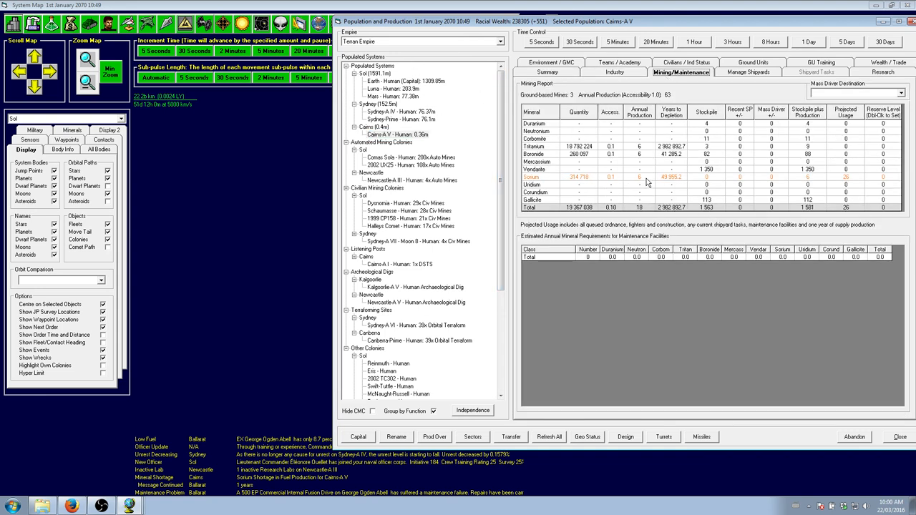
left_click(614, 72)
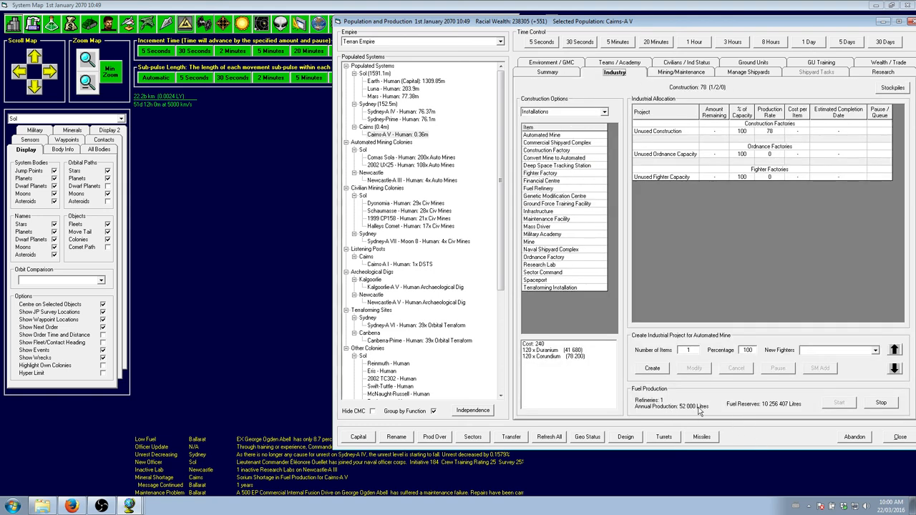
left_click(880, 402)
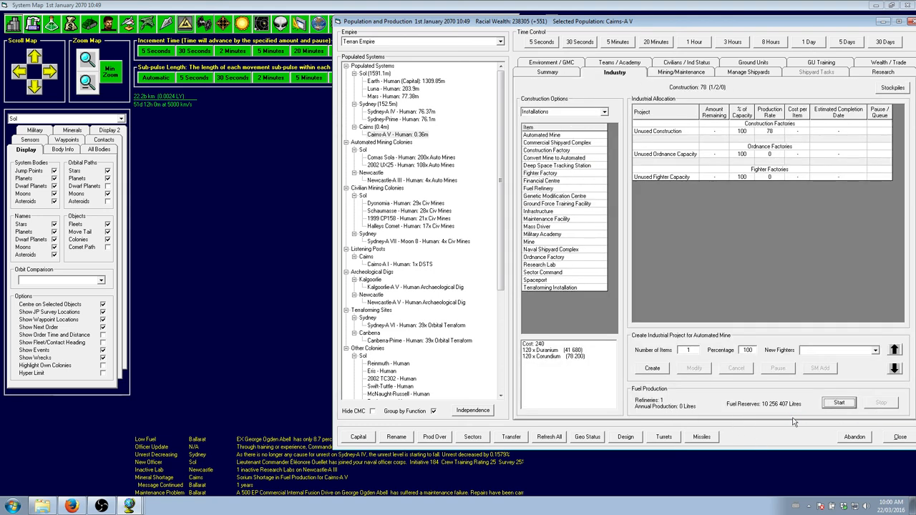
left_click(547, 73)
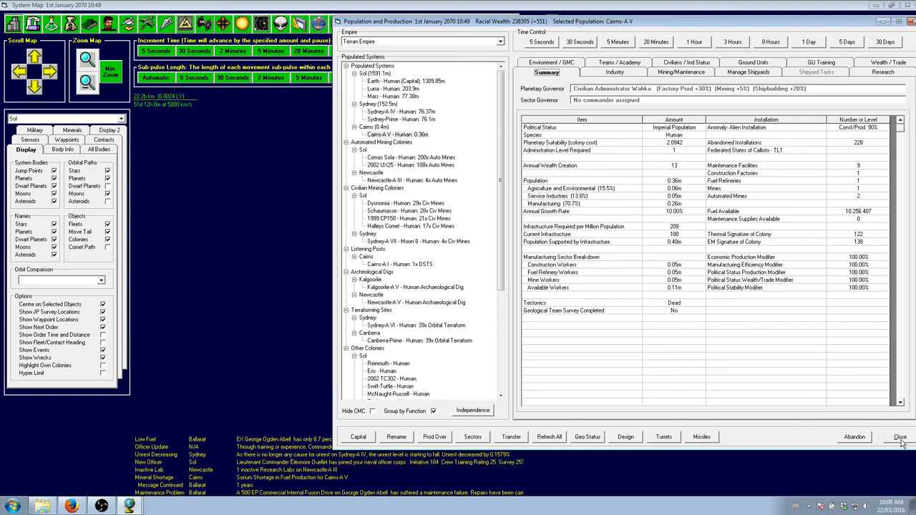
left_click(900, 437)
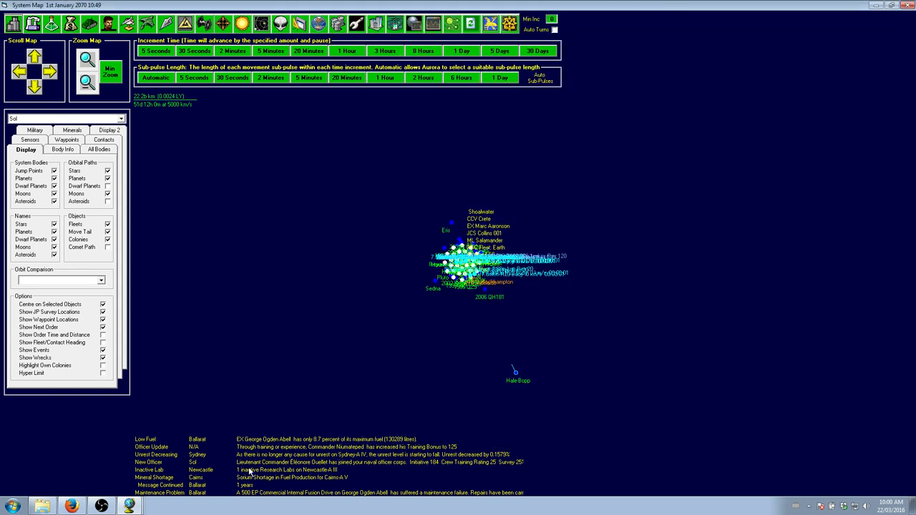
mouse_move(328, 480)
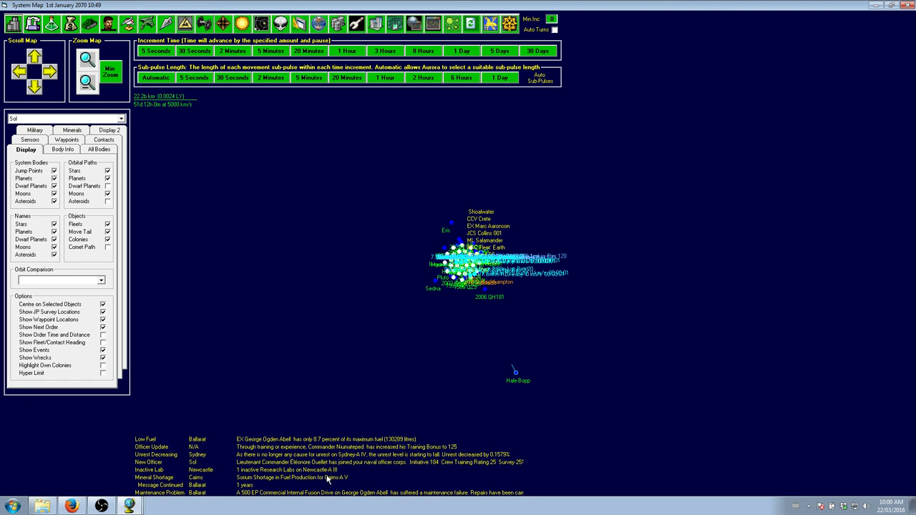
mouse_move(336, 367)
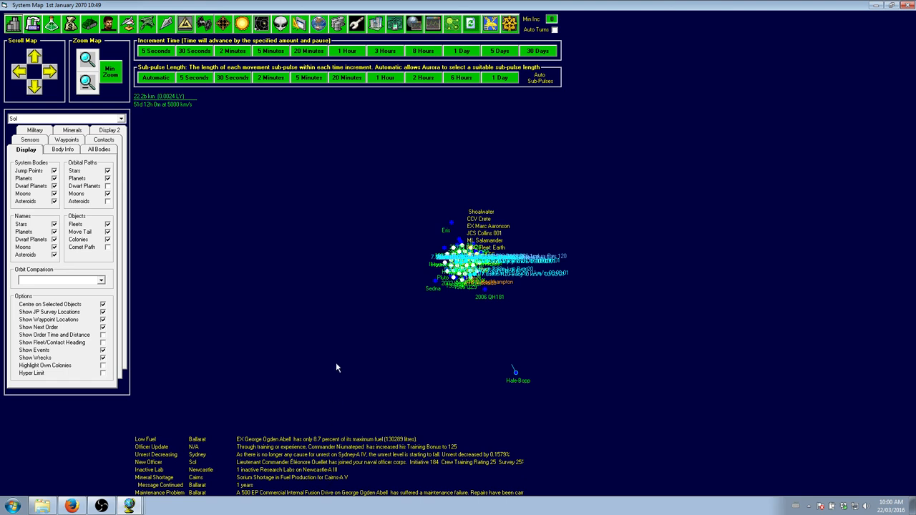
mouse_move(322, 234)
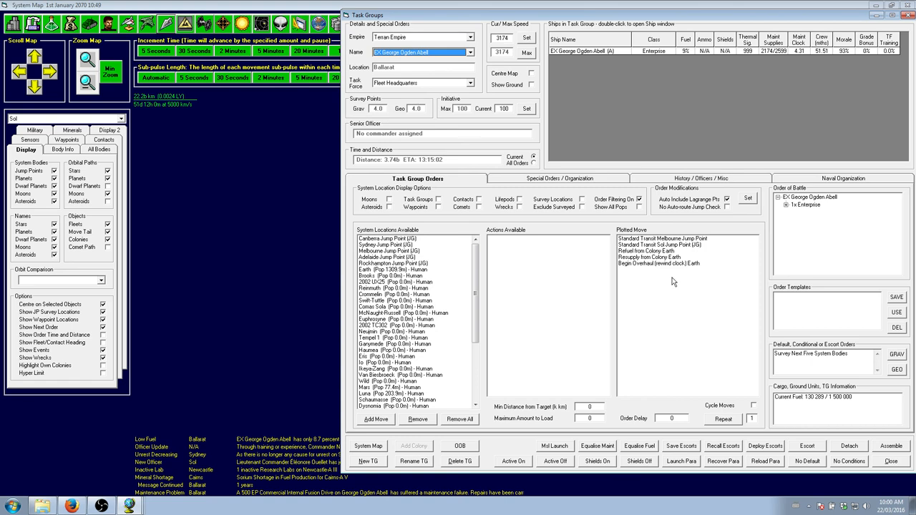
left_click(891, 461)
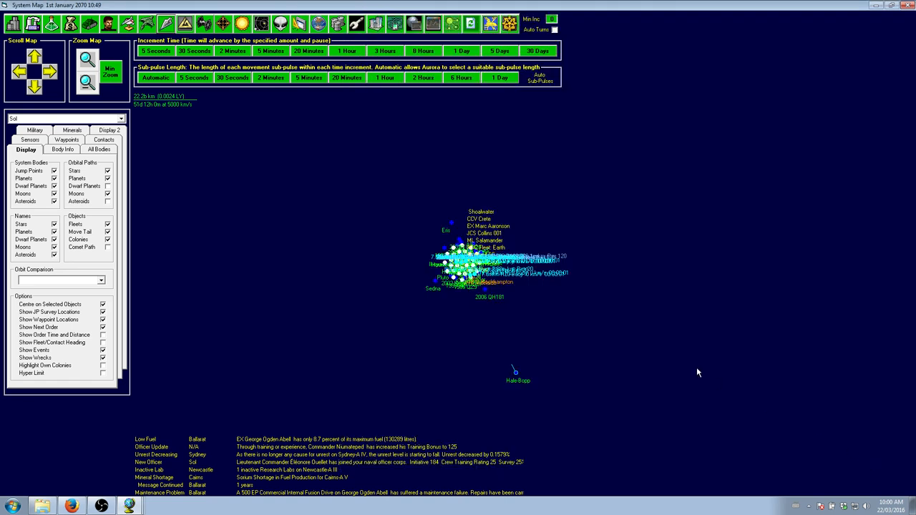
mouse_move(287, 499)
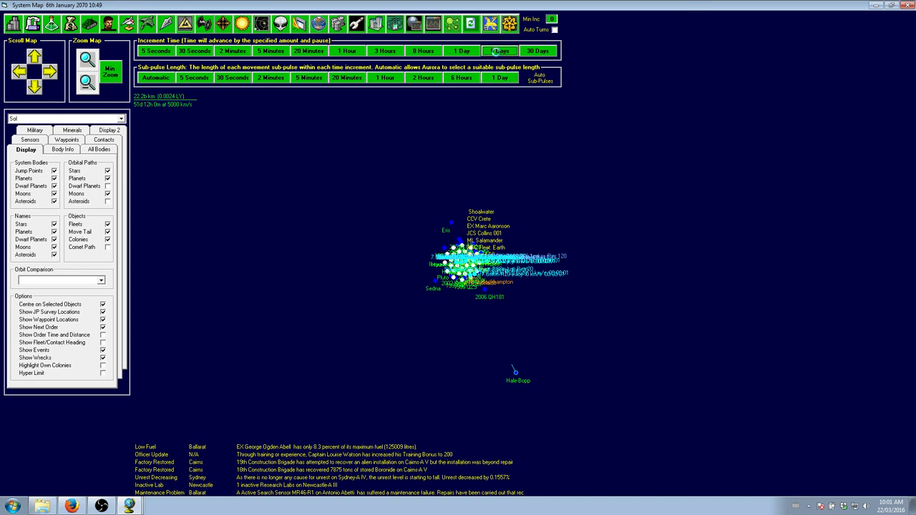
- Advance game time five days from 6th to 11th January 2070
left_click(500, 51)
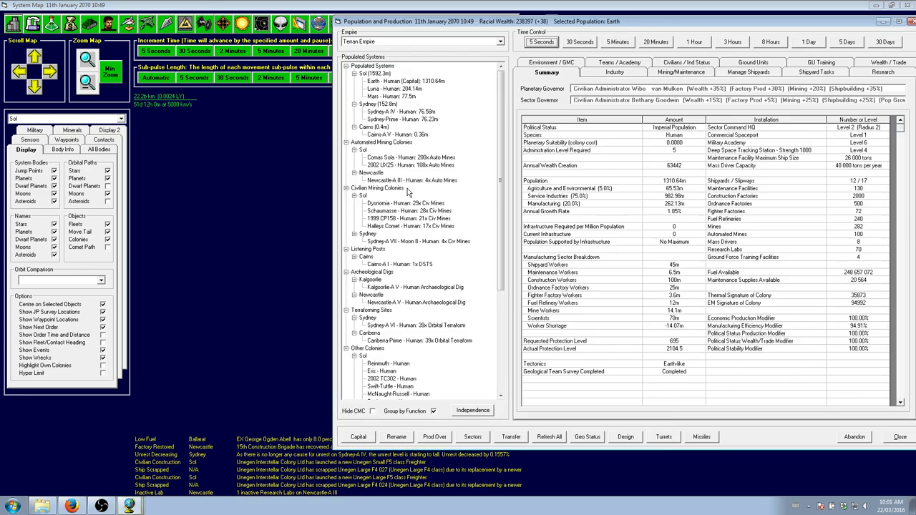
- Browse Newcastle-A III's Industry, Summary, Mining, Teams, Civilians and Environment reports
left_click(614, 71)
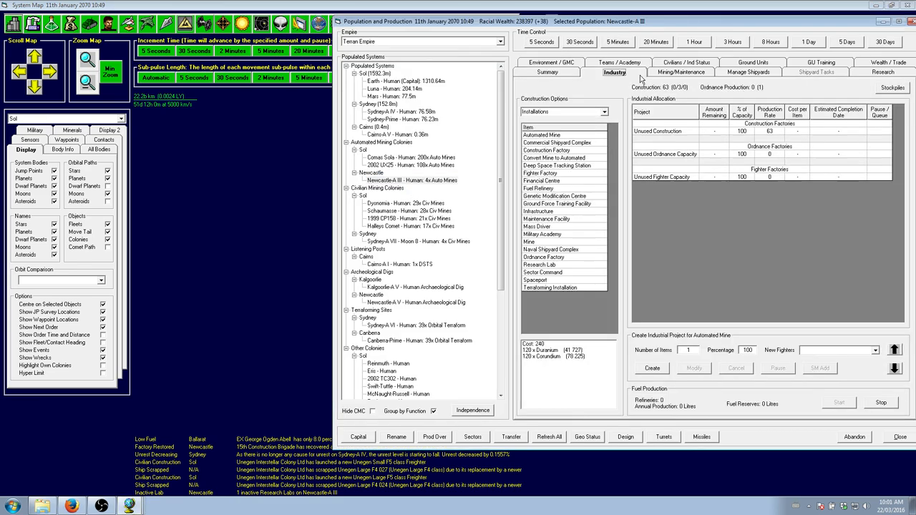
left_click(547, 73)
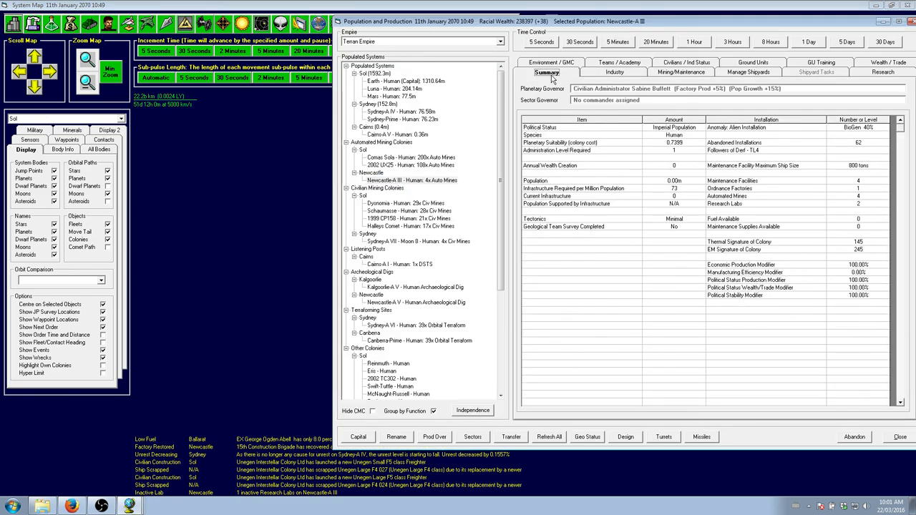
mouse_move(773, 205)
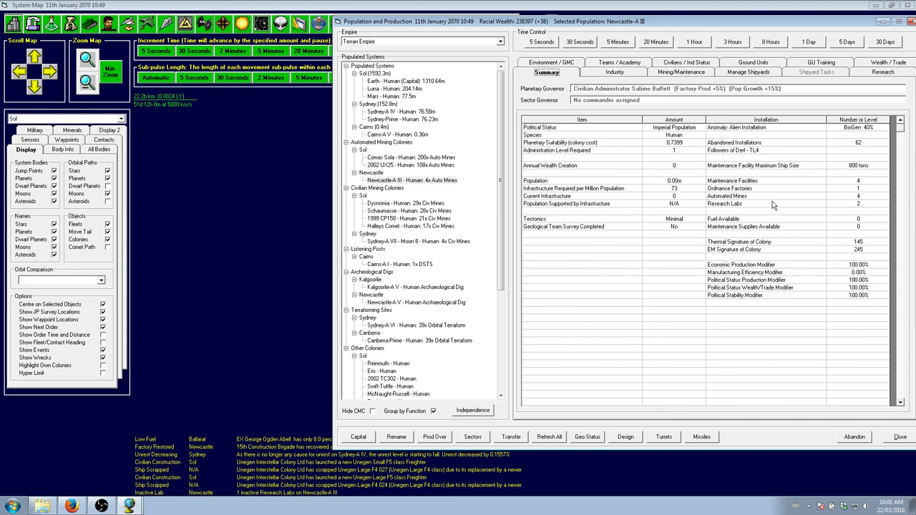
left_click(680, 72)
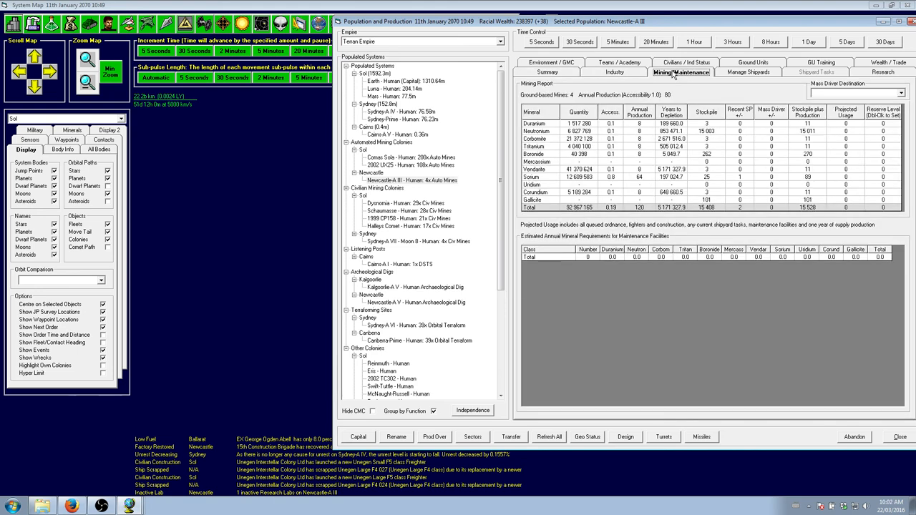
left_click(617, 62)
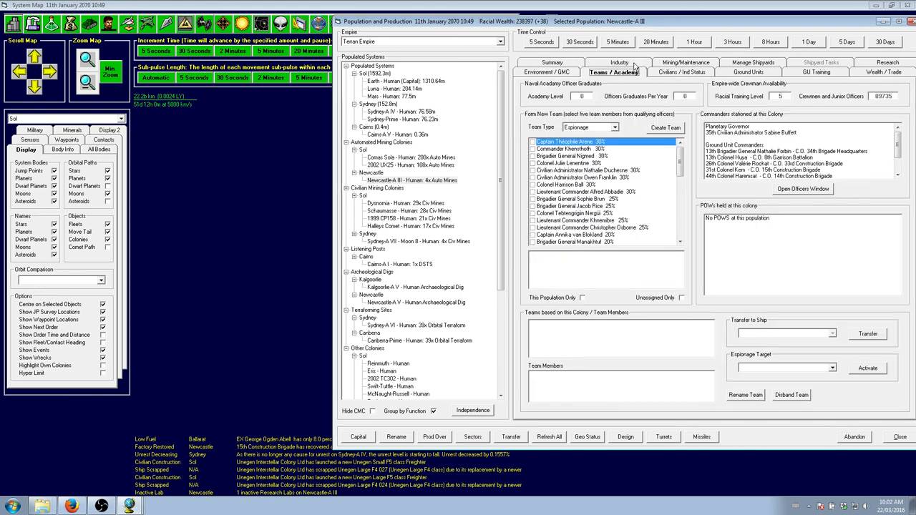
left_click(681, 72)
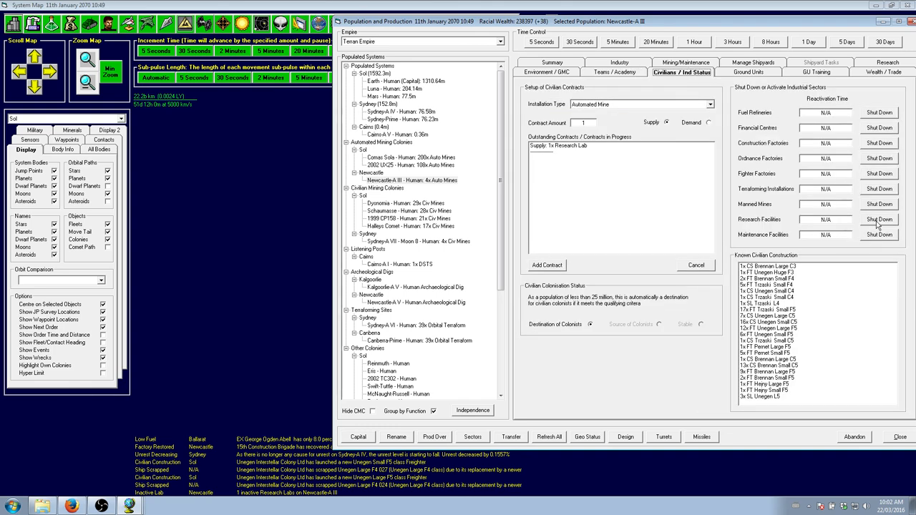
left_click(548, 72)
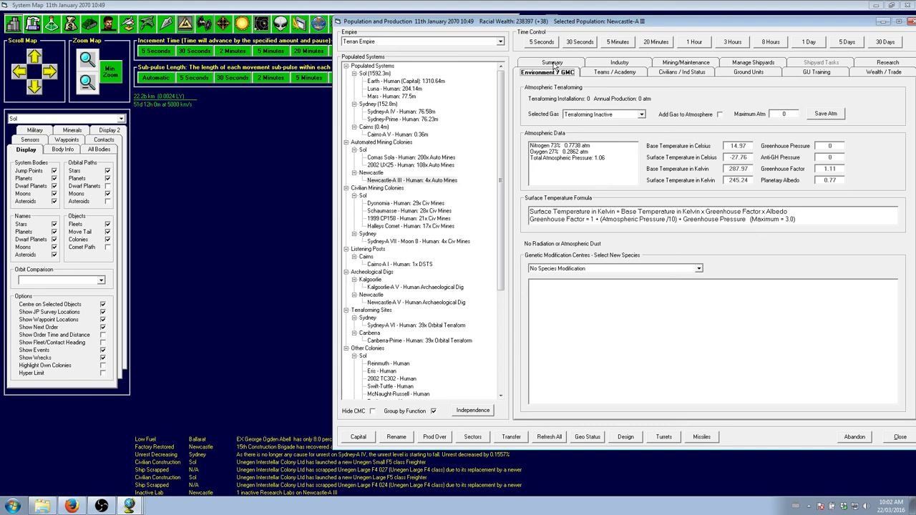
left_click(552, 63)
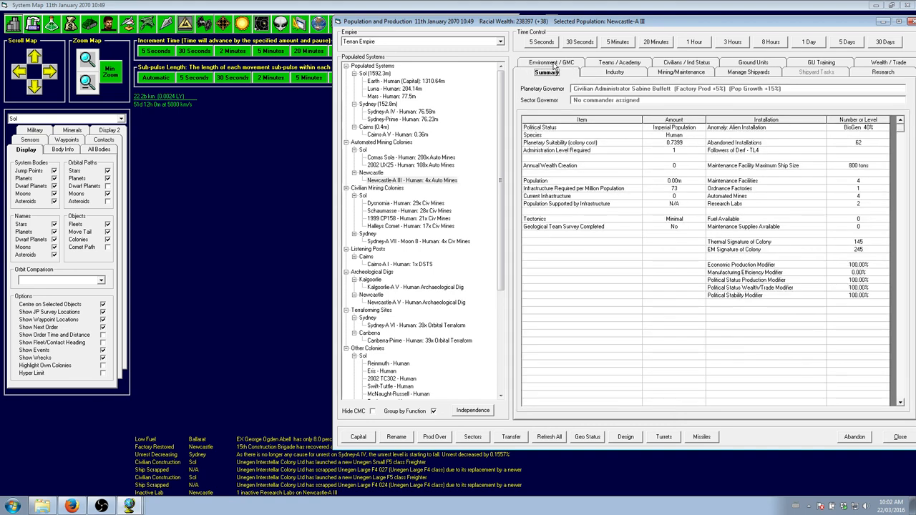
mouse_move(882, 80)
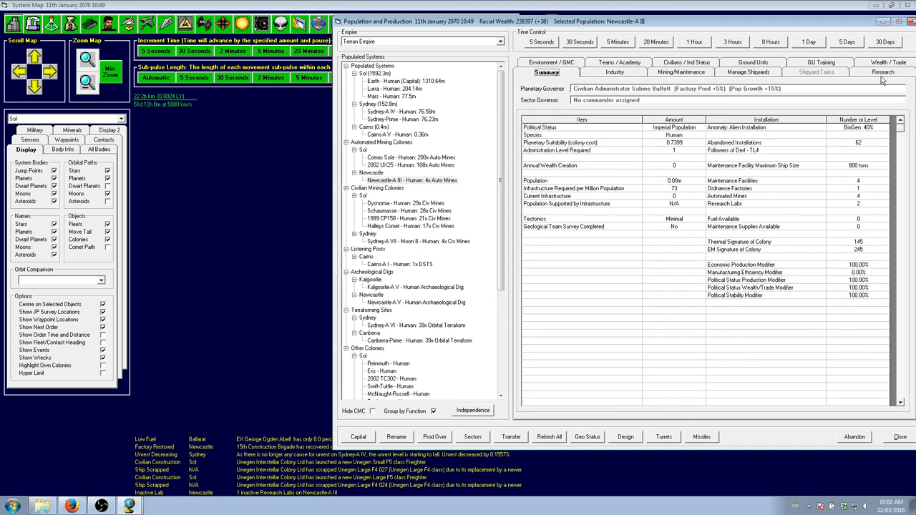
- View Earth's civilian contracts and colonisation status, then move on to Task Groups
left_click(682, 72)
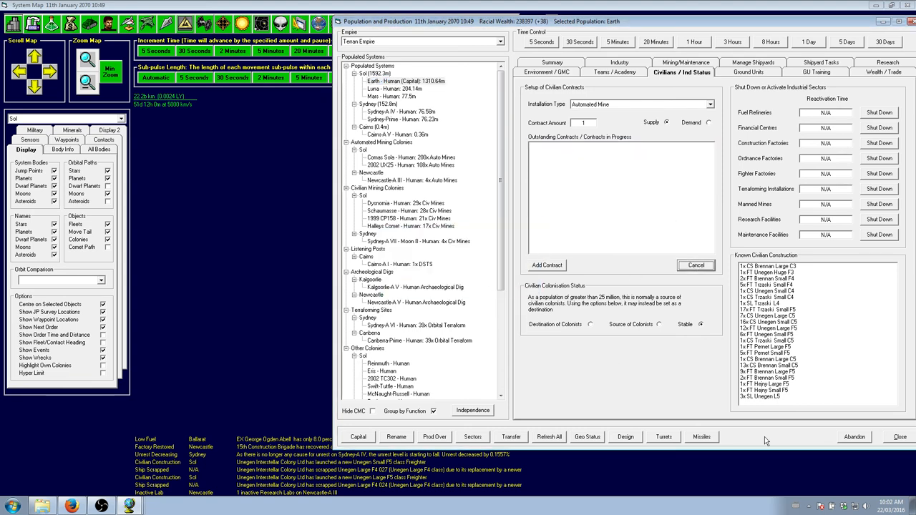
left_click(901, 438)
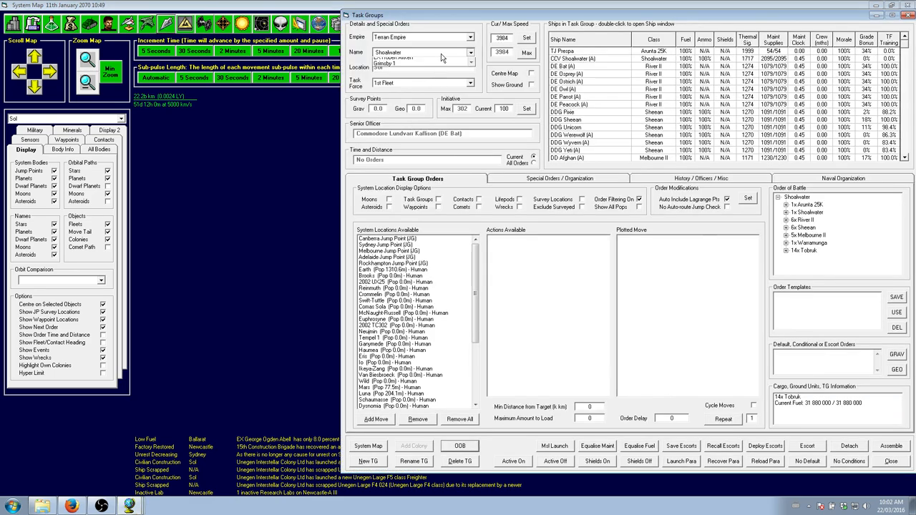
- Review the Salvage Fleet task group's orders and close the Task Groups window
left_click(471, 52)
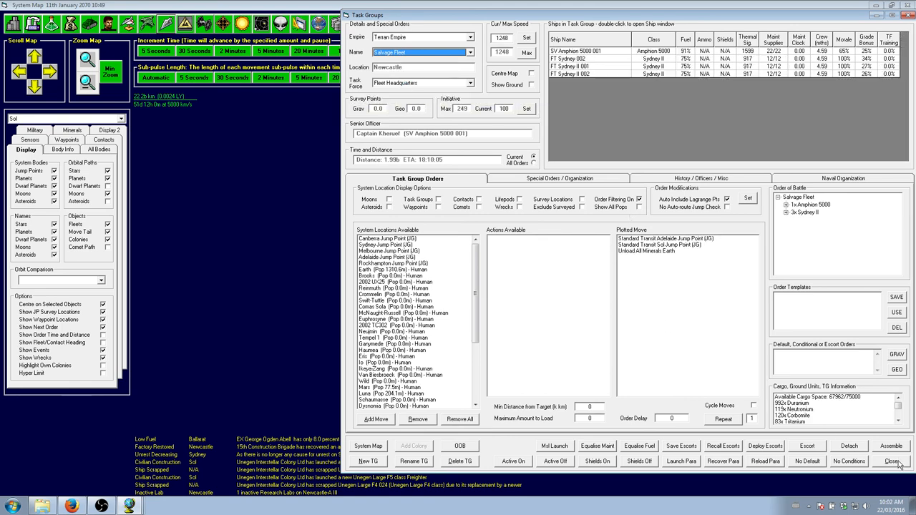
left_click(892, 461)
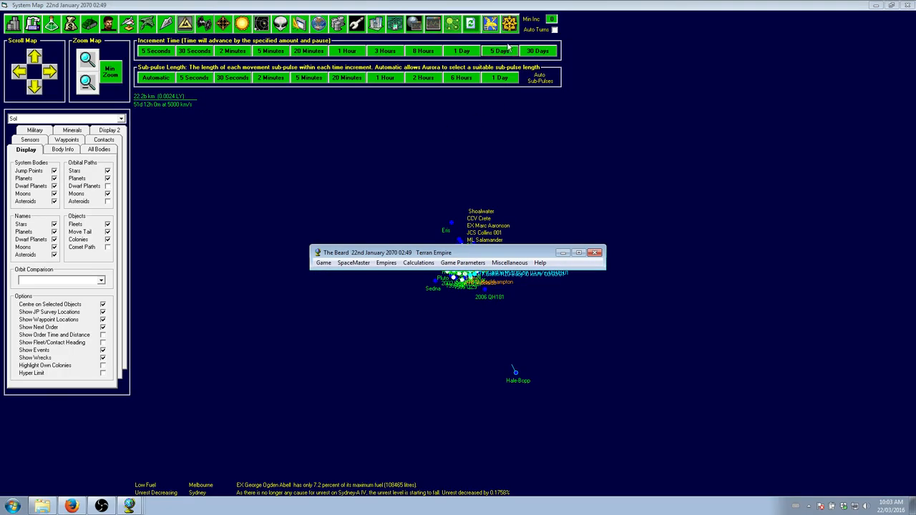
- Advance time toward 30th February 2070 and close the Population and Production overview
left_click(499, 51)
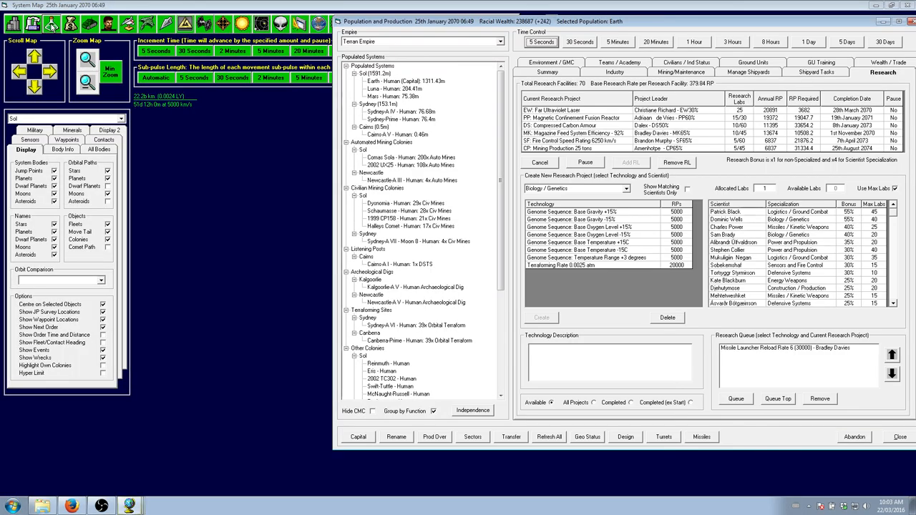
mouse_move(836, 56)
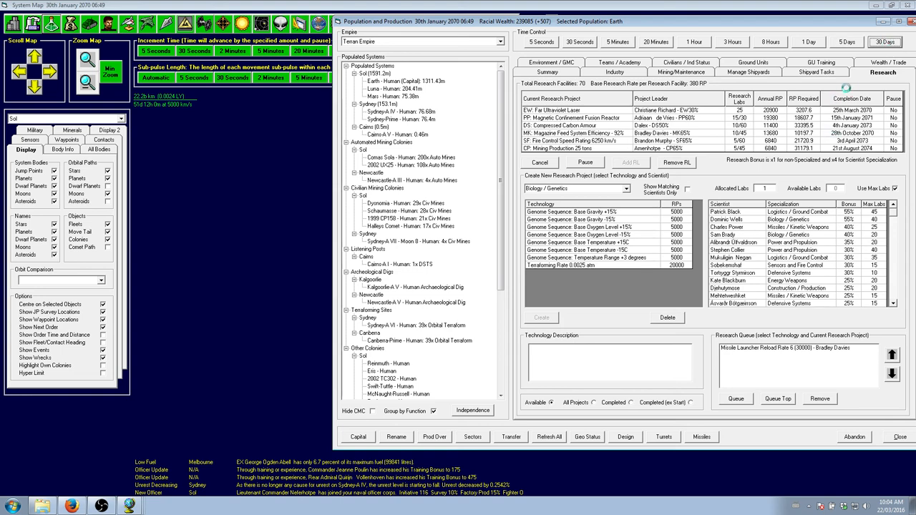
mouse_move(850, 84)
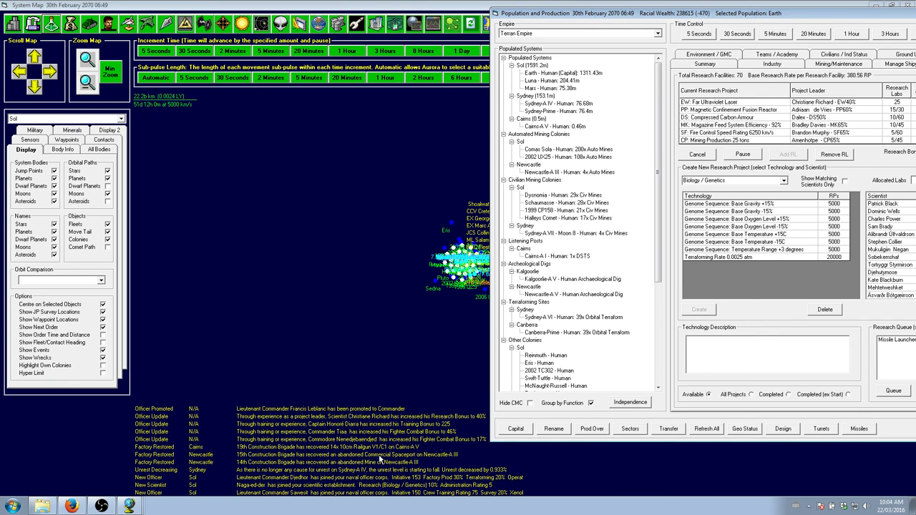
mouse_move(383, 449)
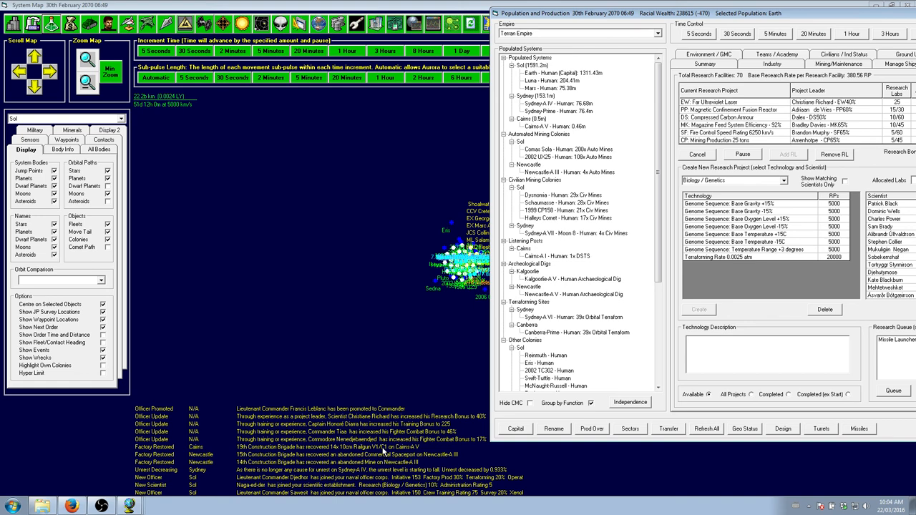
mouse_move(385, 451)
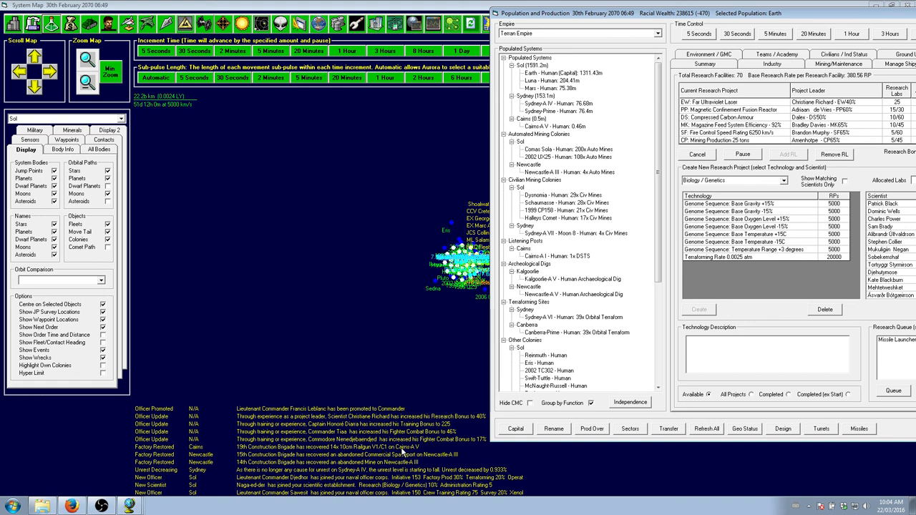
mouse_move(413, 453)
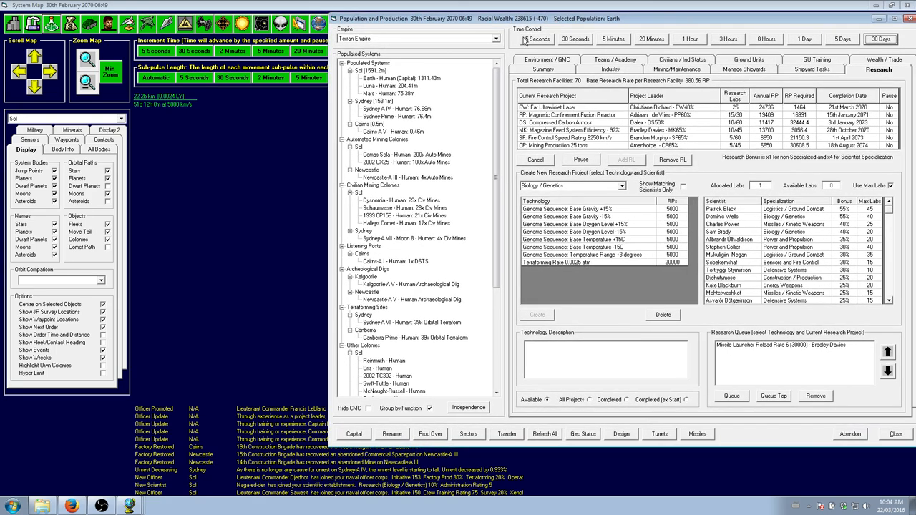
mouse_move(371, 201)
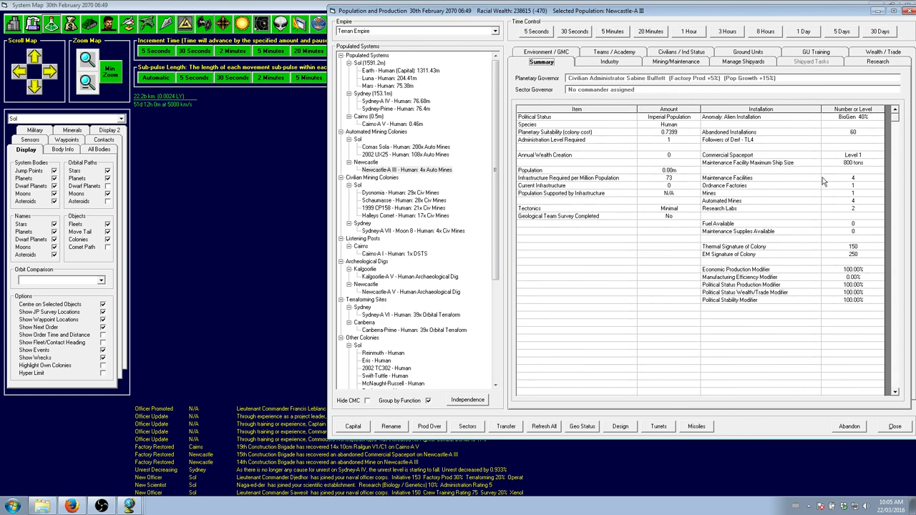
mouse_move(867, 159)
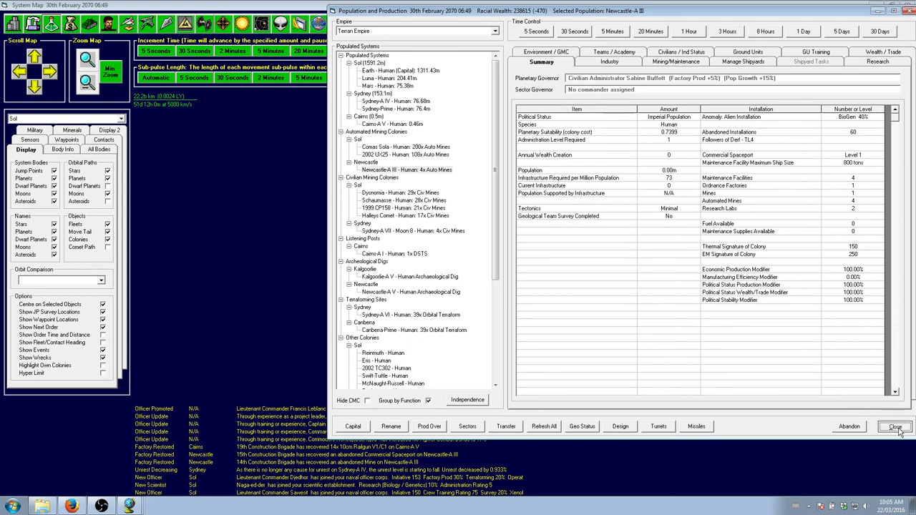
left_click(894, 427)
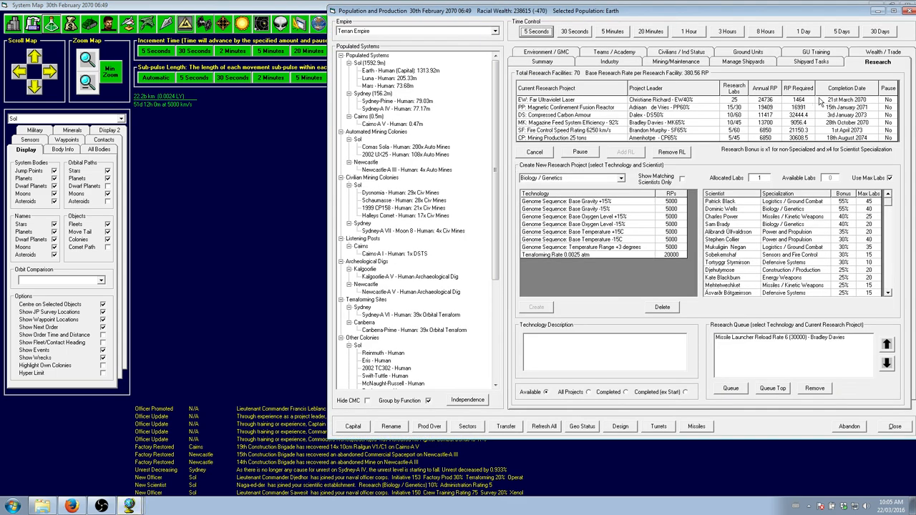
mouse_move(829, 102)
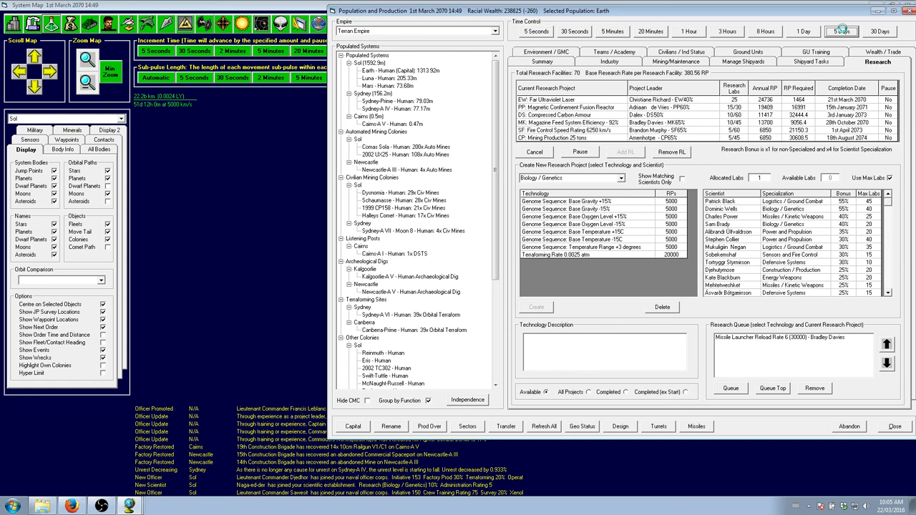
- Advance the game in three five-day increments to 14th March 2070
left_click(841, 31)
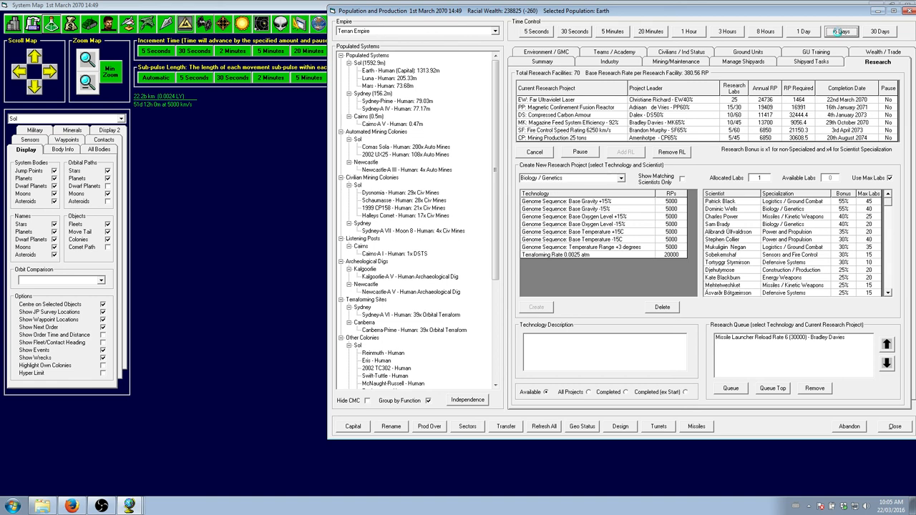
left_click(840, 31)
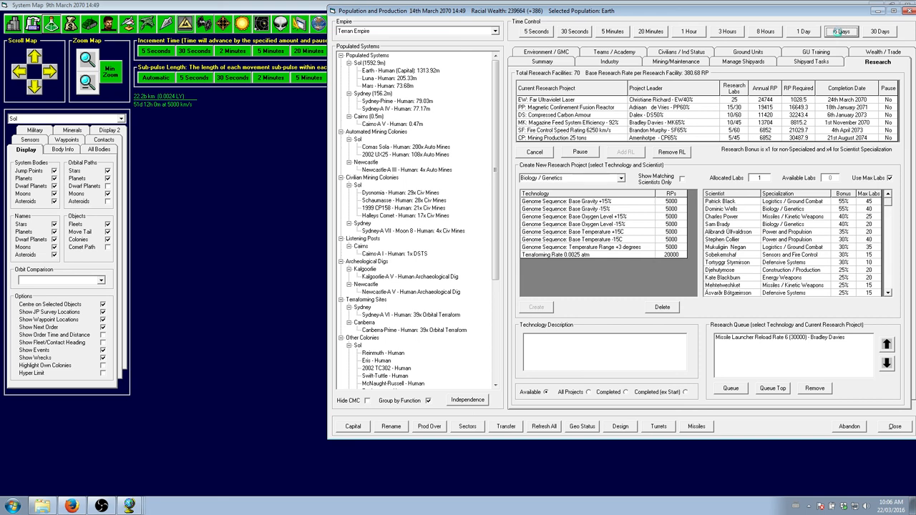
left_click(841, 31)
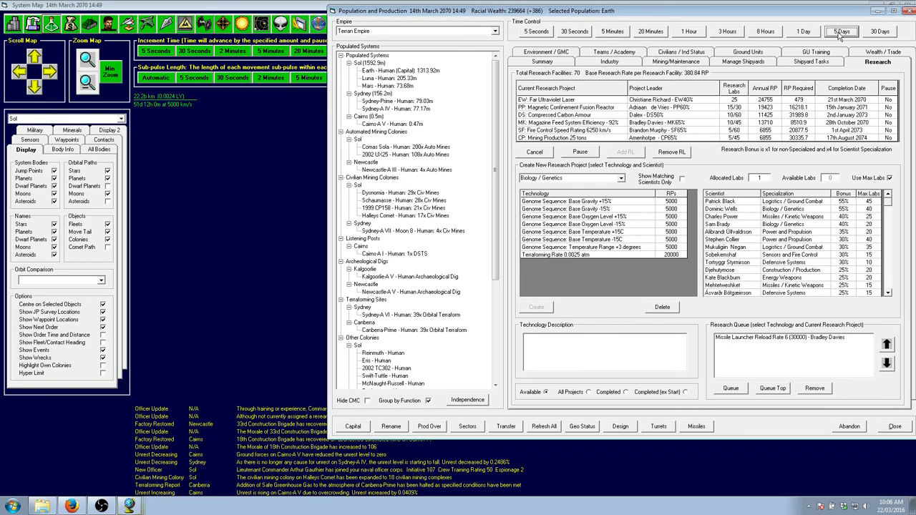
mouse_move(624, 26)
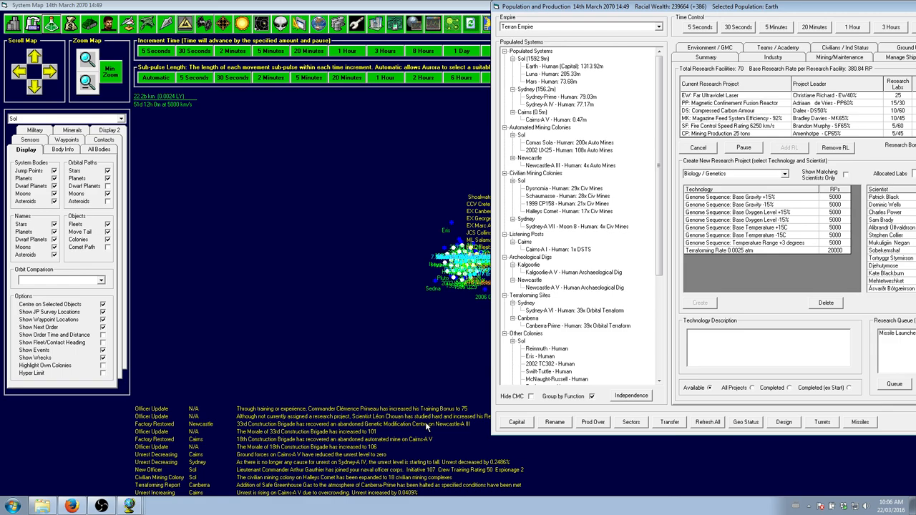
mouse_move(609, 83)
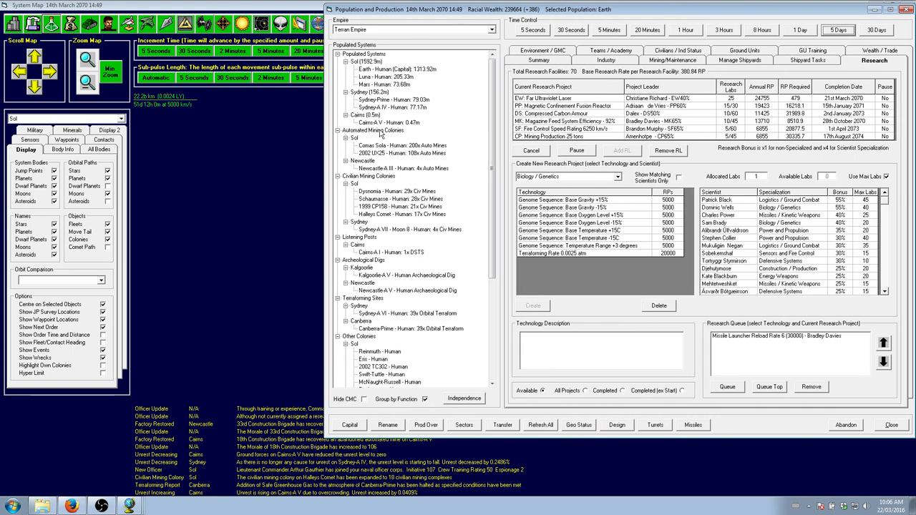
- View Sydney-Prime's colony summary showing no research facilities
left_click(392, 100)
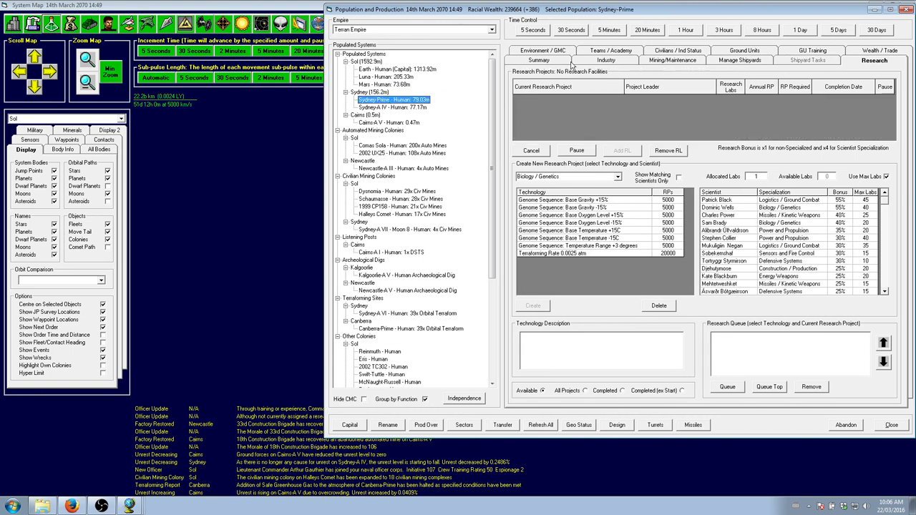
left_click(541, 50)
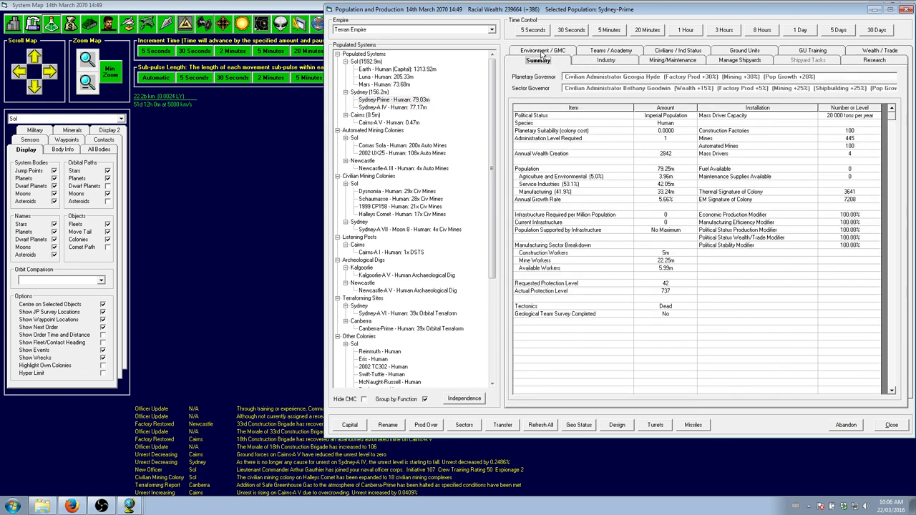
mouse_move(712, 411)
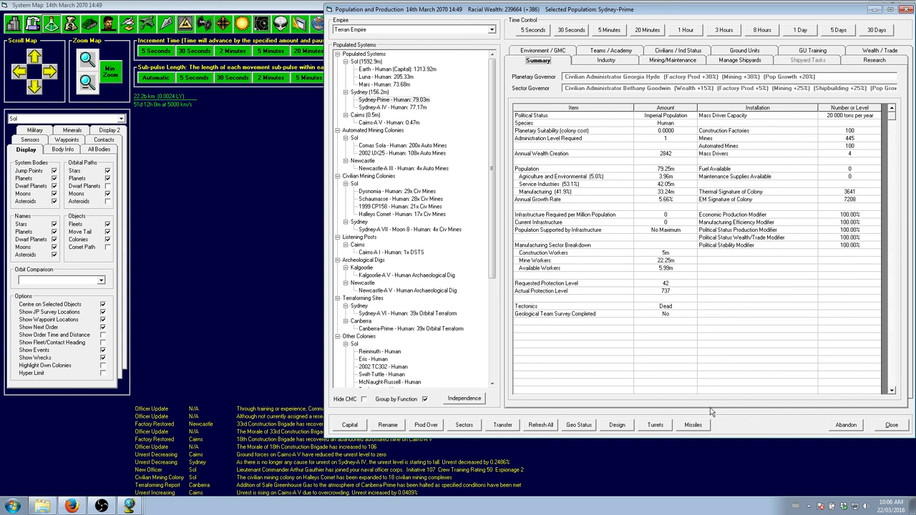
mouse_move(864, 432)
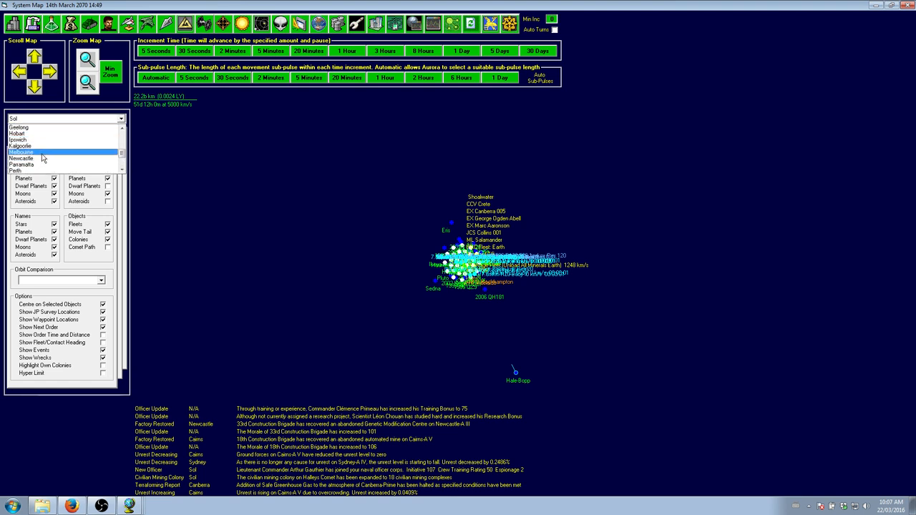
- Show the Canberra system and view Canberra-Prime's atmosphere and terraforming data
left_click(22, 152)
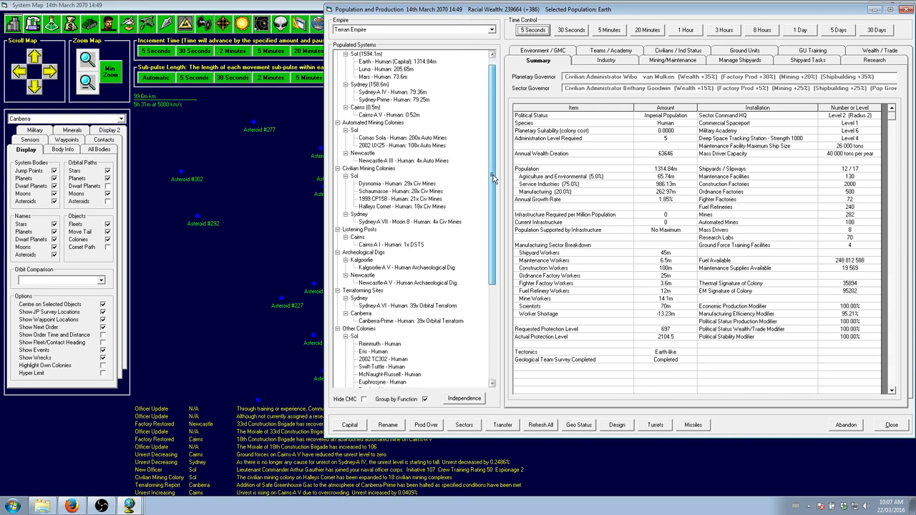
scroll("down", 3)
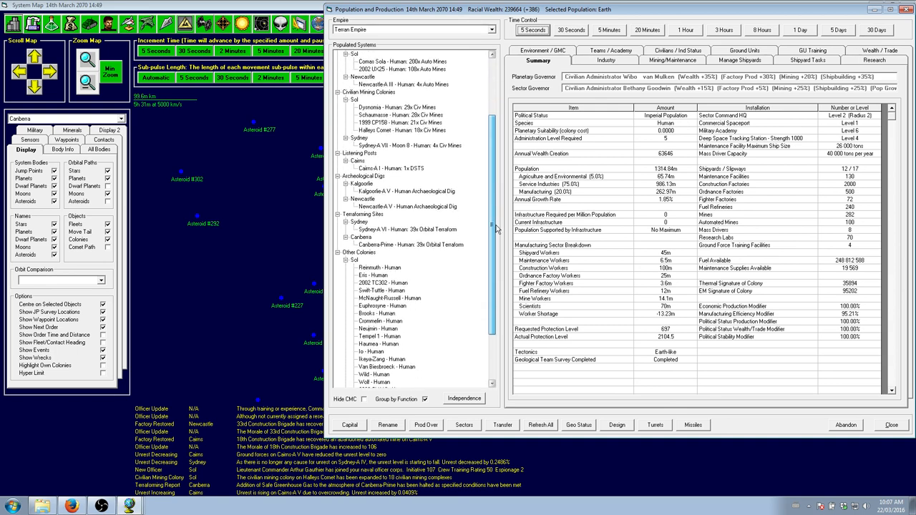
scroll("down", 3)
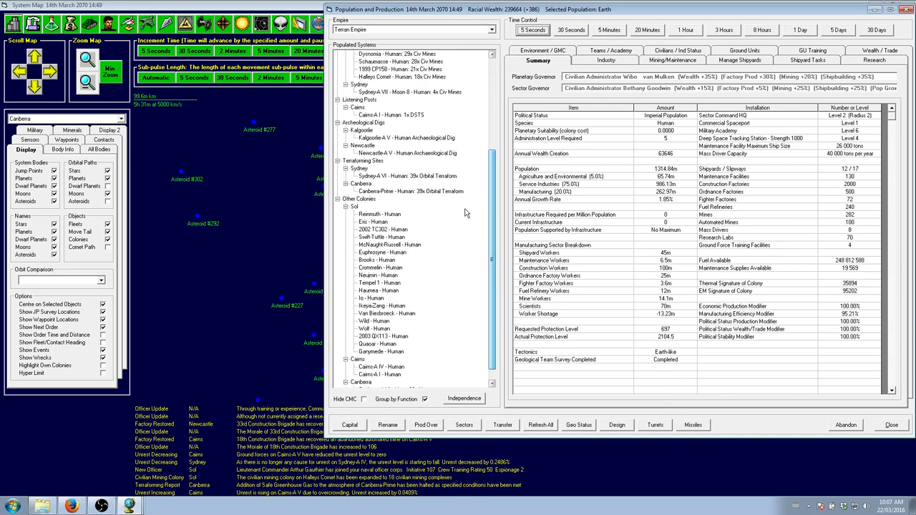
left_click(408, 191)
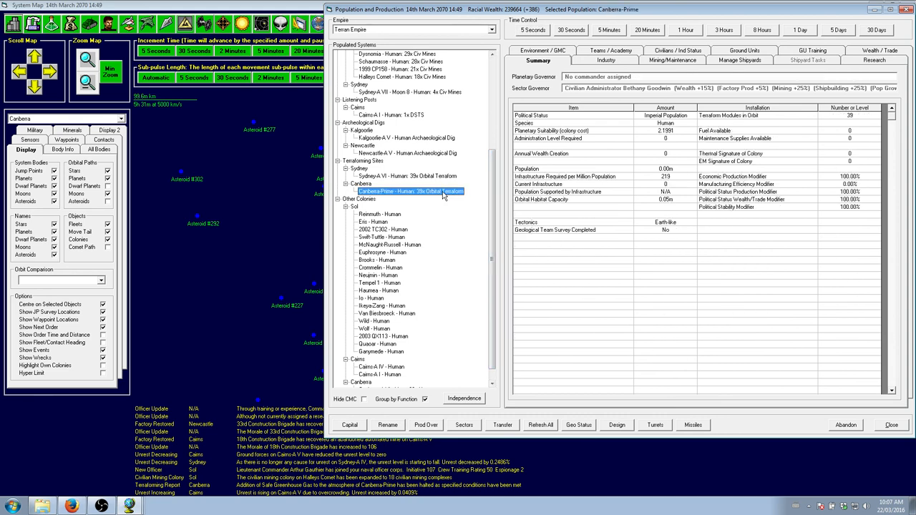
mouse_move(515, 176)
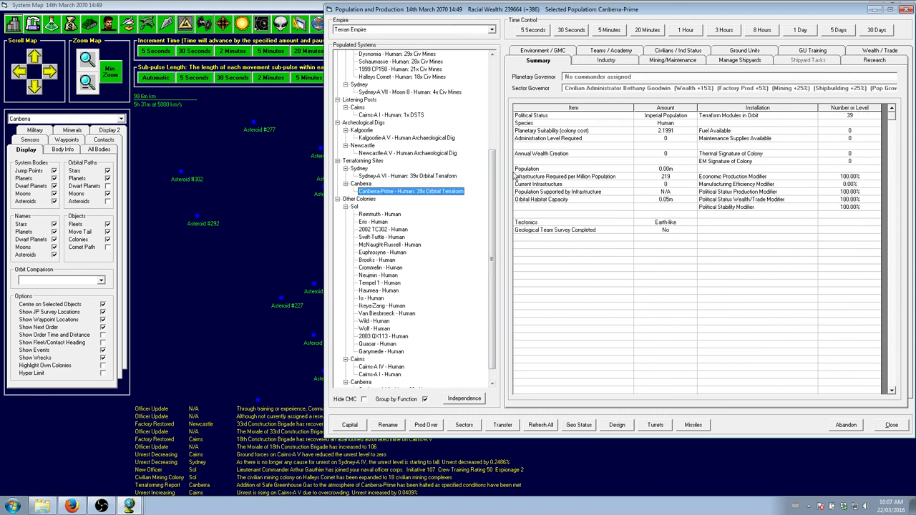
mouse_move(403, 207)
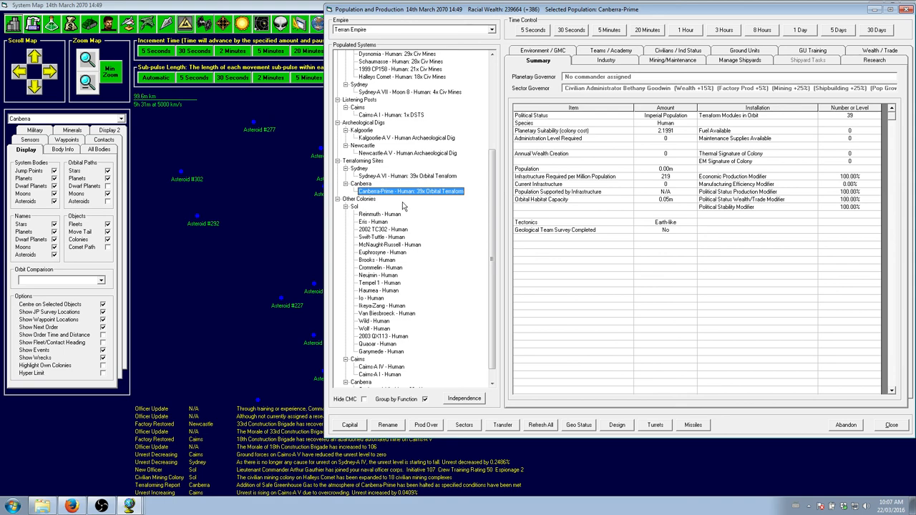
mouse_move(655, 136)
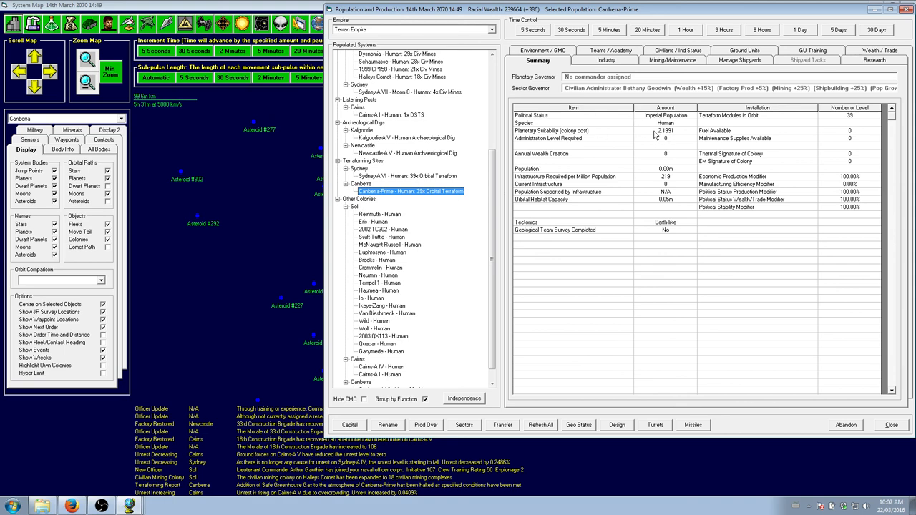
left_click(542, 50)
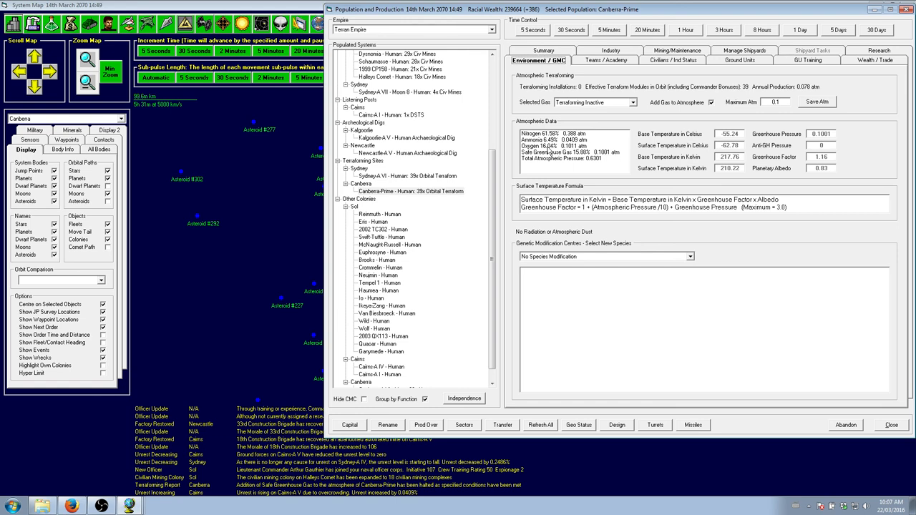
mouse_move(625, 118)
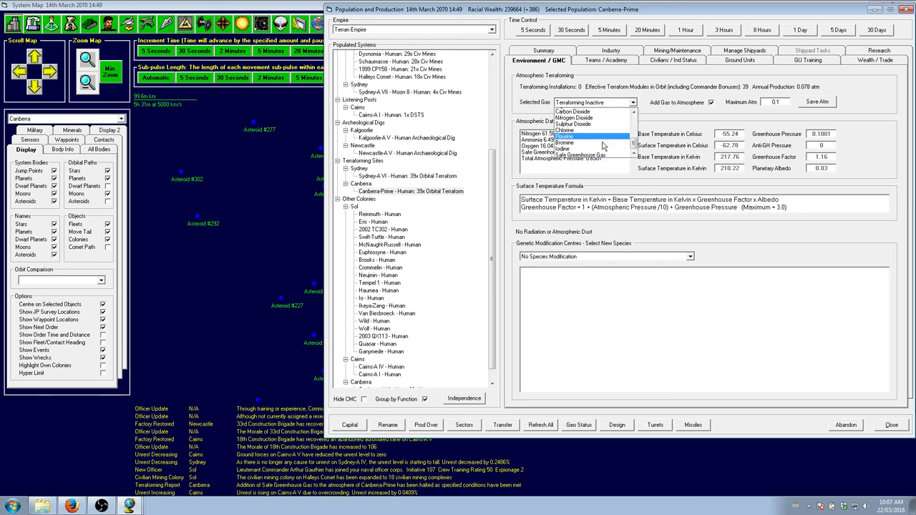
- Set Canberra-Prime to terraform with Safe Greenhouse Gas at a 0.25 atm maximum
left_click(586, 155)
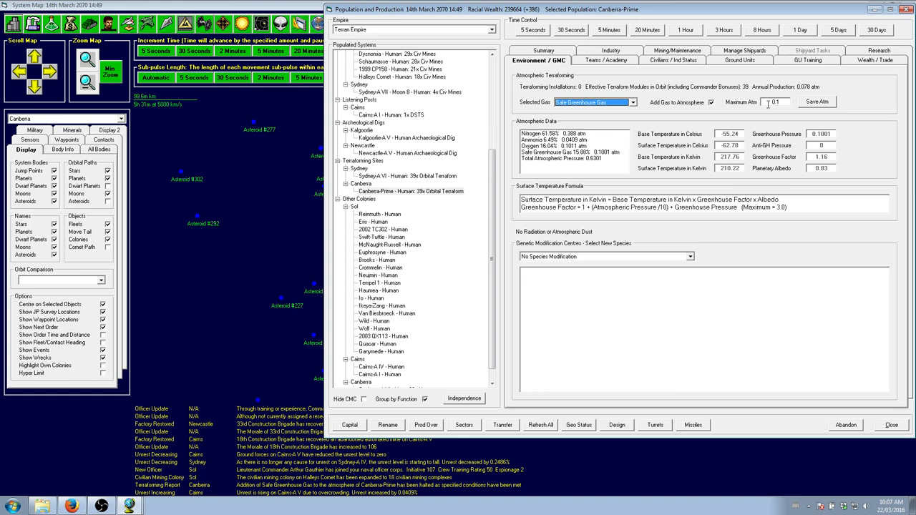
type("0.25")
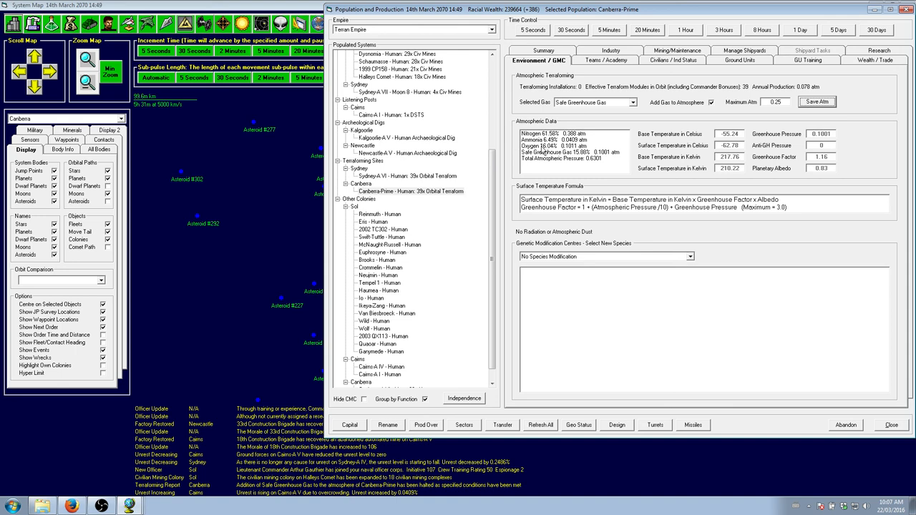
mouse_move(773, 95)
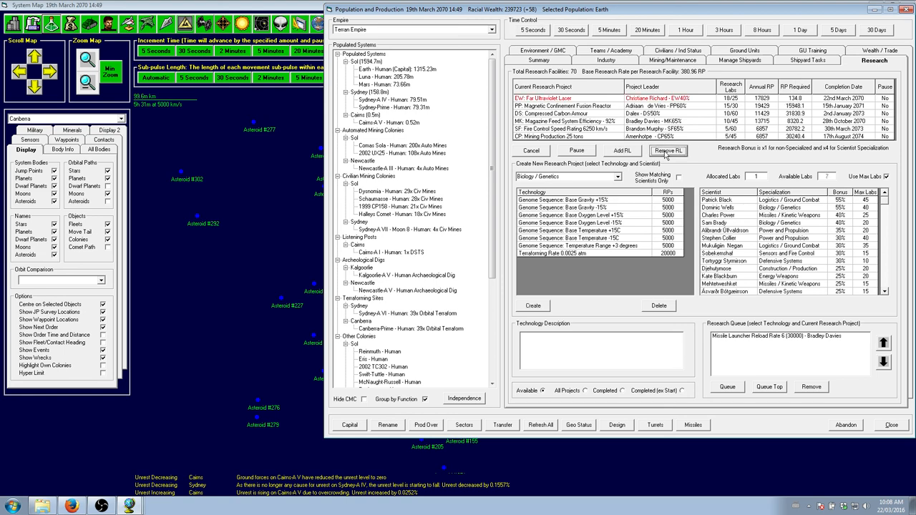
- Shift research labs from Far Ultraviolet Laser to Magnetic Confinement Fusion Reactor, reaching 28 labs
left_click(667, 151)
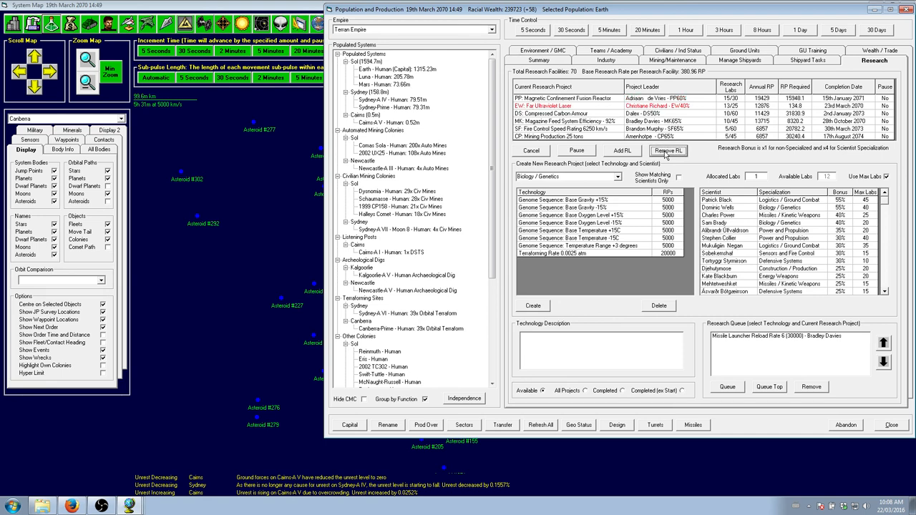
left_click(668, 150)
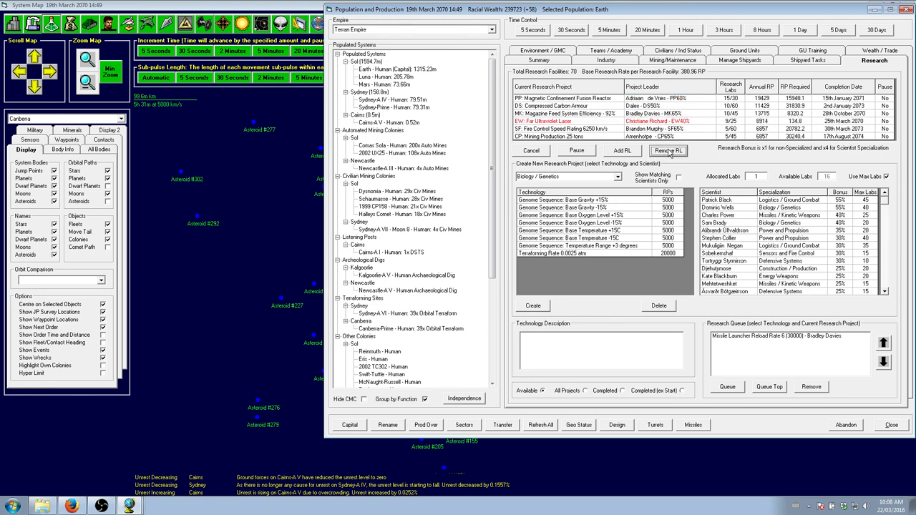
left_click(668, 150)
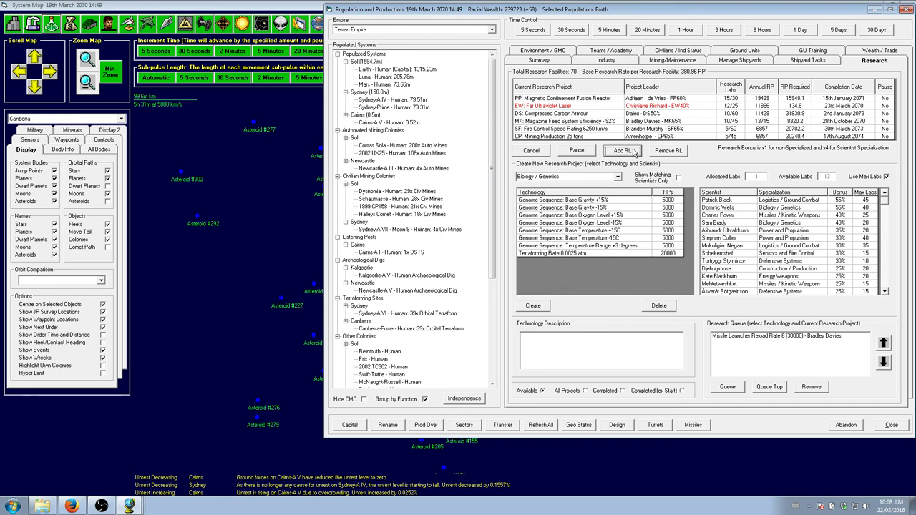
left_click(623, 151)
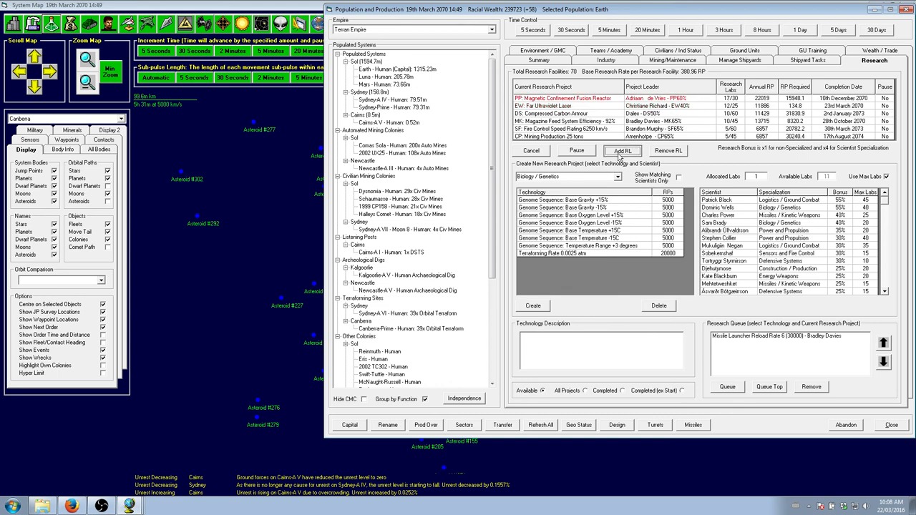
left_click(622, 150)
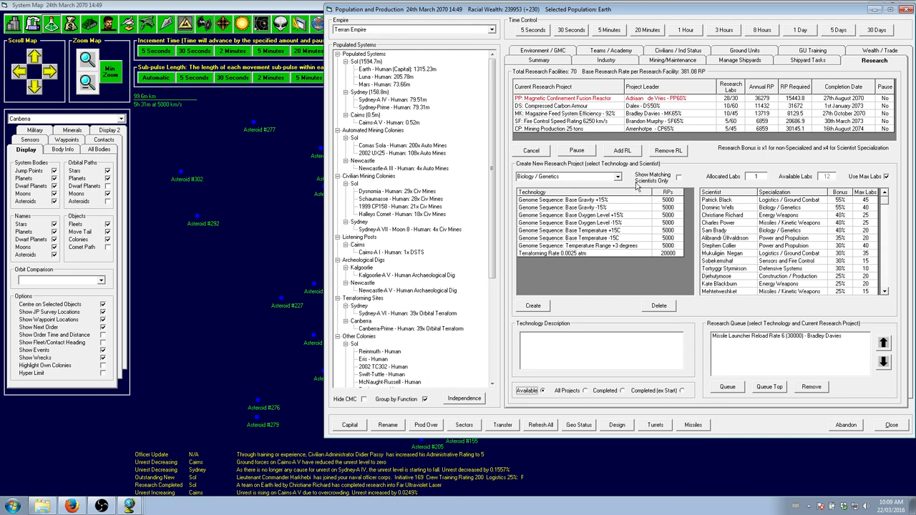
- Filter scientists by field and assign more labs to Compressed Carbon Armour
left_click(621, 176)
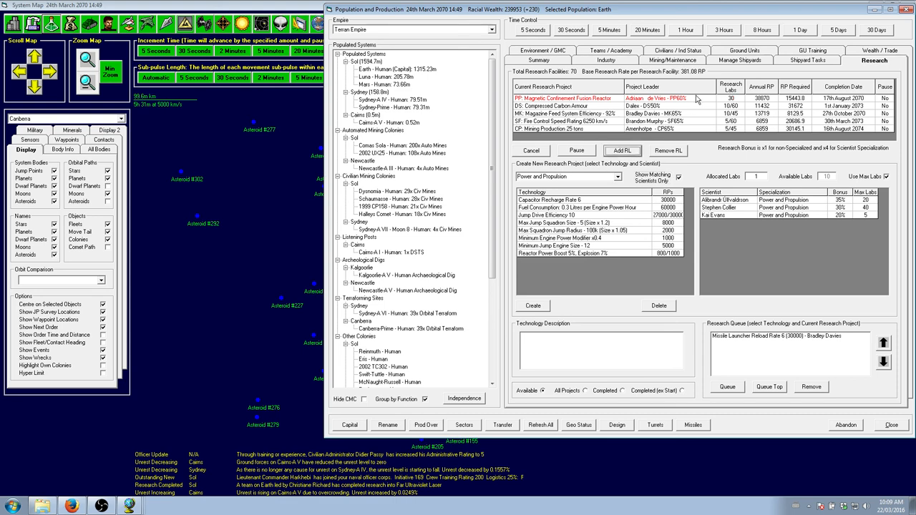
mouse_move(681, 103)
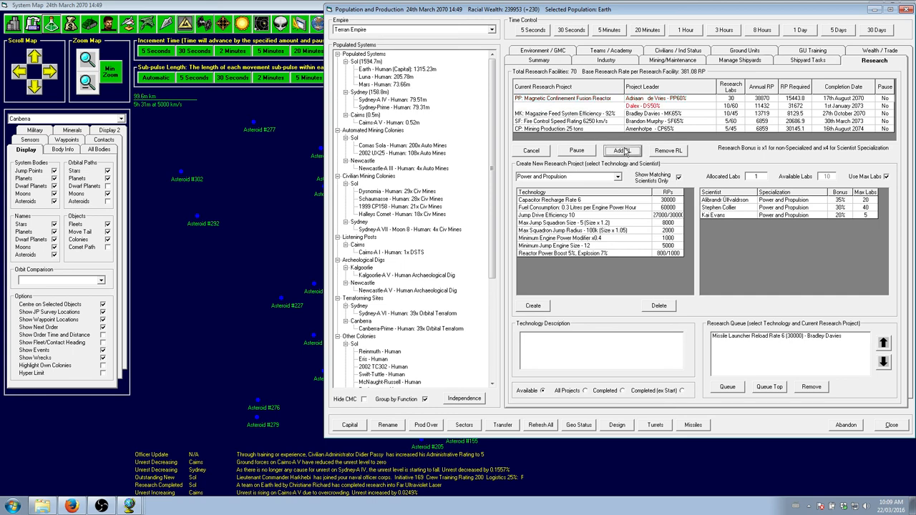
left_click(621, 150)
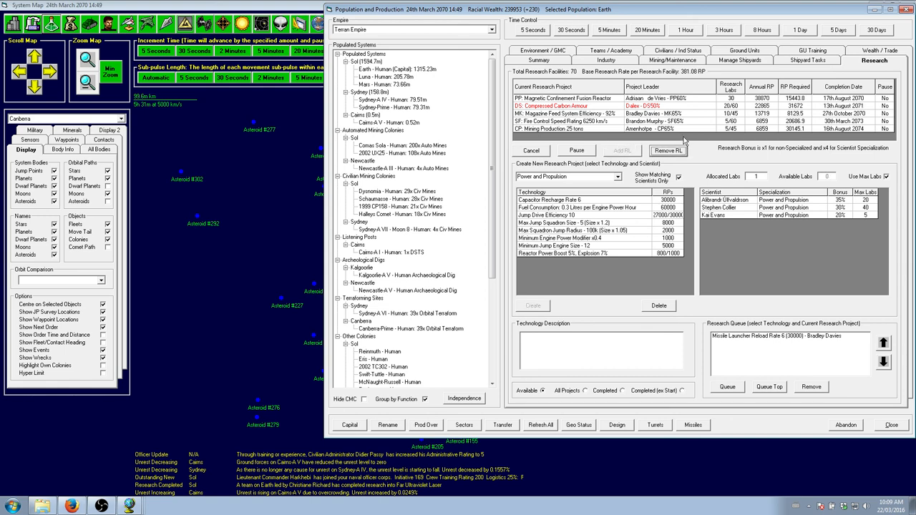
mouse_move(850, 112)
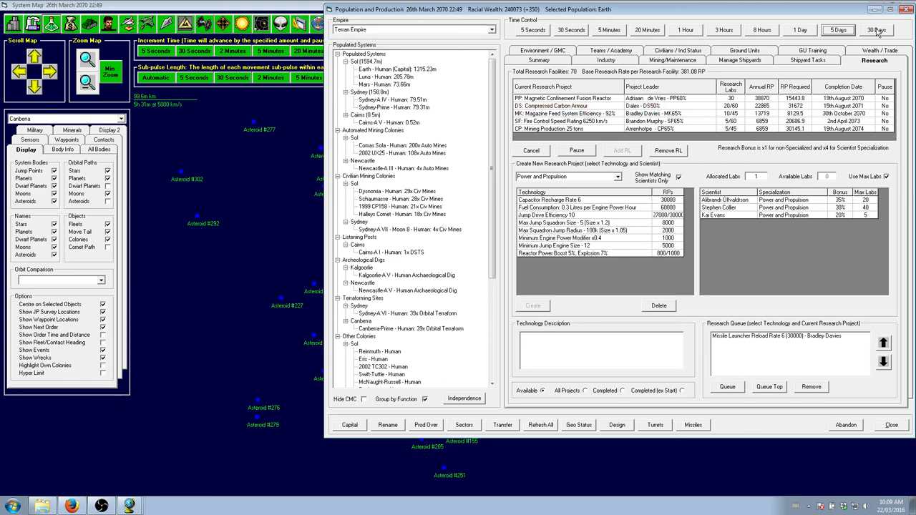
- Advance the game clock in 30-day increments to 30th March 2070
left_click(875, 30)
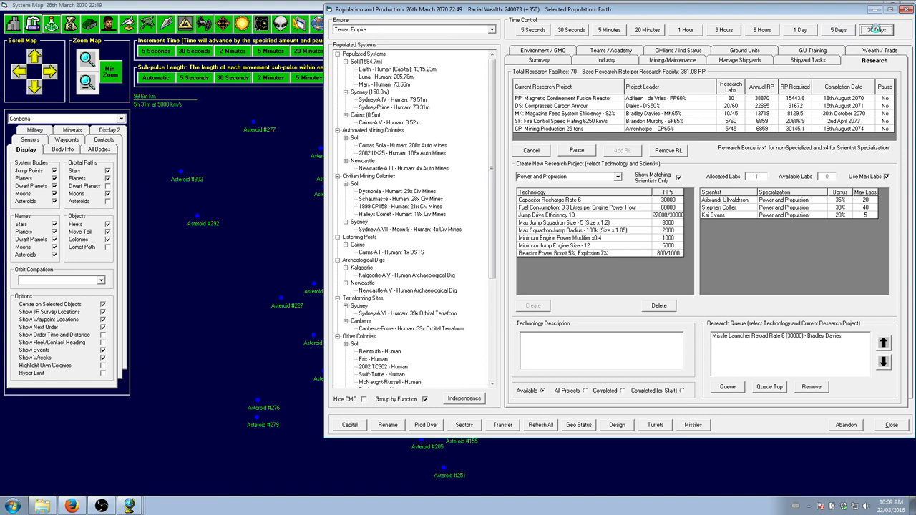
left_click(101, 506)
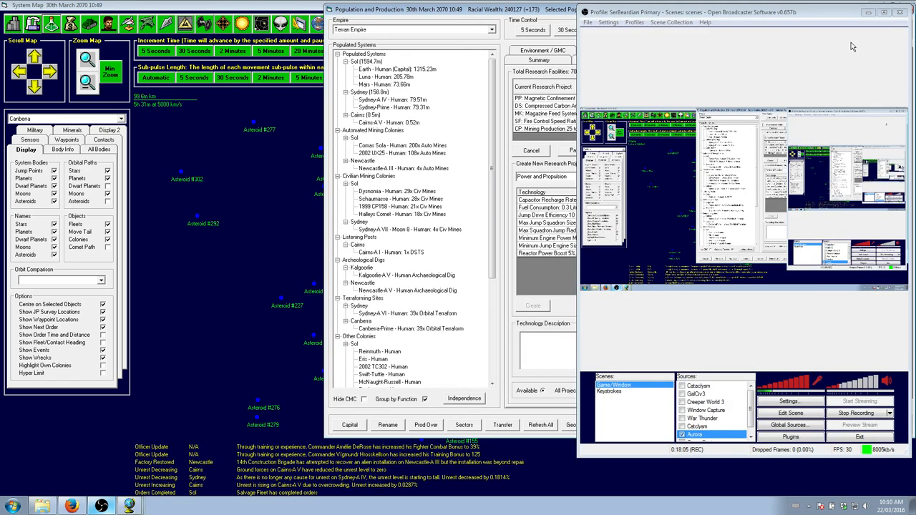
mouse_move(602, 346)
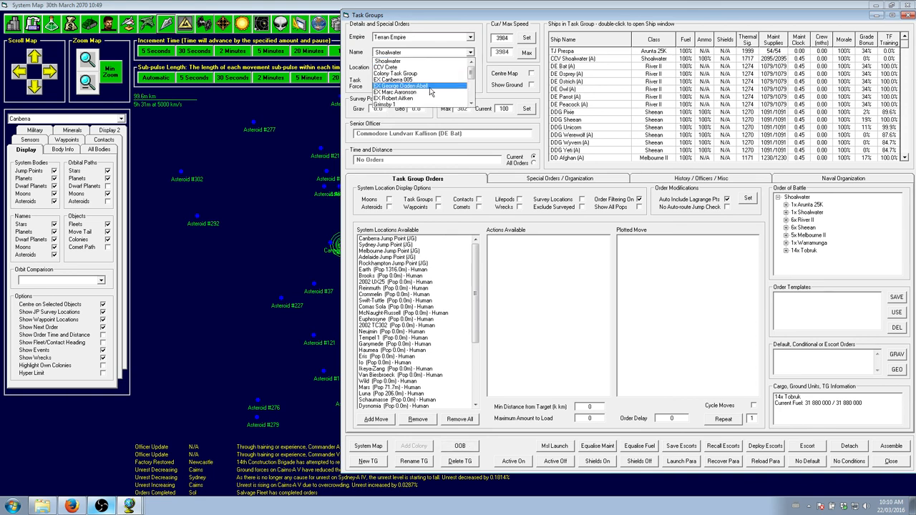
- Select Salvage Fleet, detach Amphion in Organization, then order a refuel from the Earth colony
left_click(419, 86)
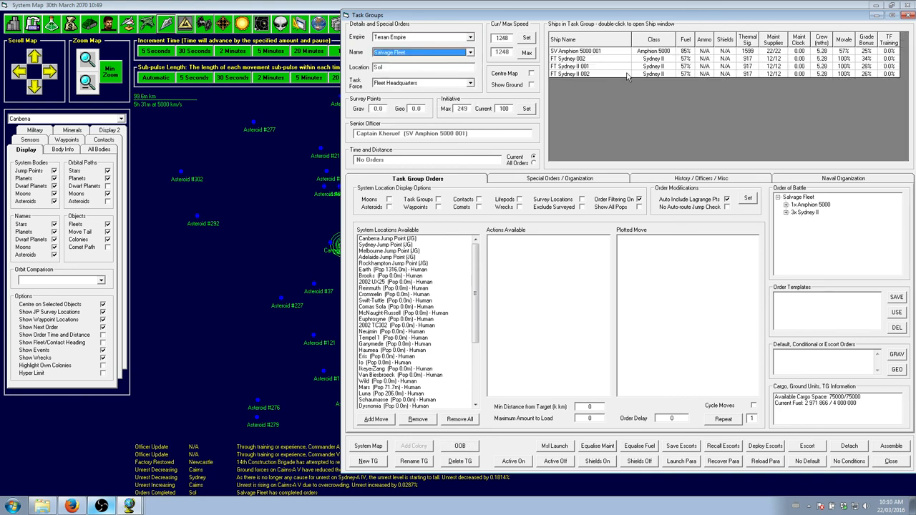
left_click(560, 178)
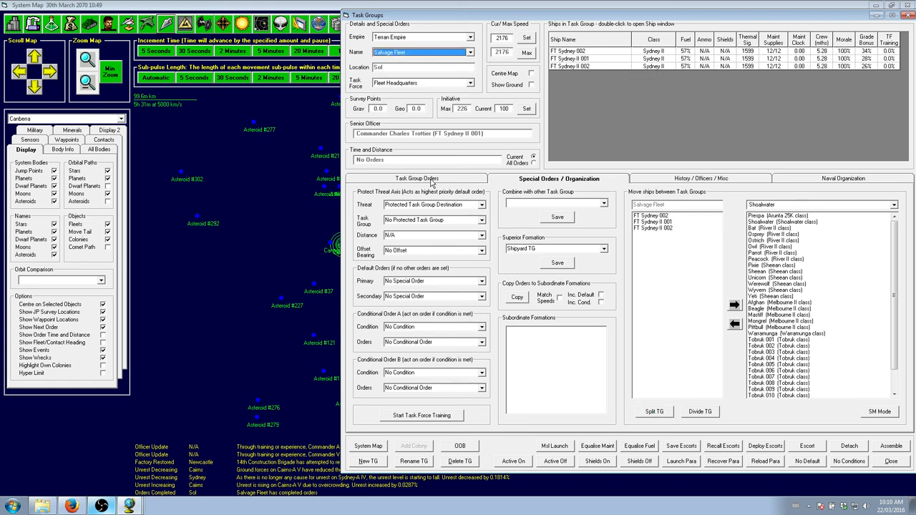
left_click(416, 179)
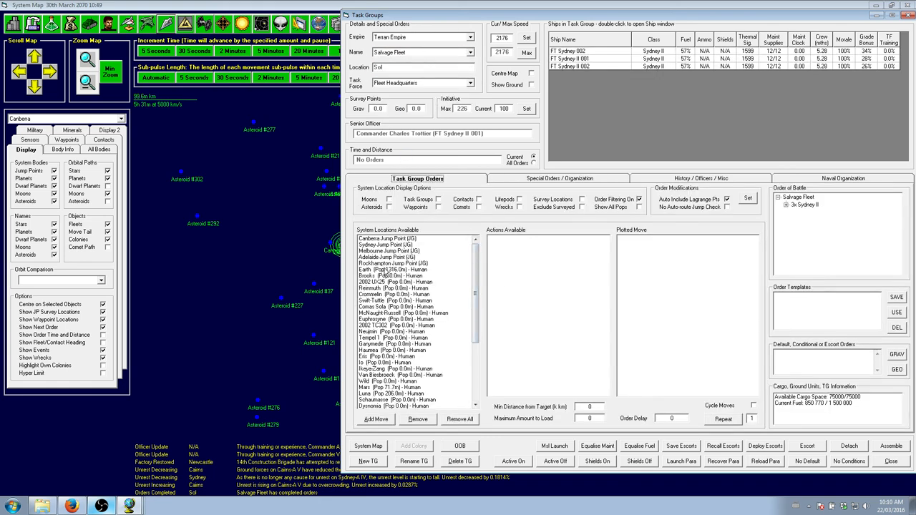
left_click(394, 269)
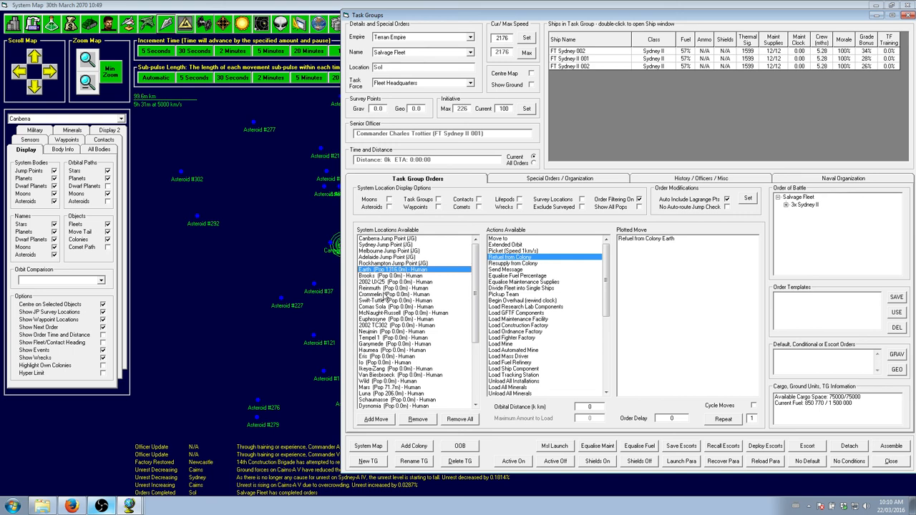
mouse_move(389, 269)
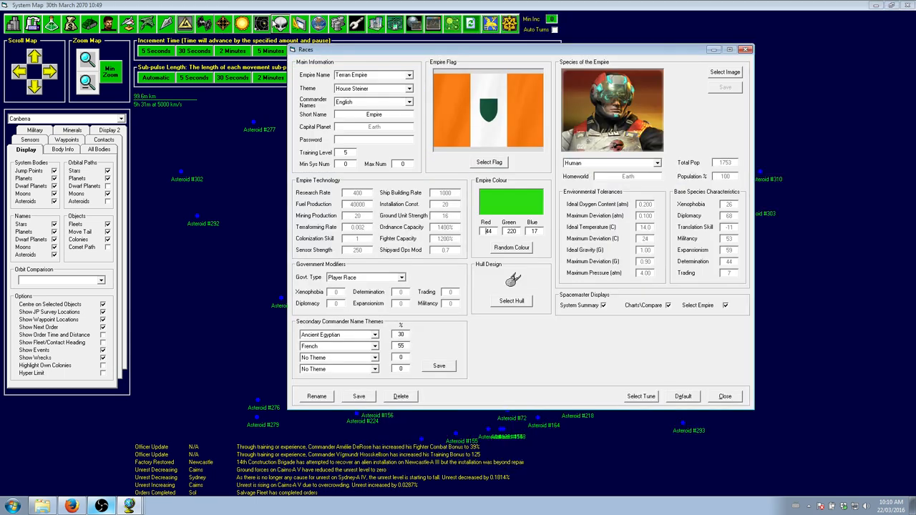
- Dismiss the Races window before adding the Adelaide Jump Point transit
left_click(724, 396)
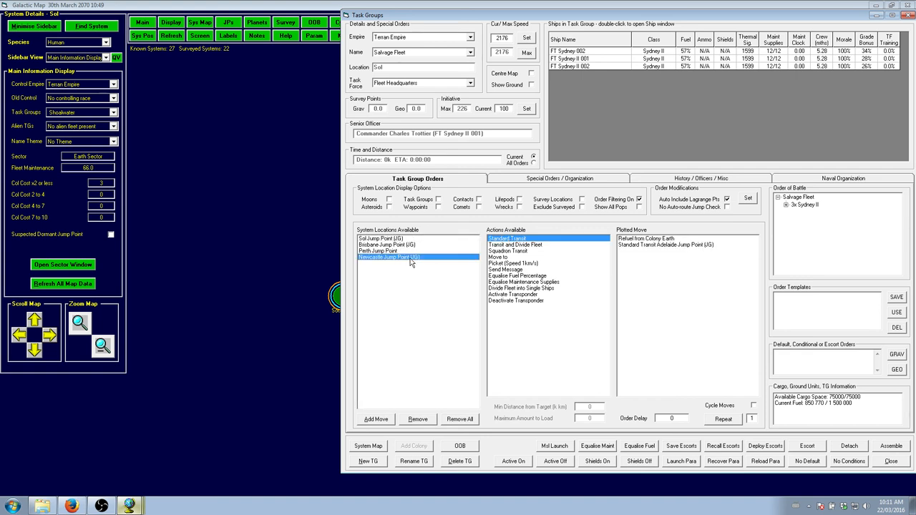
- Plot a Newcastle Jump Point transit and Load Research Lab Components at Newcastle-A III
double_click(389, 257)
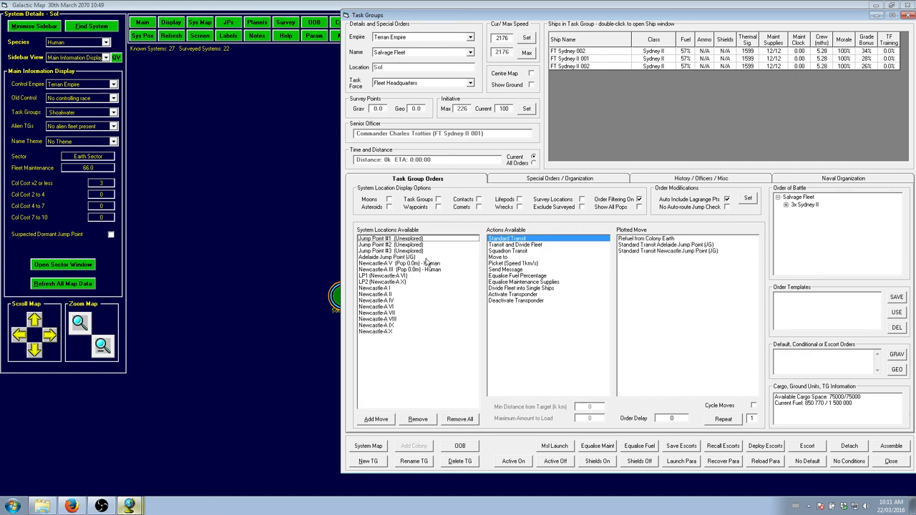
left_click(401, 269)
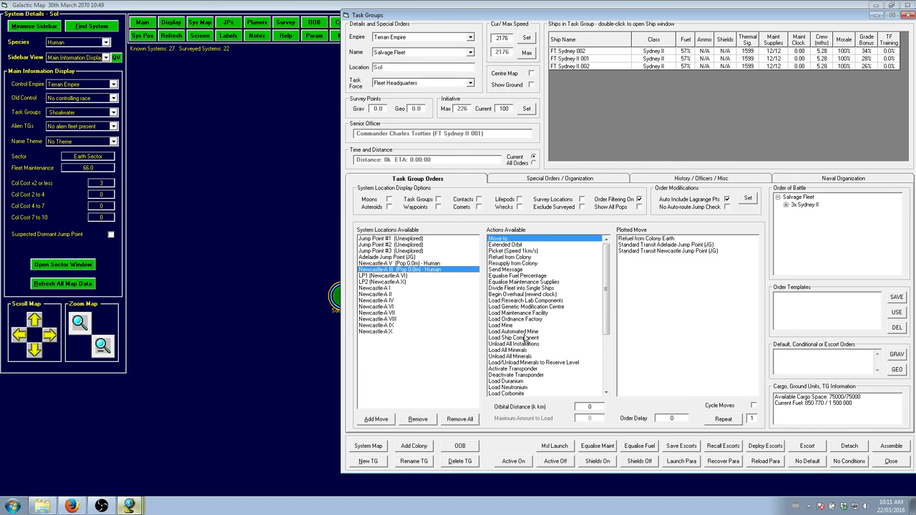
double_click(525, 300)
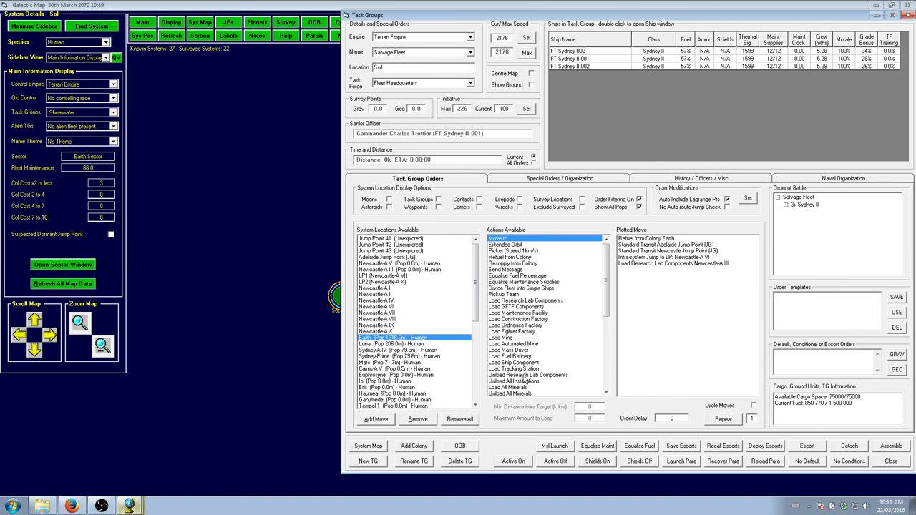
- Remove the last plotted orders back to the refuel and stop listing bodies from all systems
left_click(417, 419)
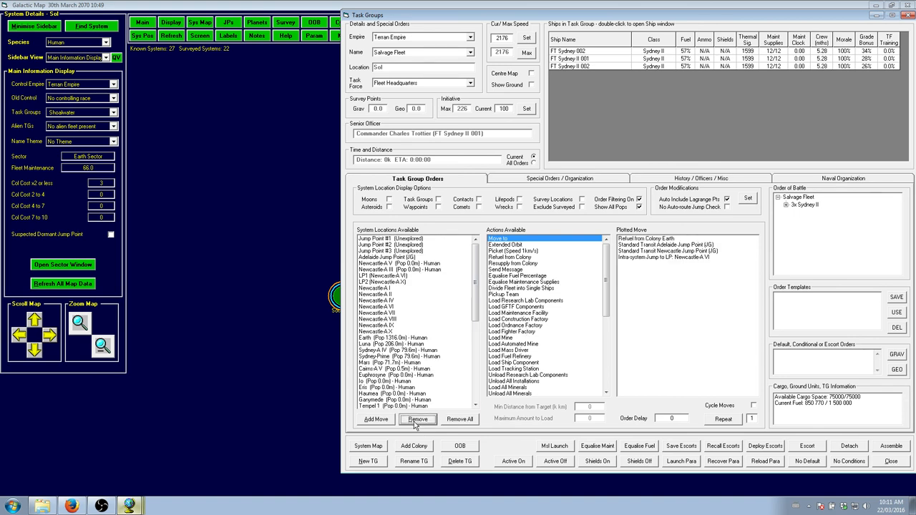
left_click(417, 419)
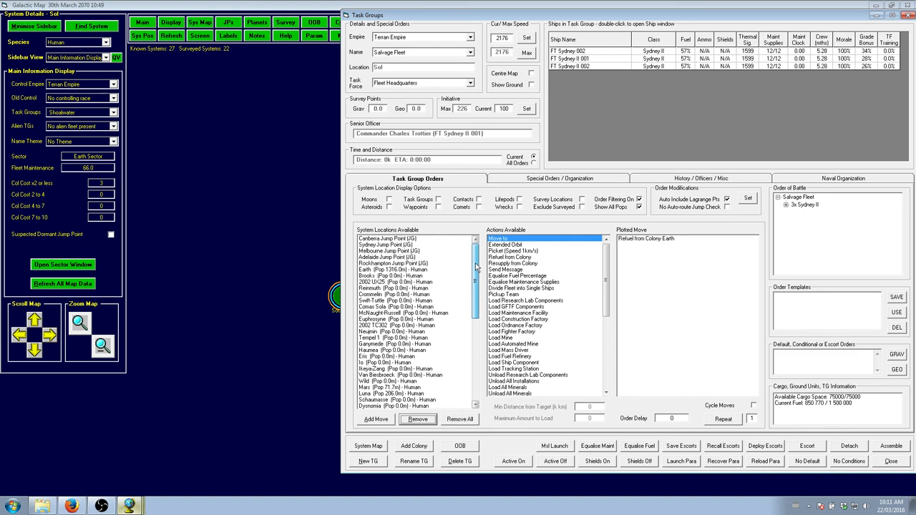
scroll("down", 3)
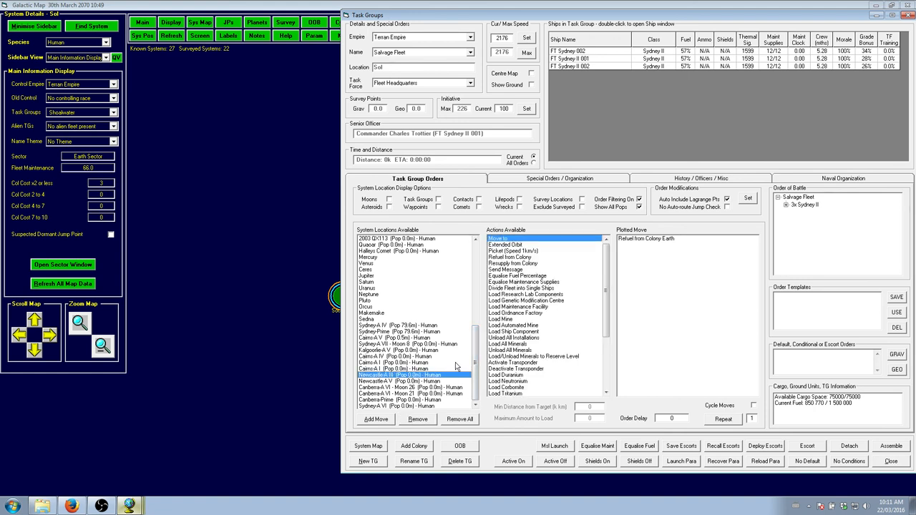
mouse_move(550, 360)
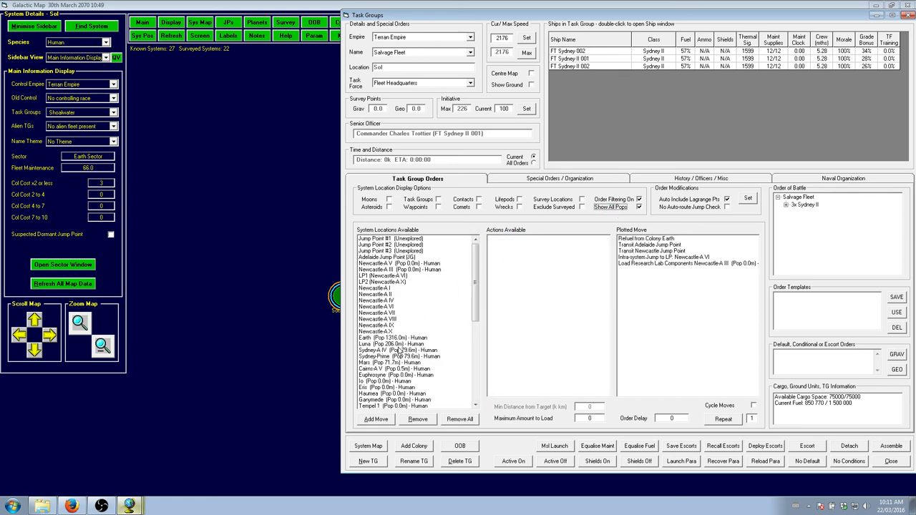
left_click(393, 338)
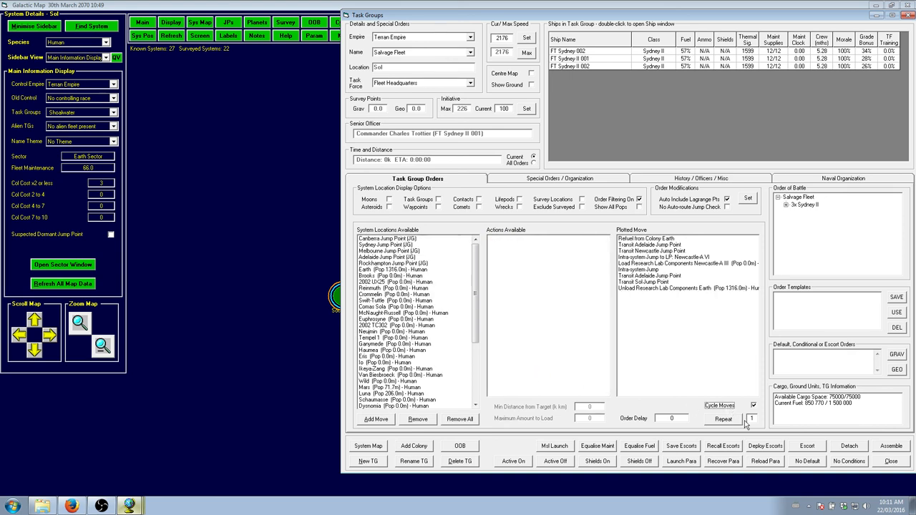
mouse_move(745, 418)
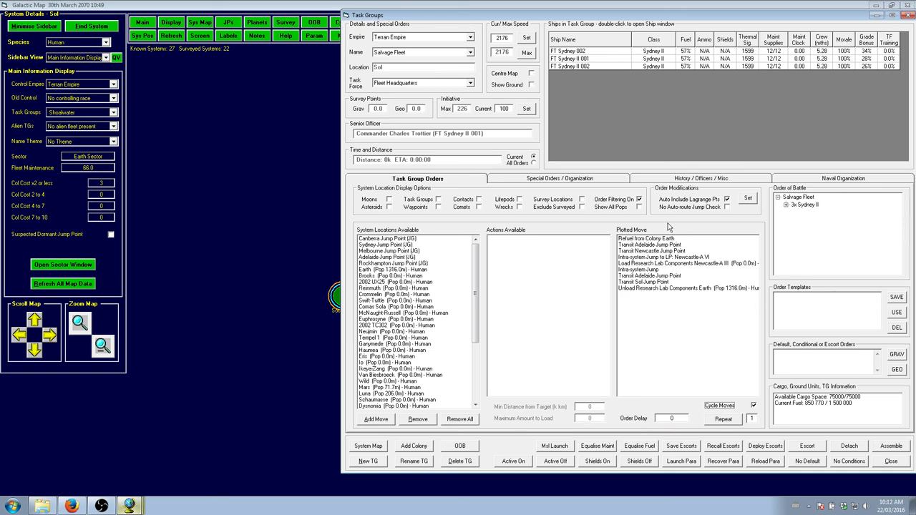
mouse_move(887, 468)
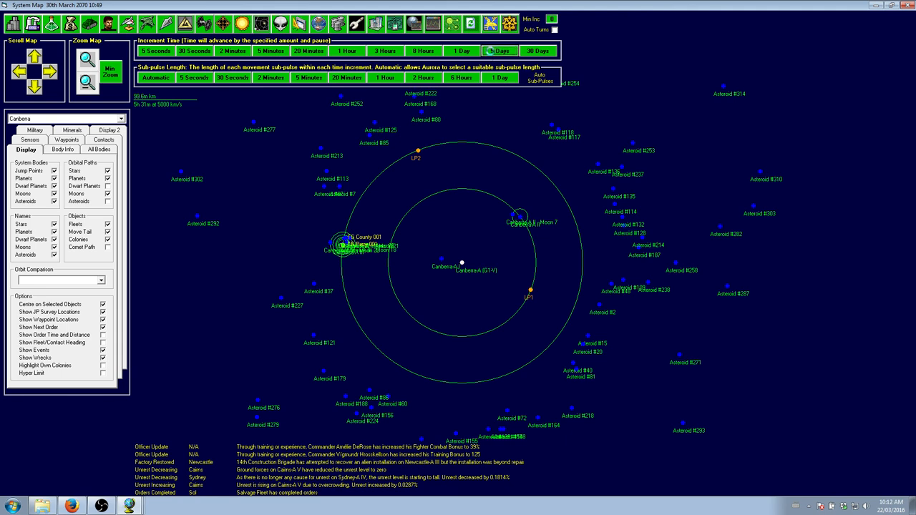
- Advance the game clock by five days from the System Map
left_click(500, 51)
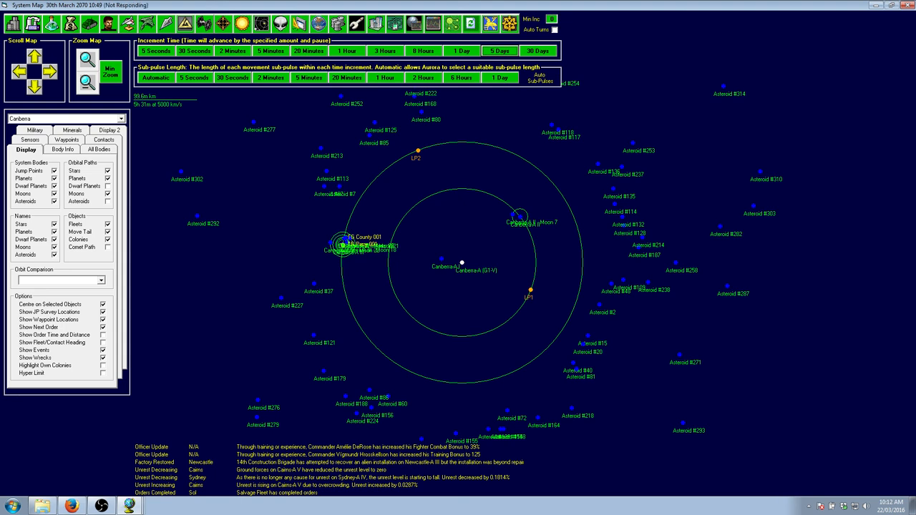
mouse_move(391, 130)
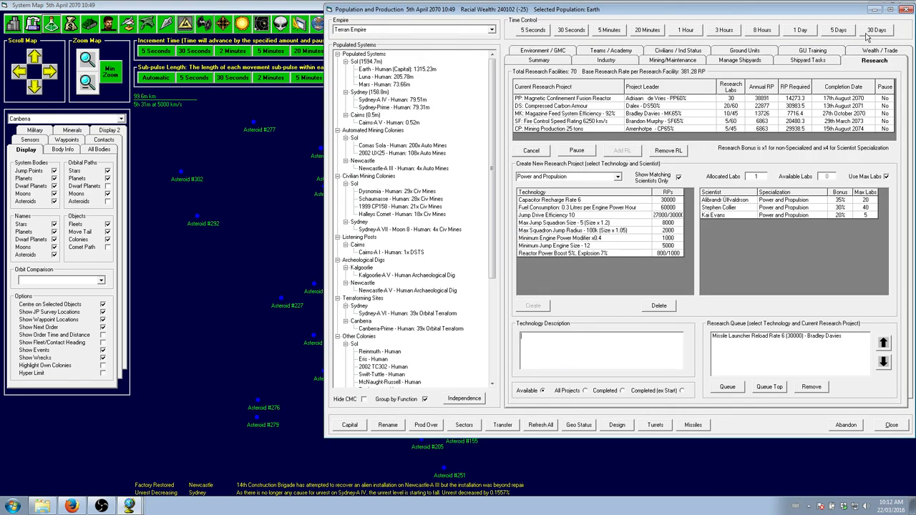
- Advance in 30-day increments to 17th June 2070, then close the Population and Production window
left_click(876, 29)
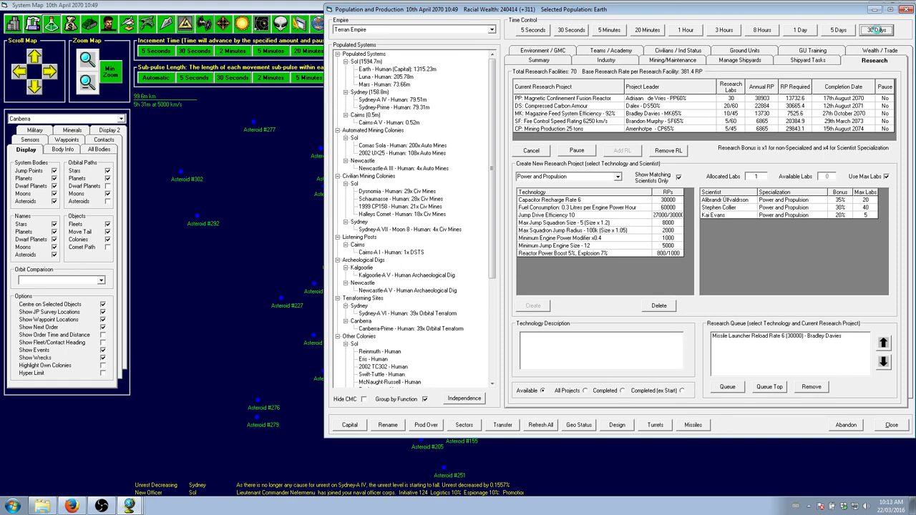
left_click(876, 31)
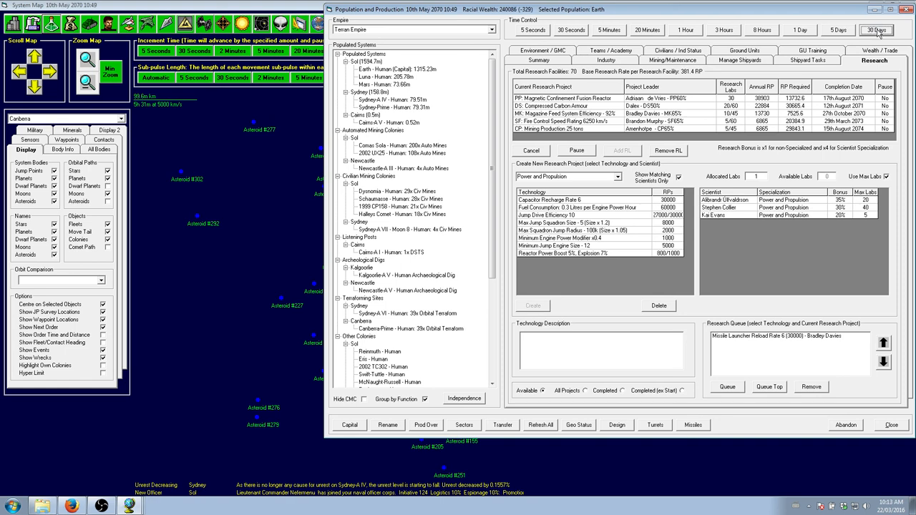
left_click(876, 29)
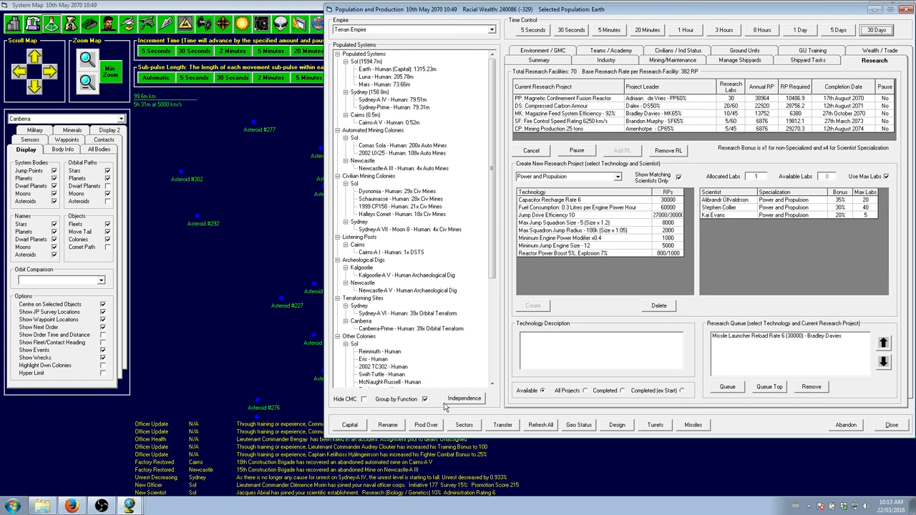
mouse_move(402, 474)
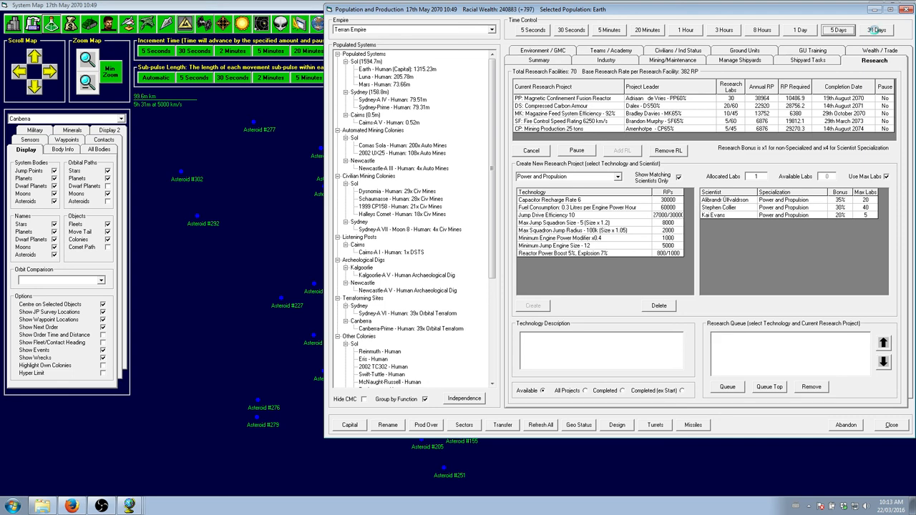
left_click(876, 29)
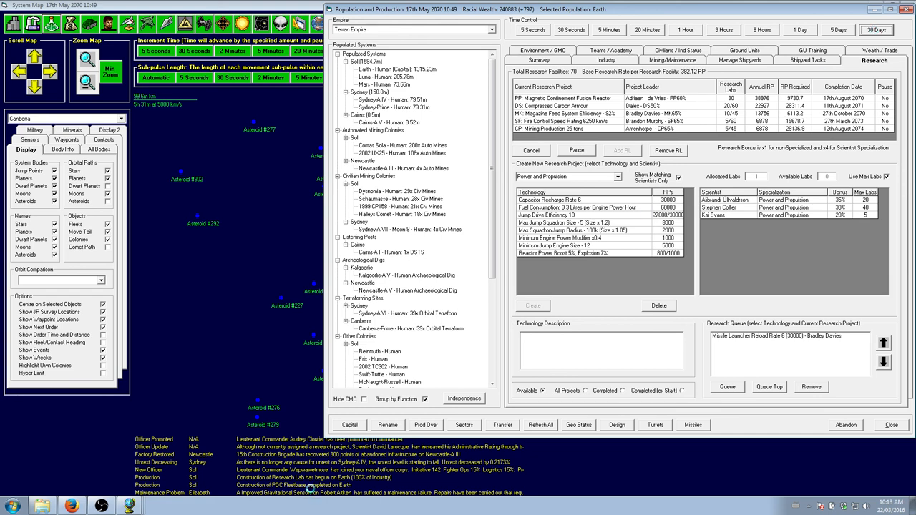
mouse_move(311, 483)
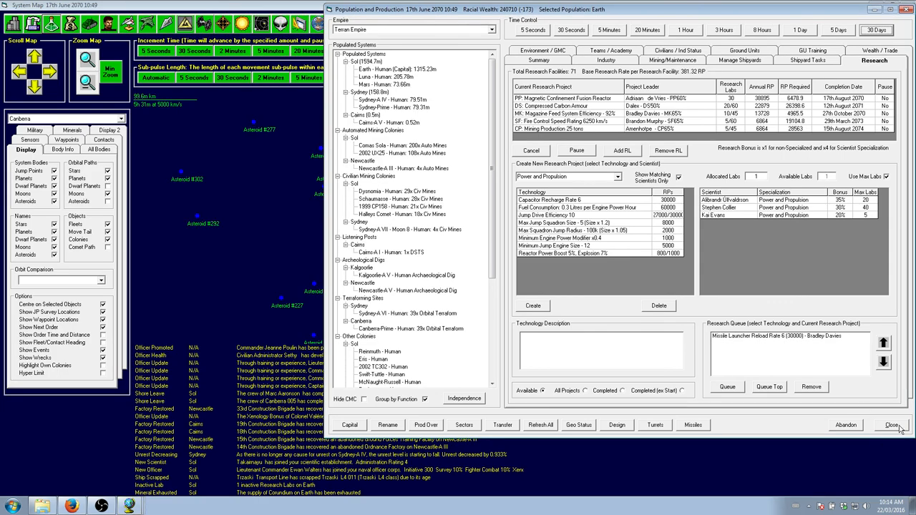
left_click(891, 425)
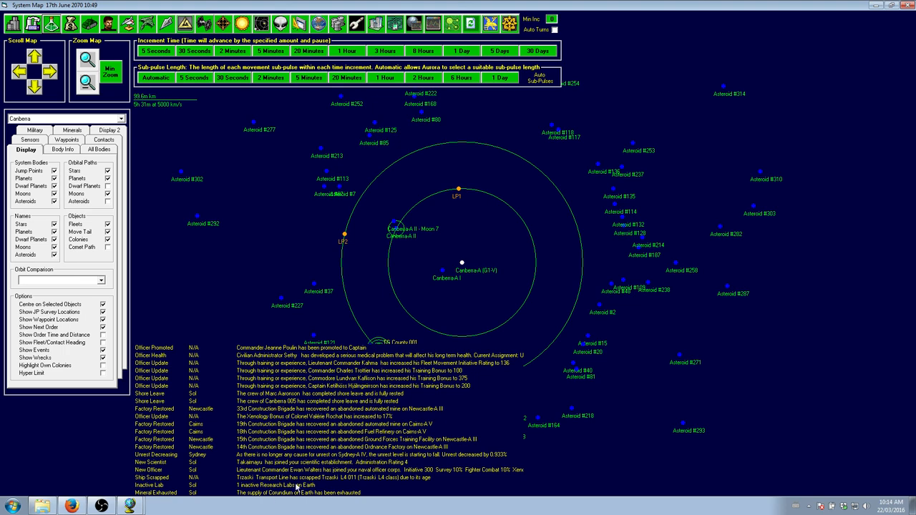
mouse_move(298, 500)
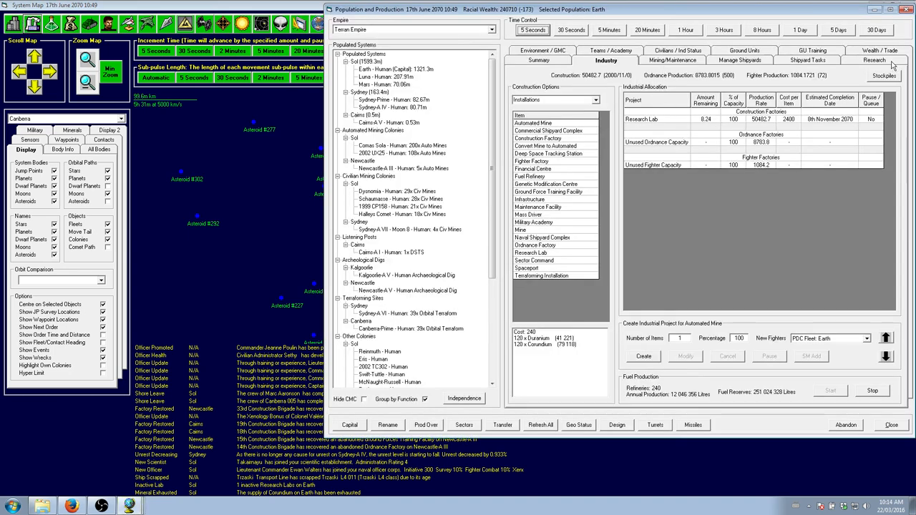
- Review Earth's research projects, leaving Compressed Carbon Armour at 21 labs, then close the window
left_click(875, 60)
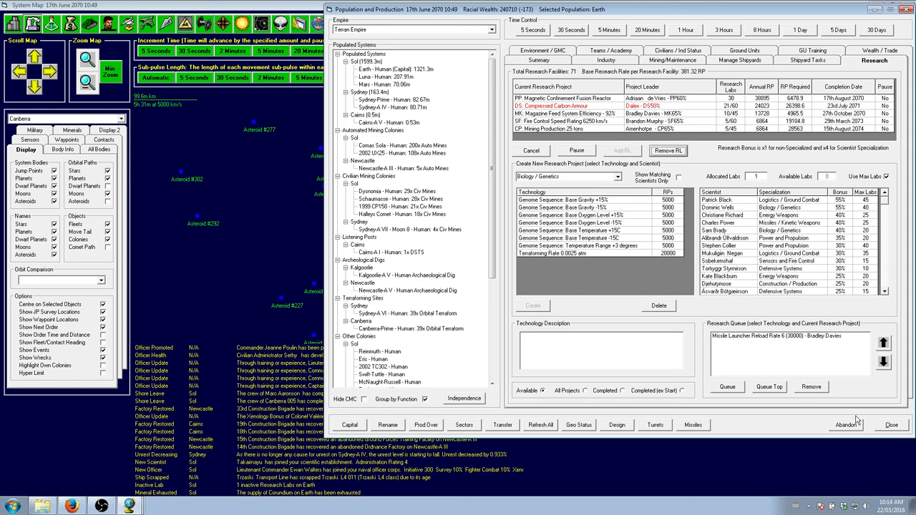
left_click(891, 424)
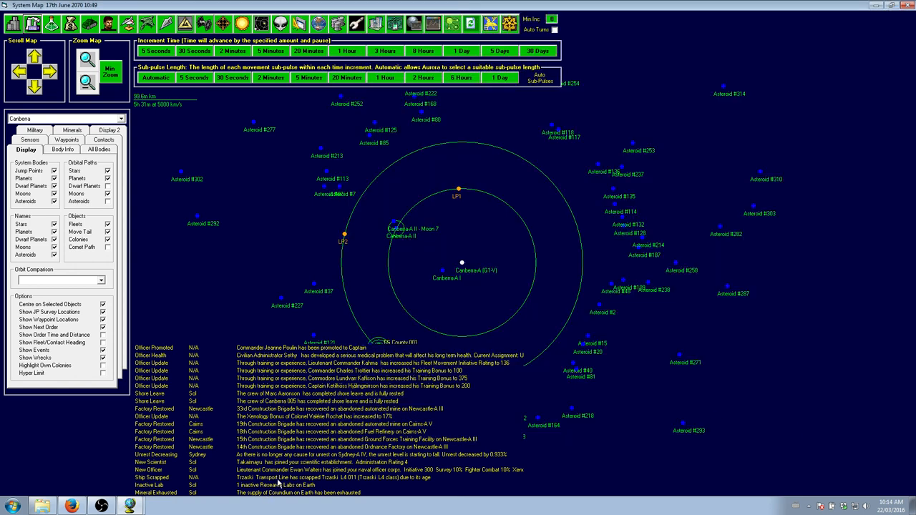
mouse_move(383, 458)
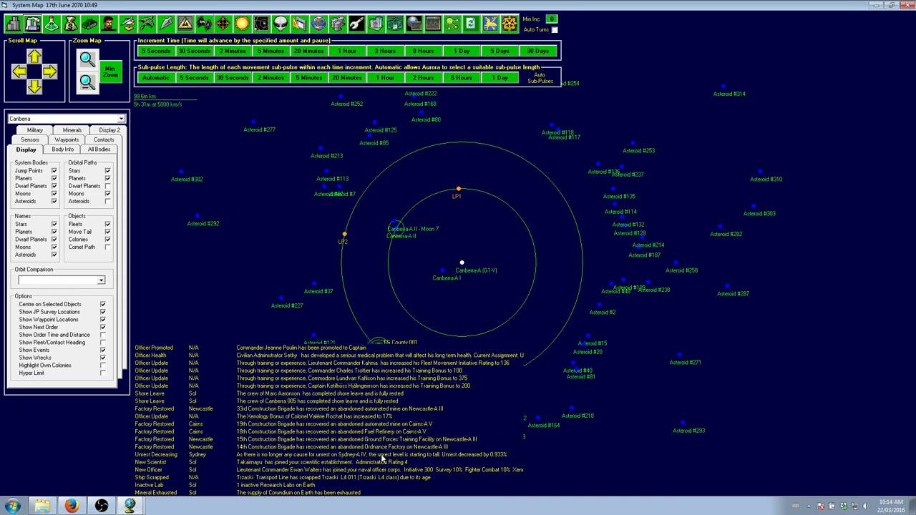
mouse_move(410, 452)
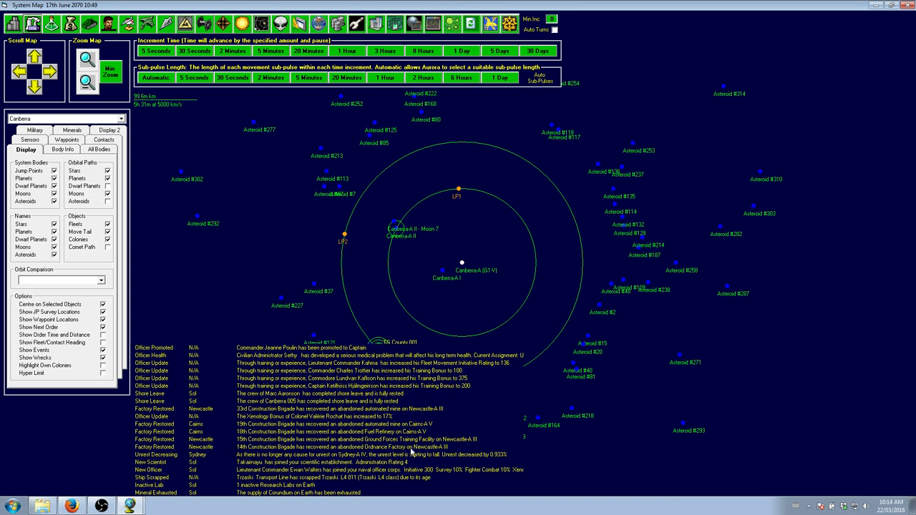
mouse_move(412, 452)
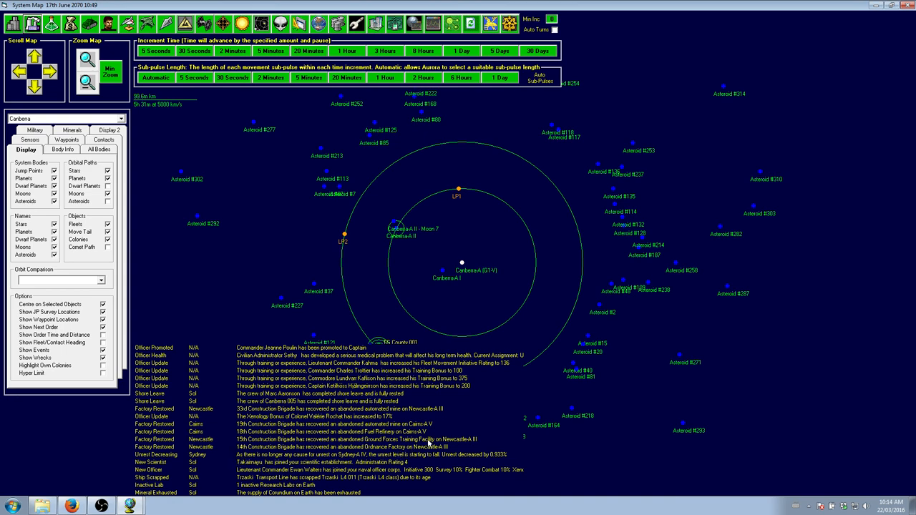
mouse_move(422, 440)
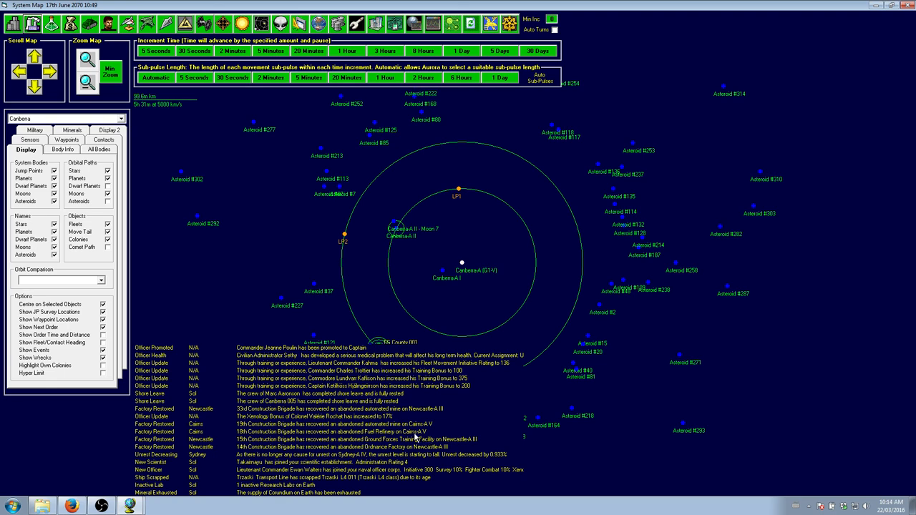
mouse_move(426, 426)
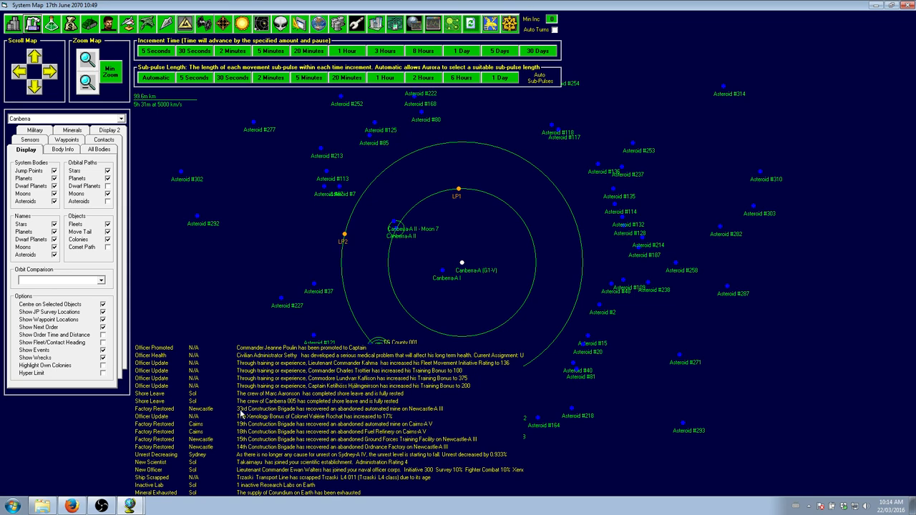
mouse_move(428, 415)
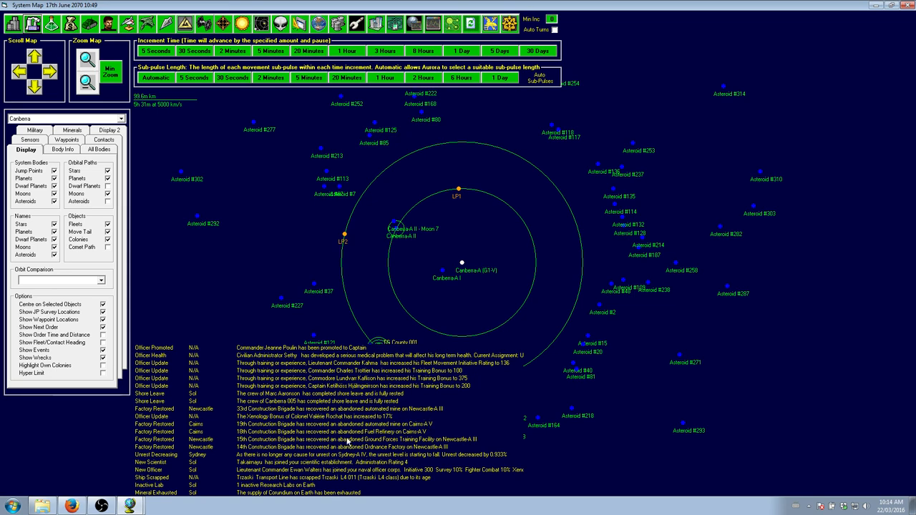
mouse_move(279, 377)
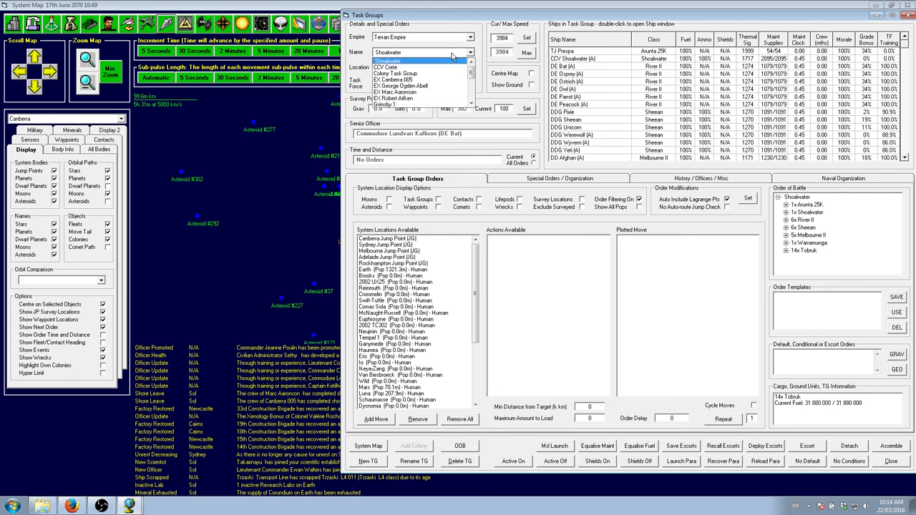
- Check CCV Crete, return to Shoalwater and bring up its Organization ship-transfer view
left_click(390, 68)
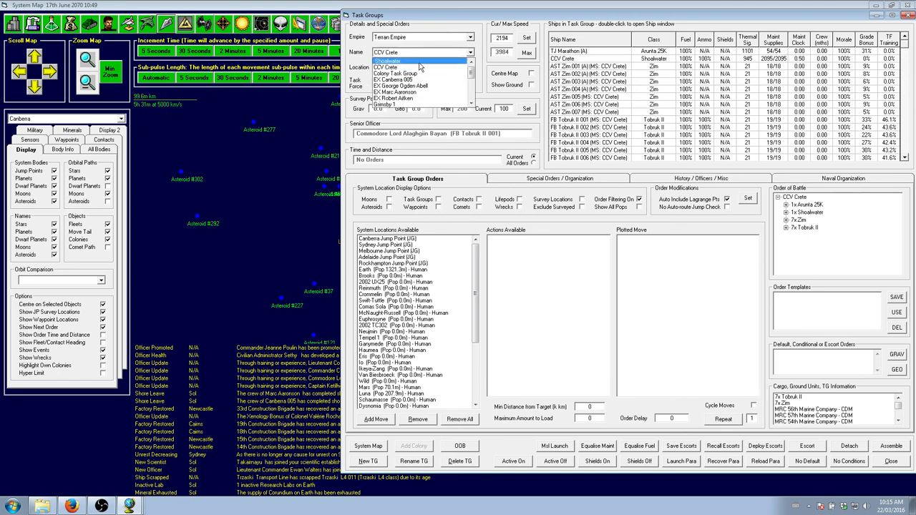
left_click(389, 60)
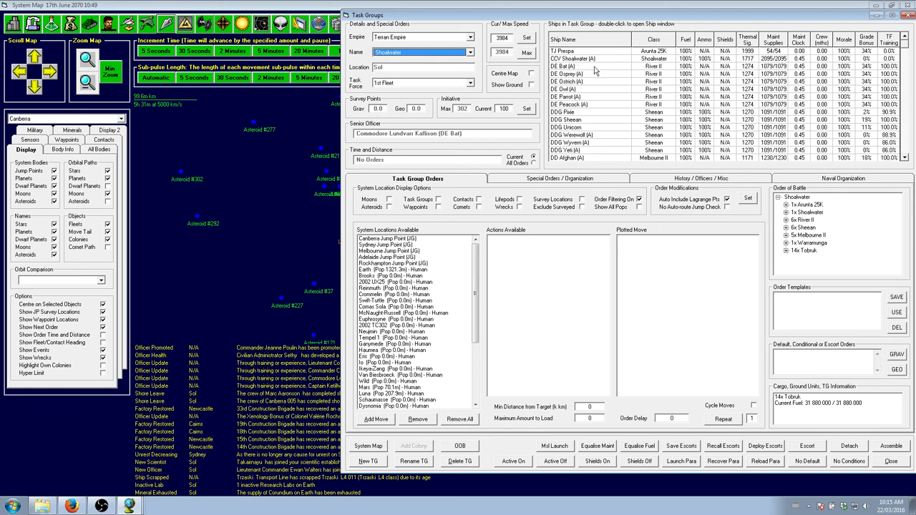
mouse_move(571, 64)
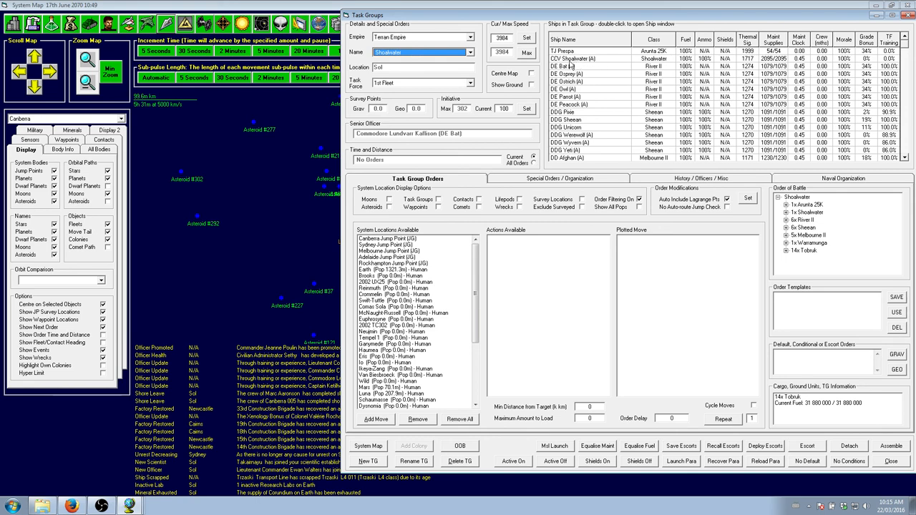
left_click(559, 178)
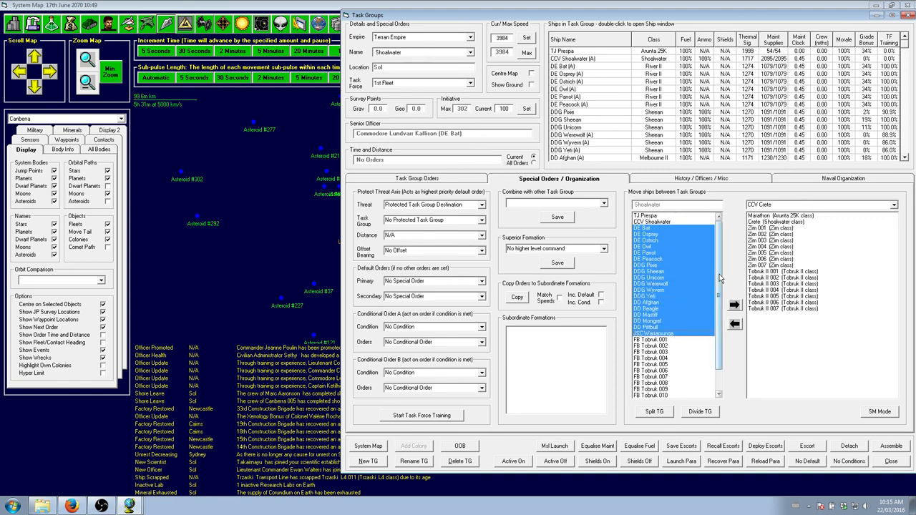
- Split the selected destroyers and escorts off into a new Shoalwater #2 task group
left_click(653, 412)
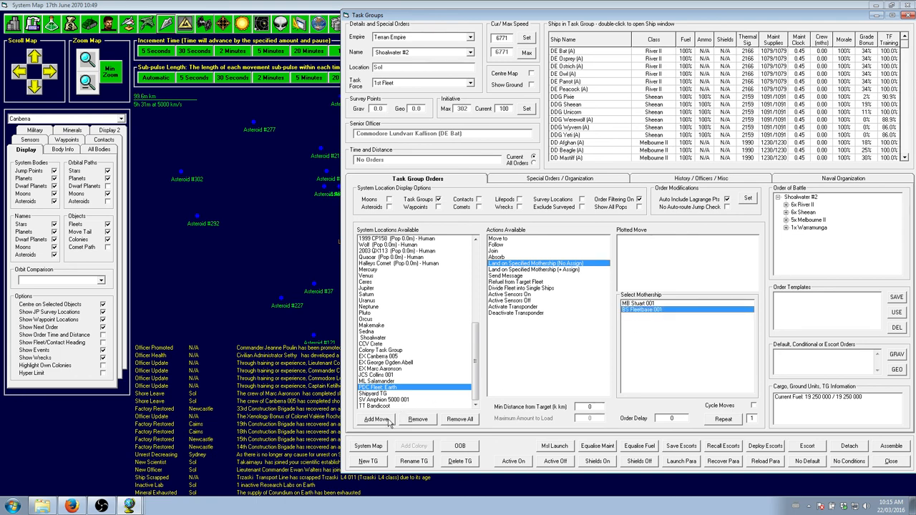
mouse_move(486, 366)
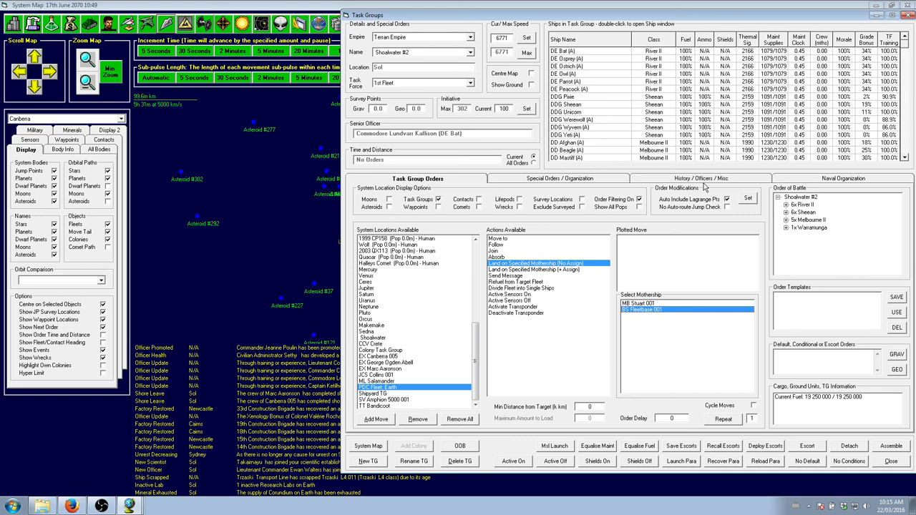
mouse_move(671, 329)
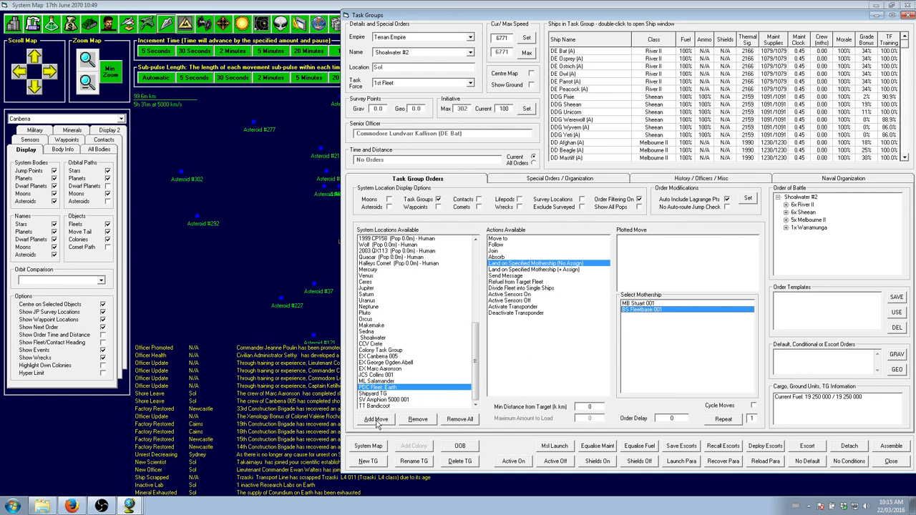
- Add the Land on BS Fleetbase 001 mothership order to Shoalwater #2's plan
left_click(891, 461)
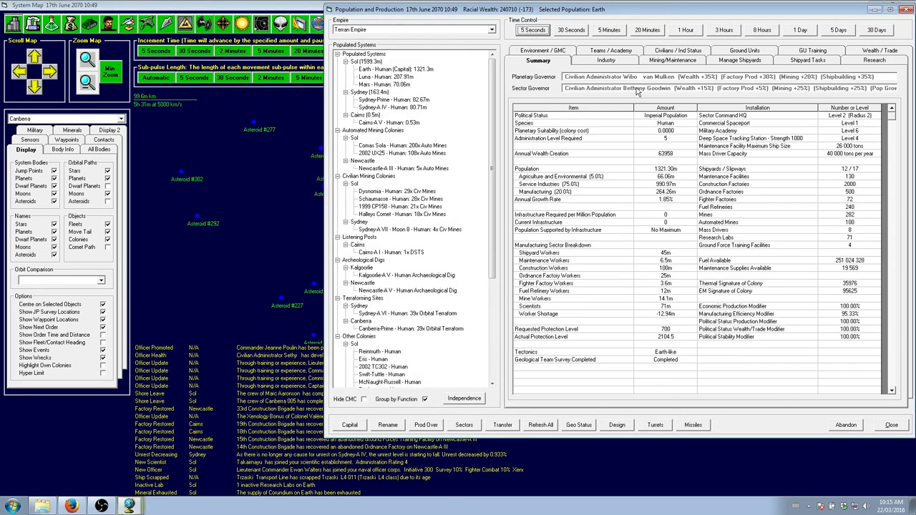
- Advance time twice by 5 seconds and recheck Earth's maintenance requirements, then close the population window
left_click(672, 61)
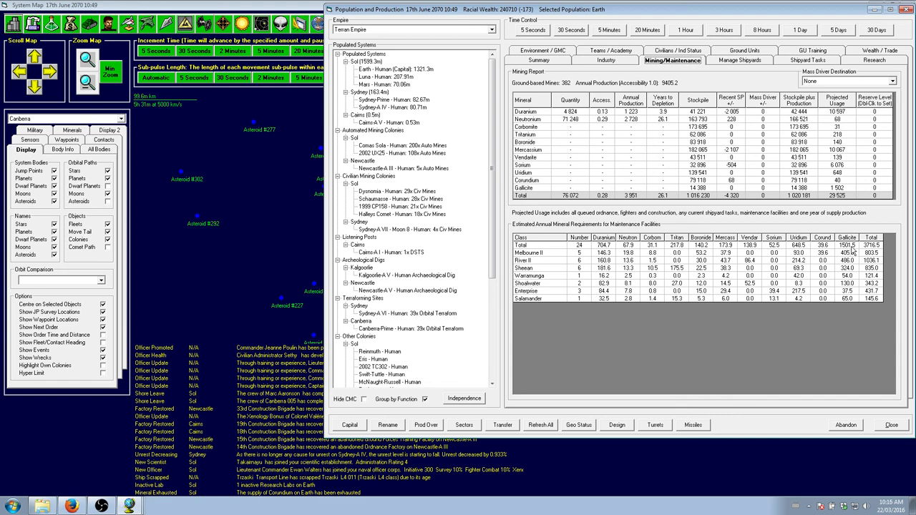
mouse_move(616, 256)
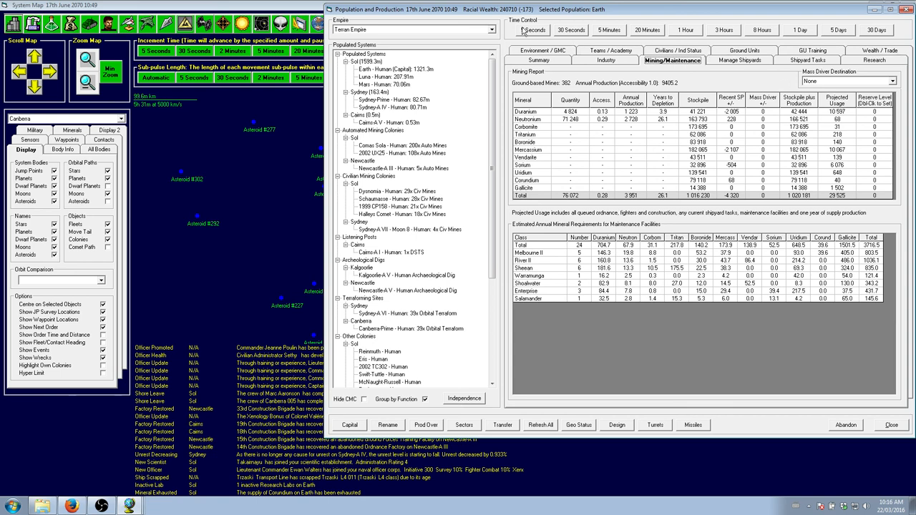
left_click(531, 30)
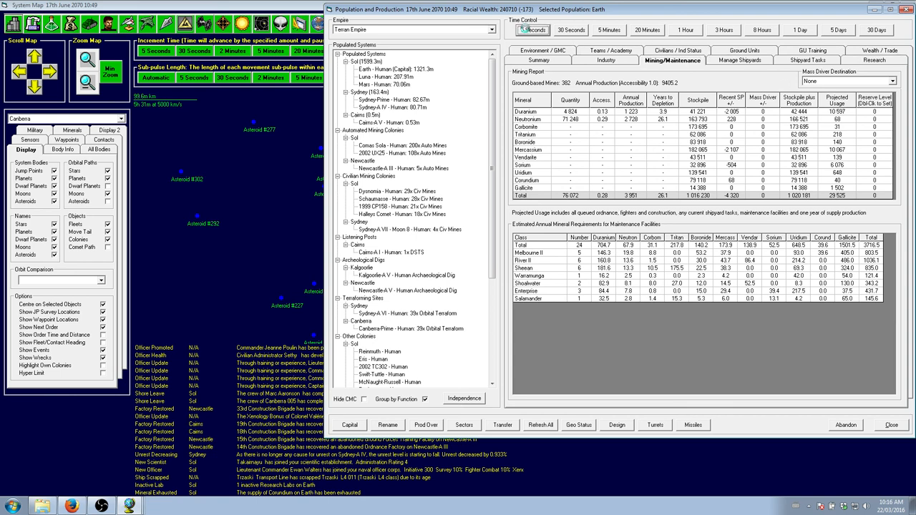
left_click(532, 29)
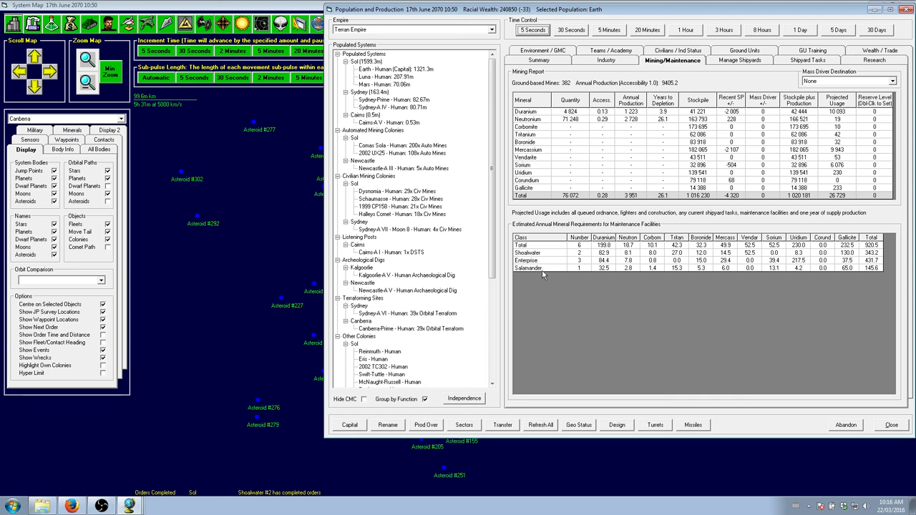
mouse_move(541, 270)
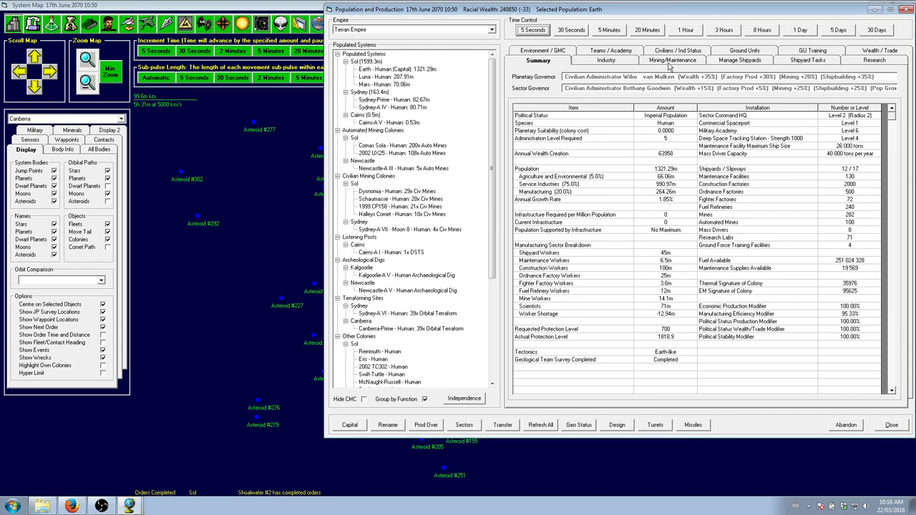
left_click(673, 61)
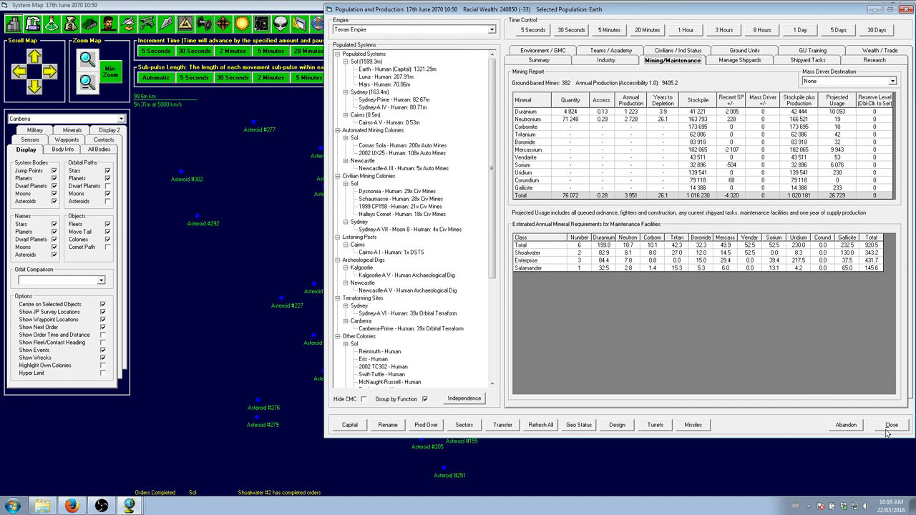
left_click(891, 424)
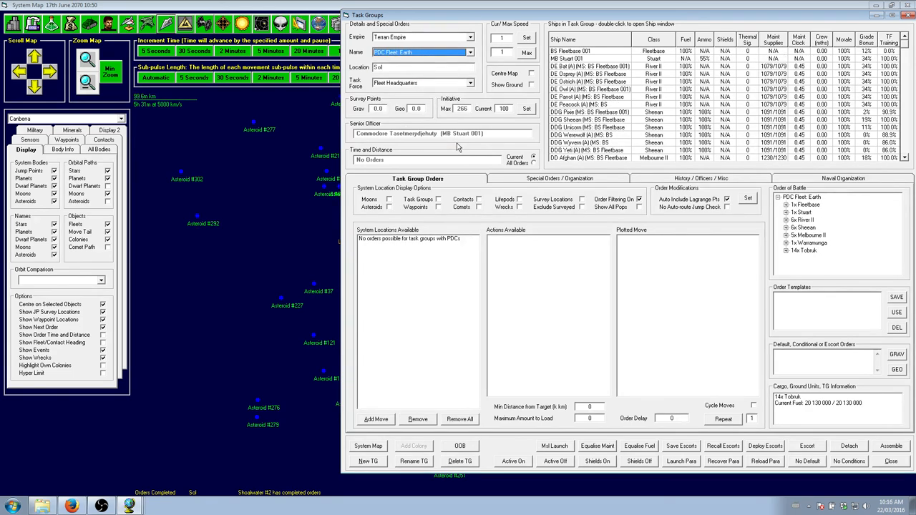
mouse_move(810, 77)
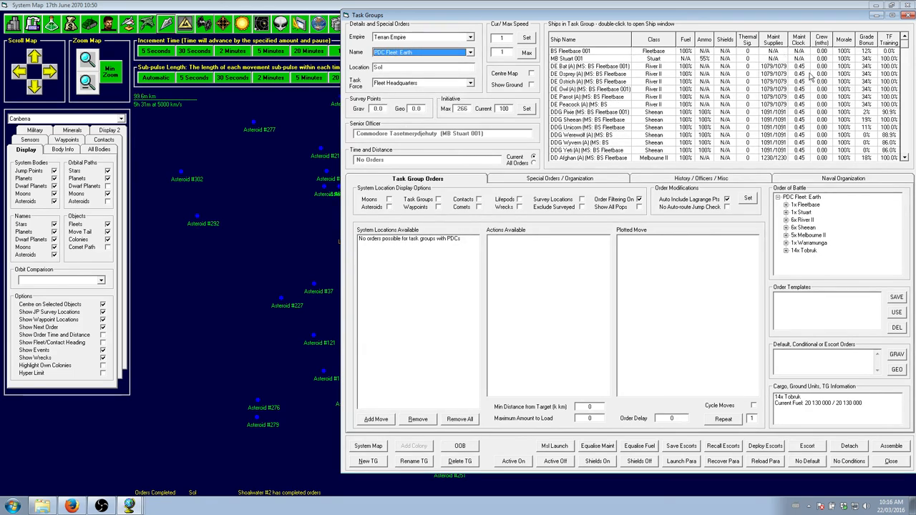
- Rename the BS Fleetbase 001 task group to FleetBase
scroll("down", 3)
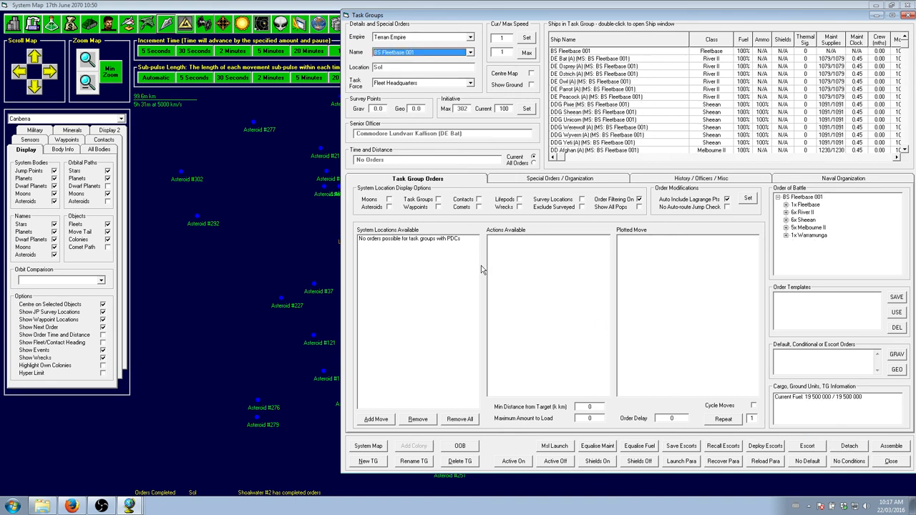
left_click(559, 178)
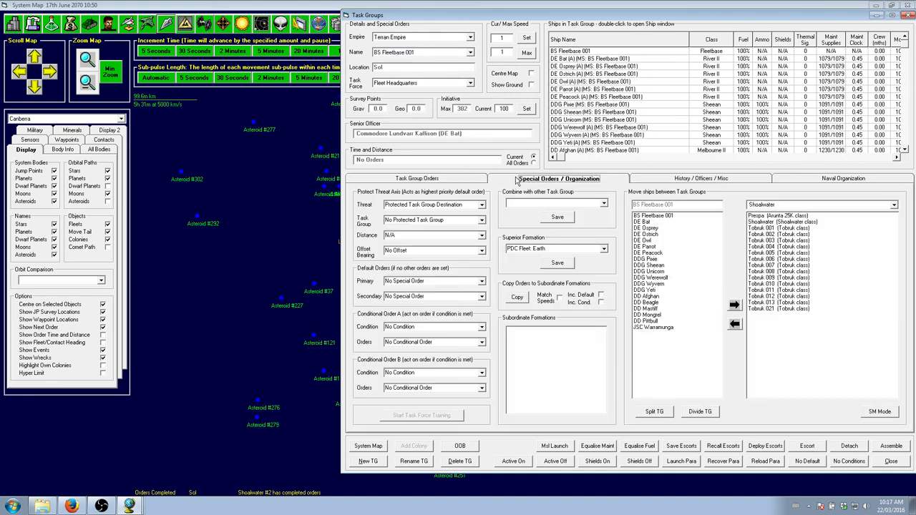
left_click(418, 178)
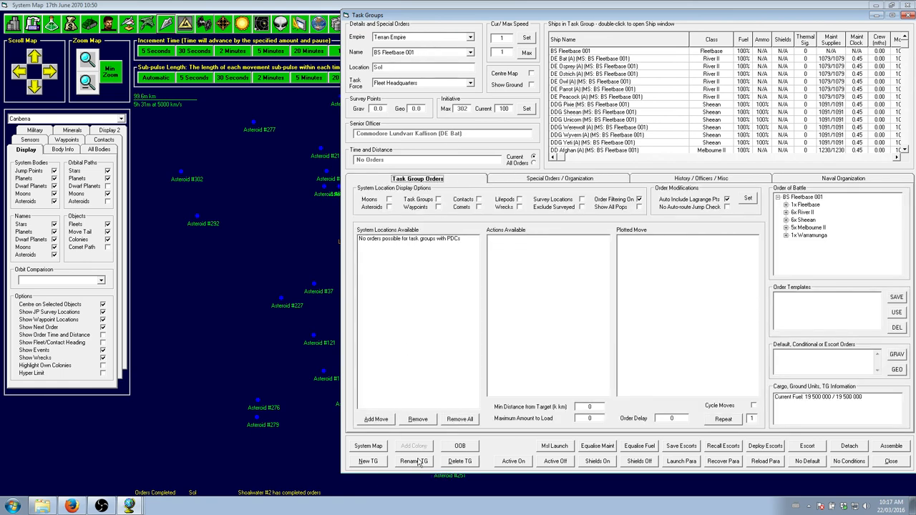
left_click(413, 461)
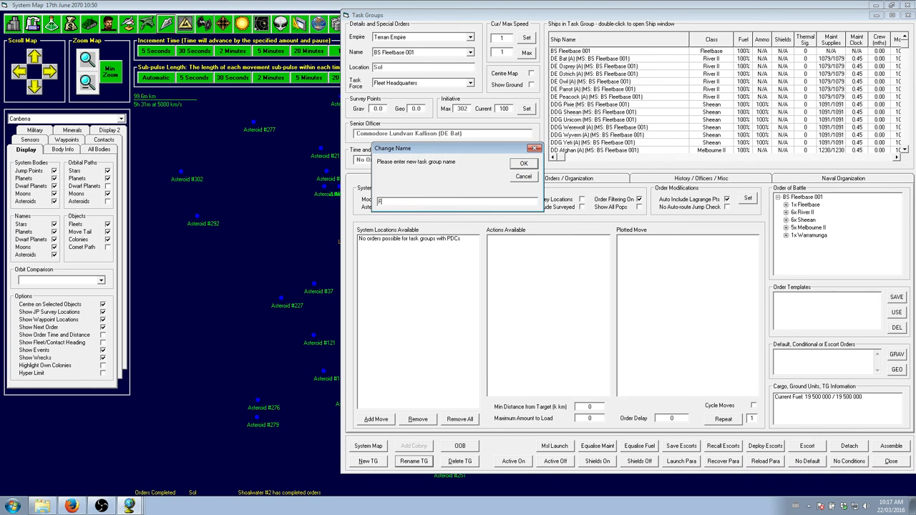
left_click(523, 164)
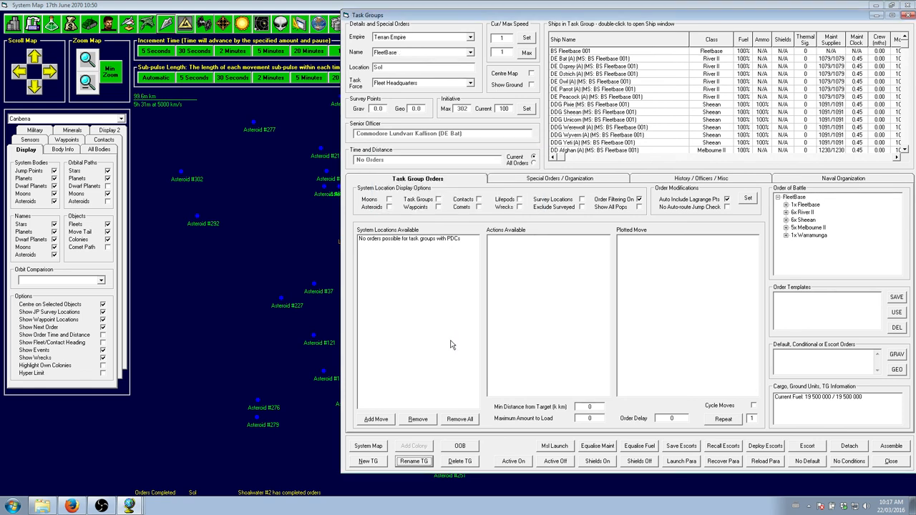
mouse_move(489, 242)
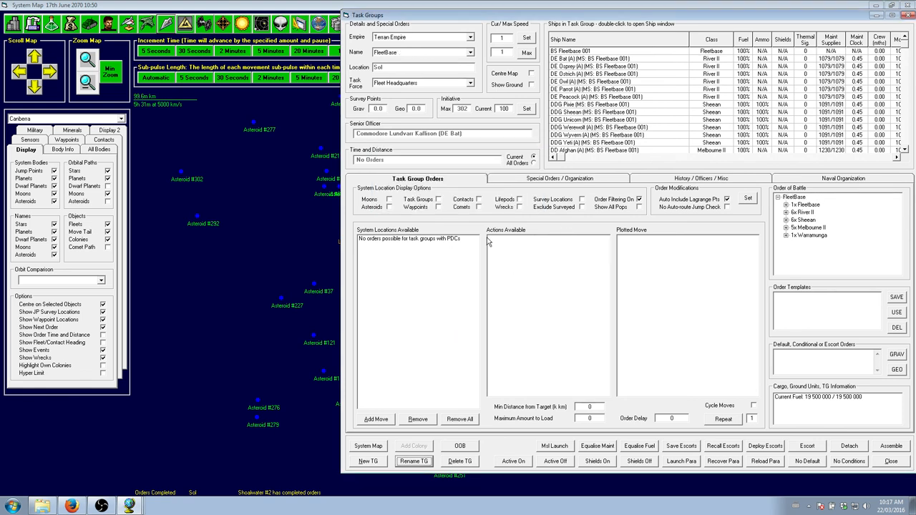
- Review FleetBase's special orders and history, returning to its movement orders
left_click(559, 178)
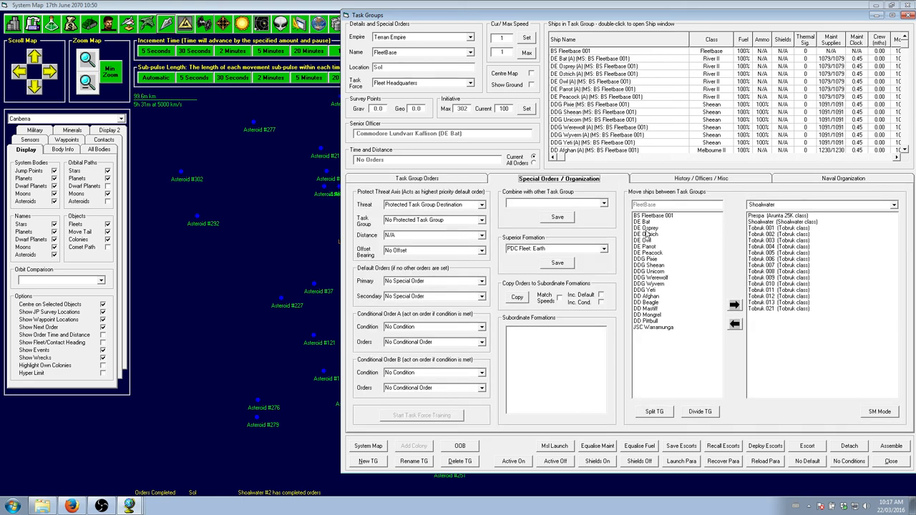
left_click(700, 178)
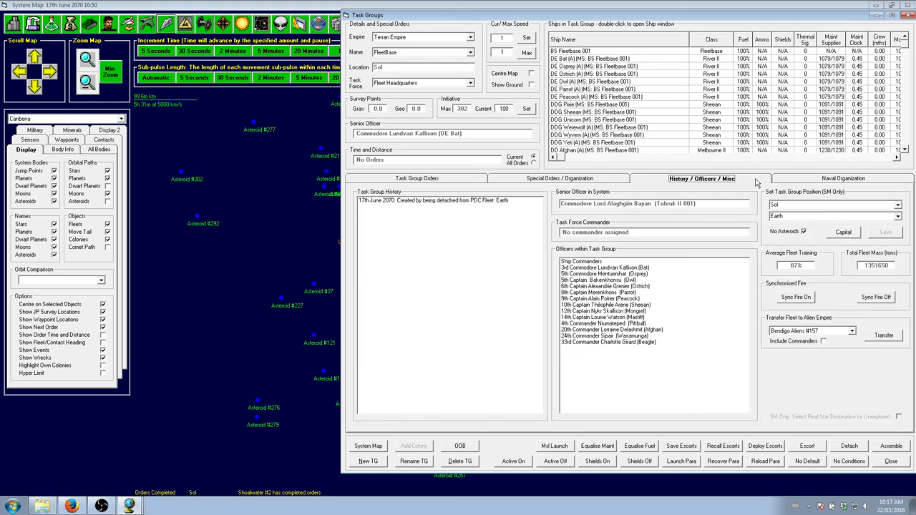
left_click(417, 178)
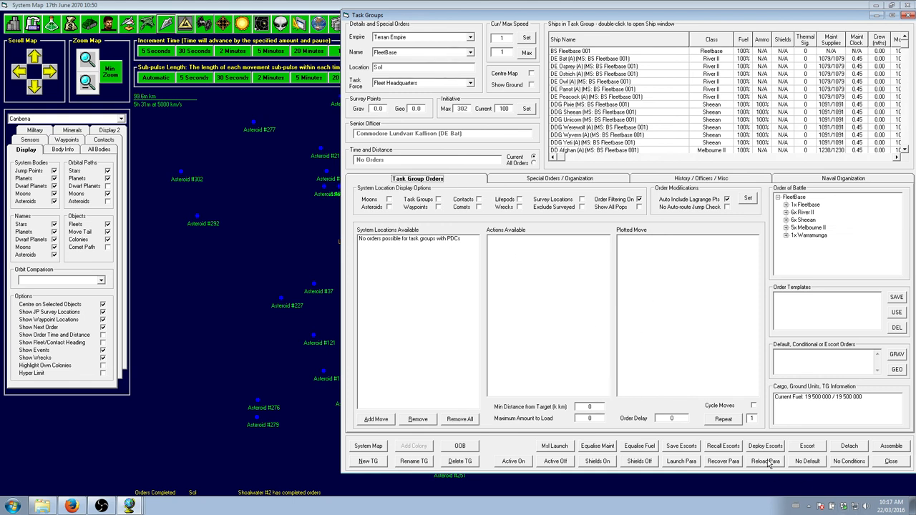
mouse_move(815, 472)
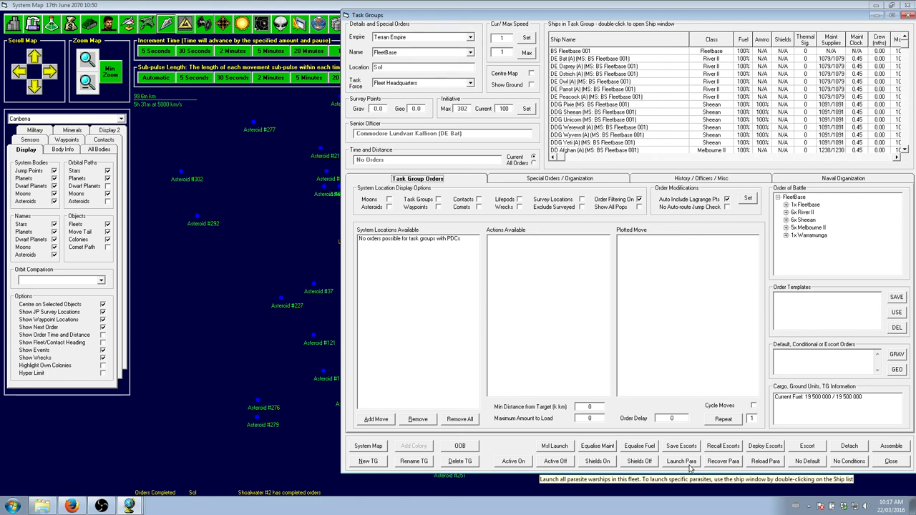
mouse_move(596, 308)
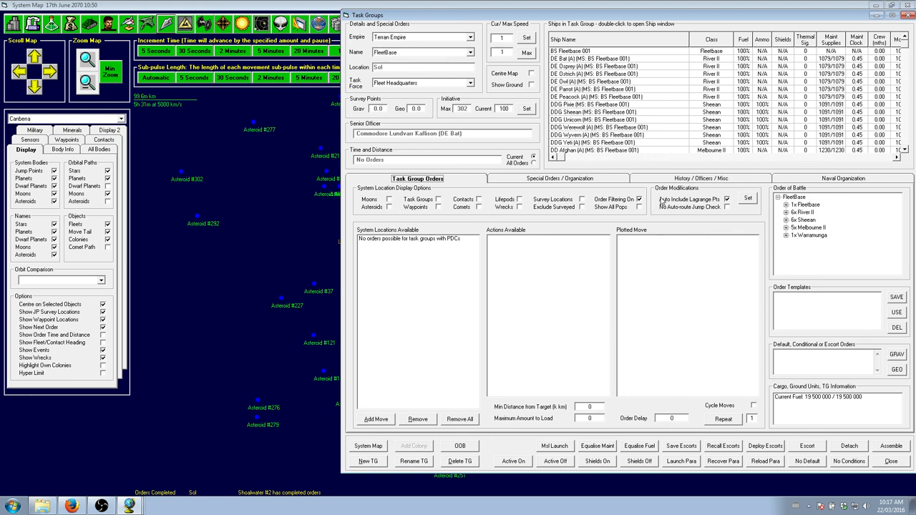
mouse_move(626, 165)
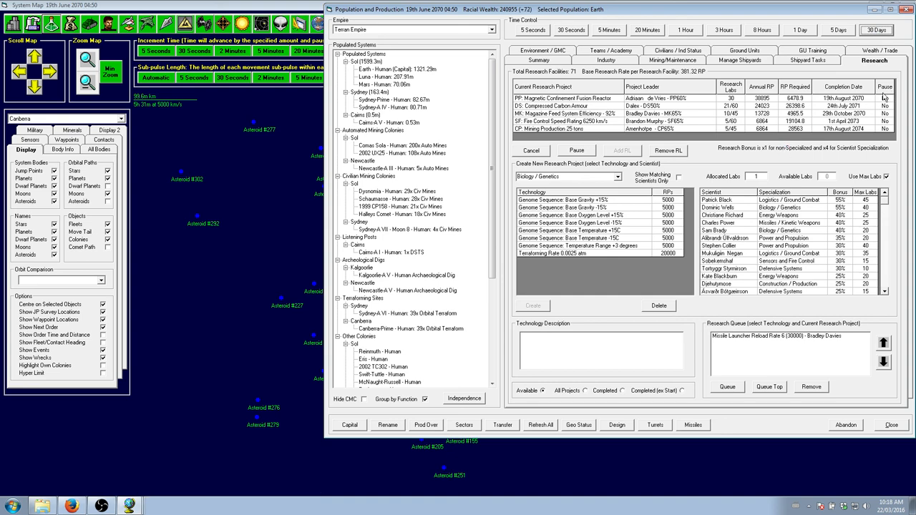
- Reopen the Task Groups overview from Earth's population window
left_click(891, 424)
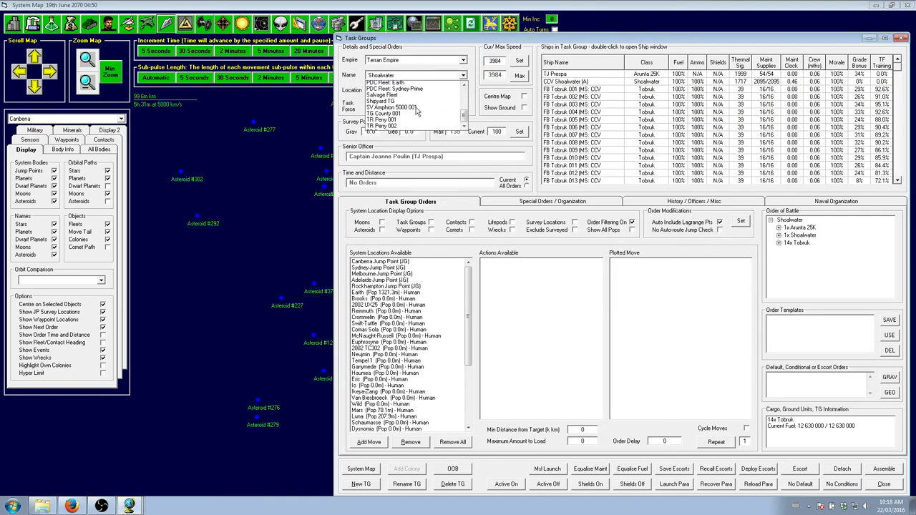
- Select the FleetBase task group, confirm its FleetBase name, and advance the game clock
left_click(412, 103)
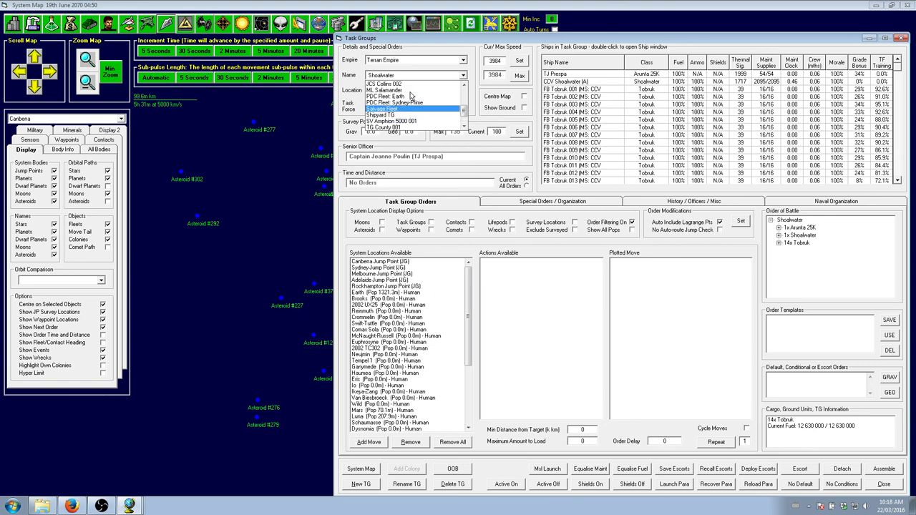
left_click(415, 75)
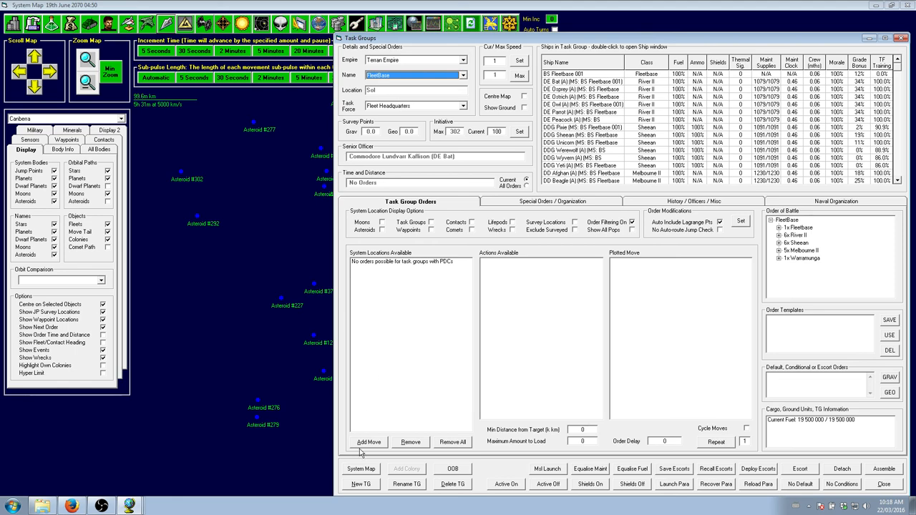
mouse_move(405, 484)
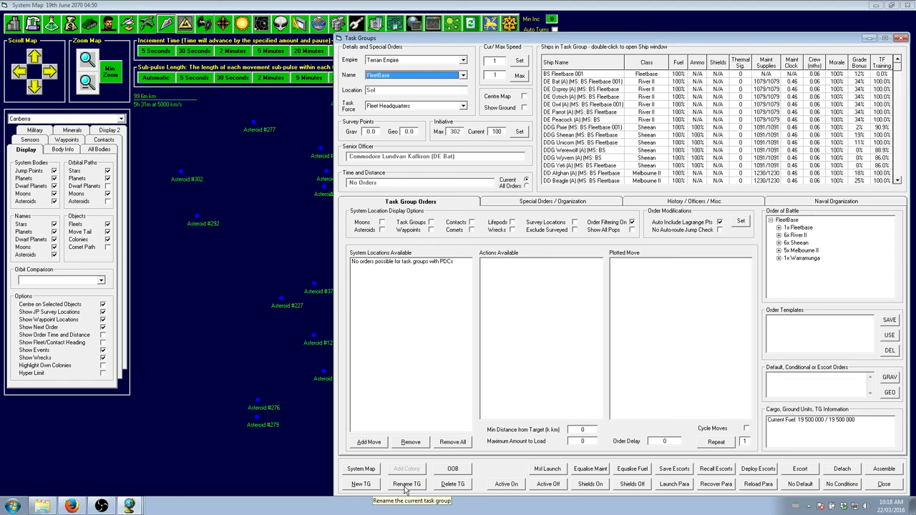
left_click(406, 484)
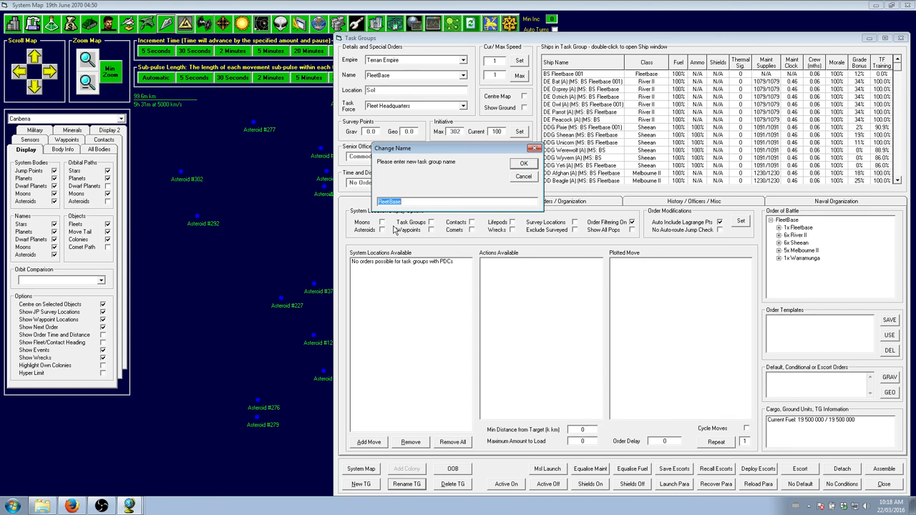
left_click(523, 163)
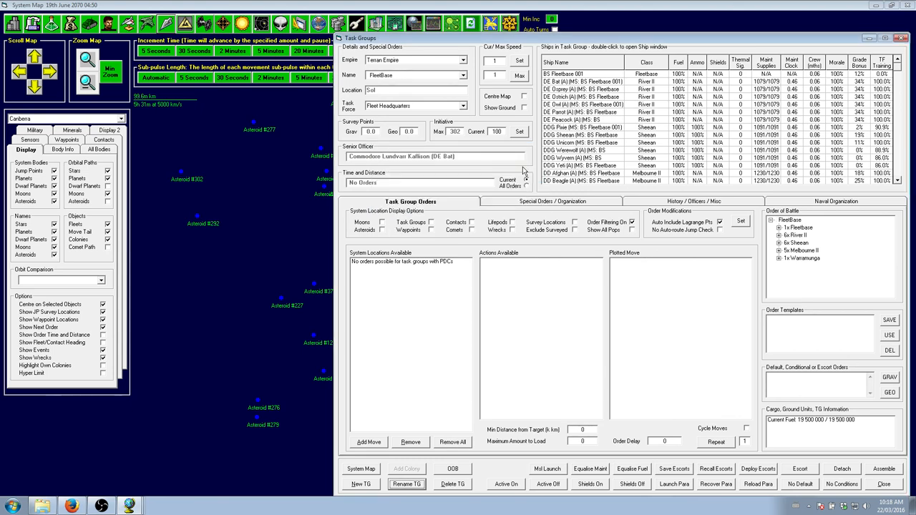
mouse_move(536, 46)
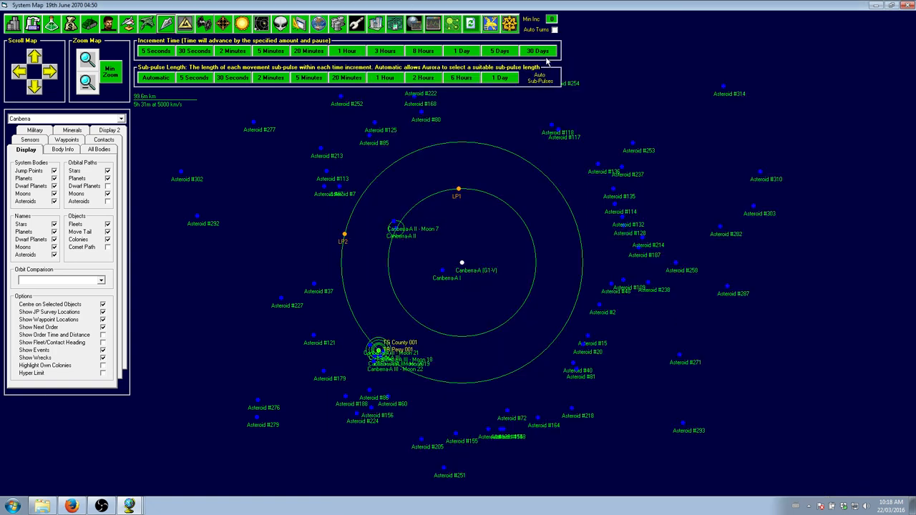
left_click(538, 50)
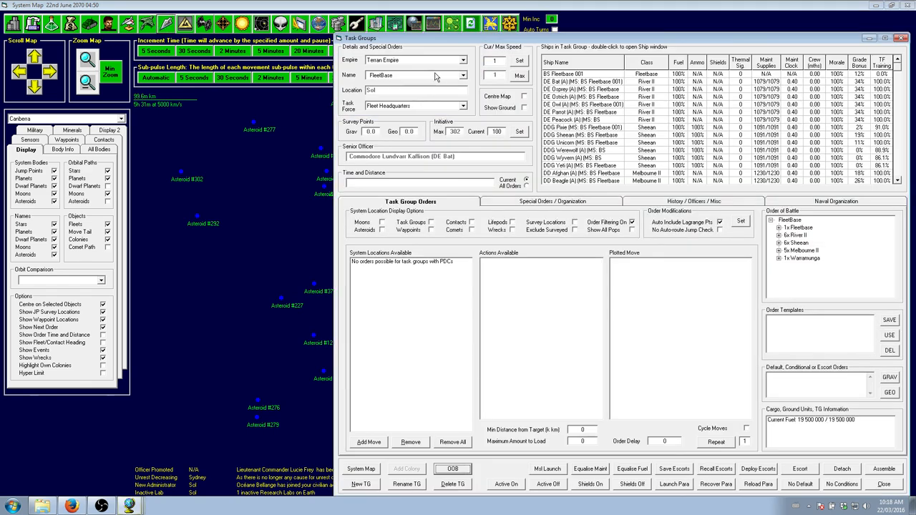
- Select FleetBase on 22nd June 2070 to check its docked warships' maintenance clocks
left_click(415, 75)
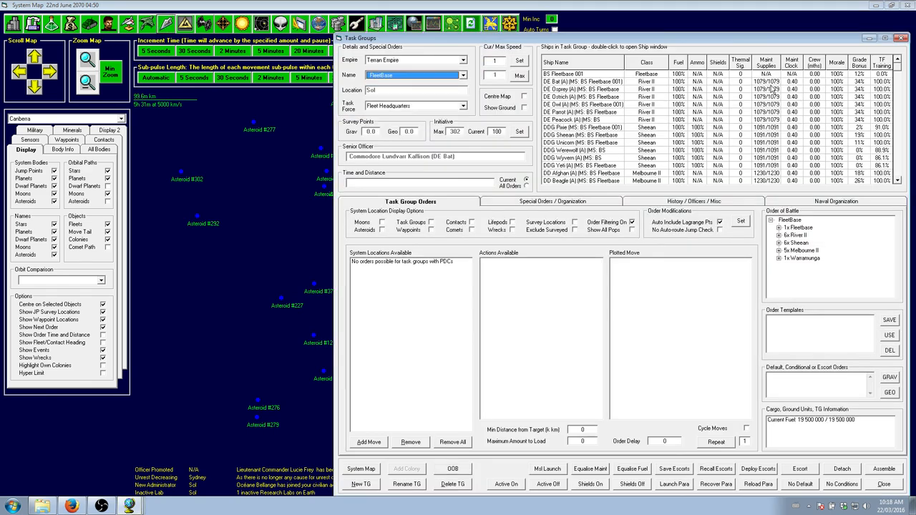
left_click(903, 38)
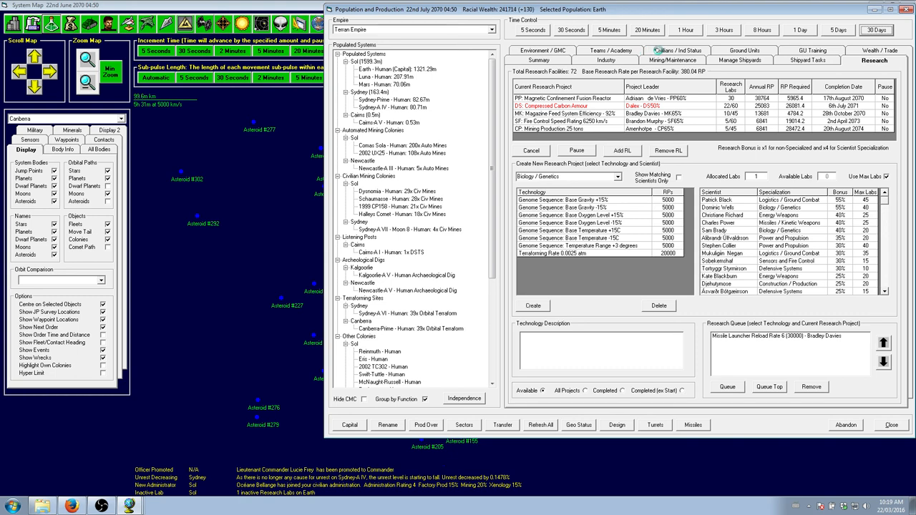
- Make Earth a destination for colonists in its Civilians / Ind Status settings
left_click(673, 60)
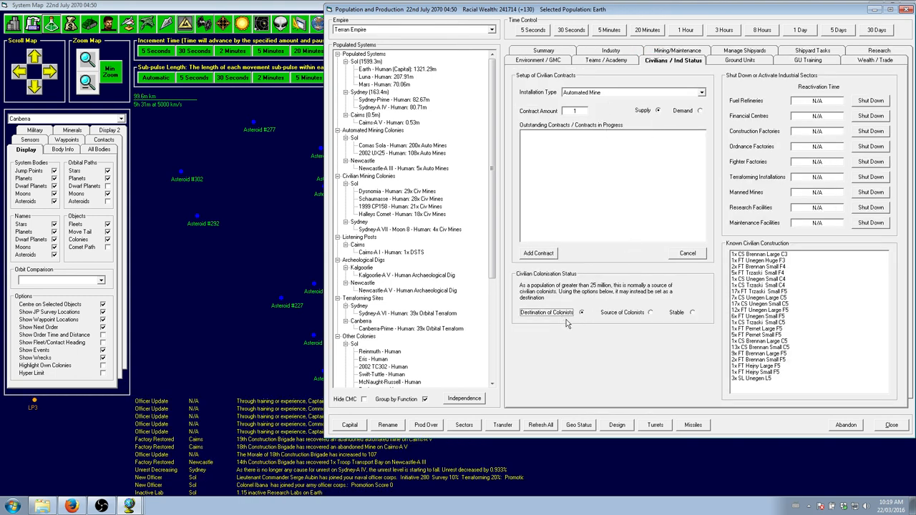
left_click(874, 60)
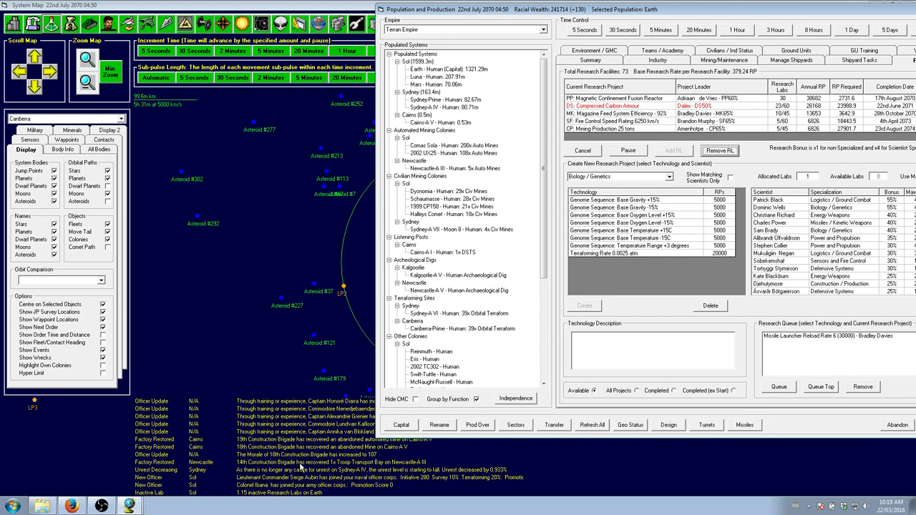
mouse_move(371, 466)
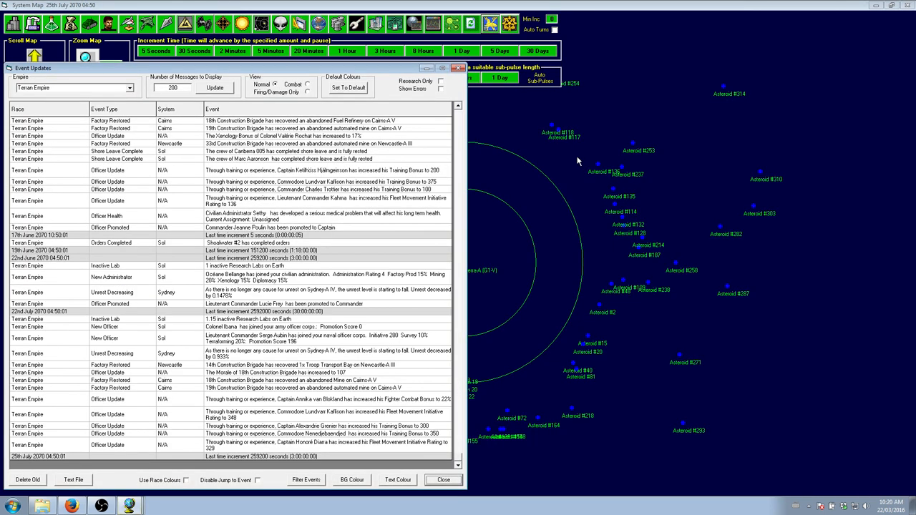
mouse_move(452, 467)
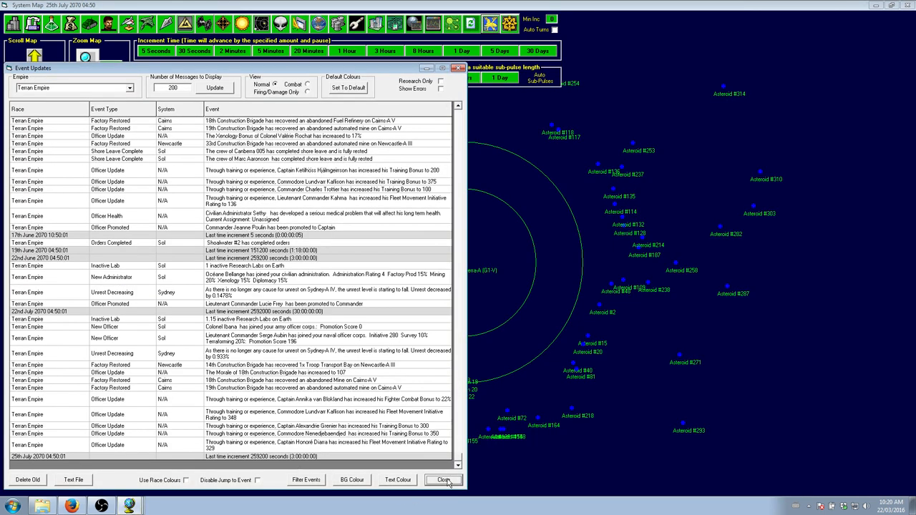
mouse_move(309, 259)
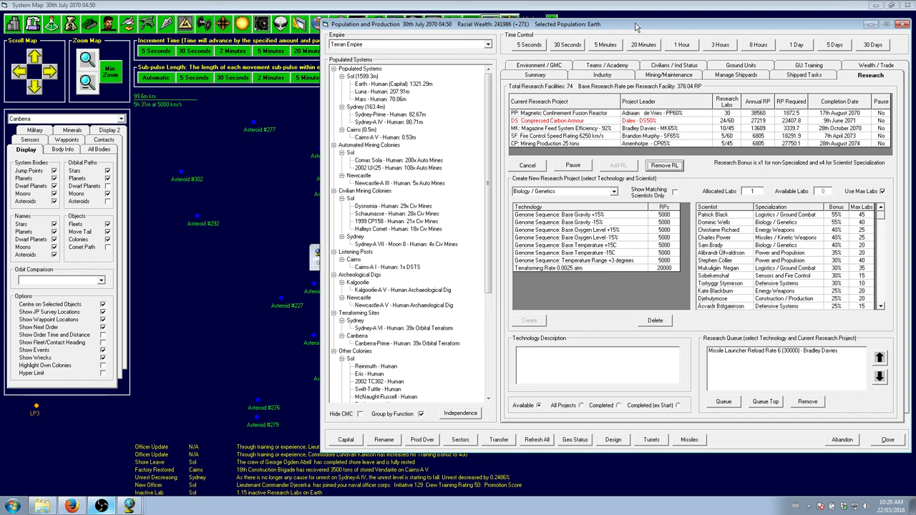
mouse_move(658, 155)
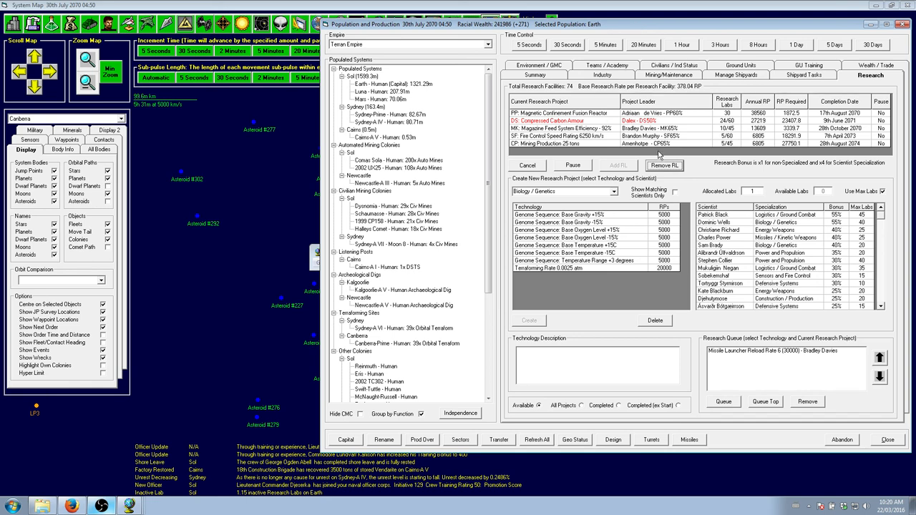